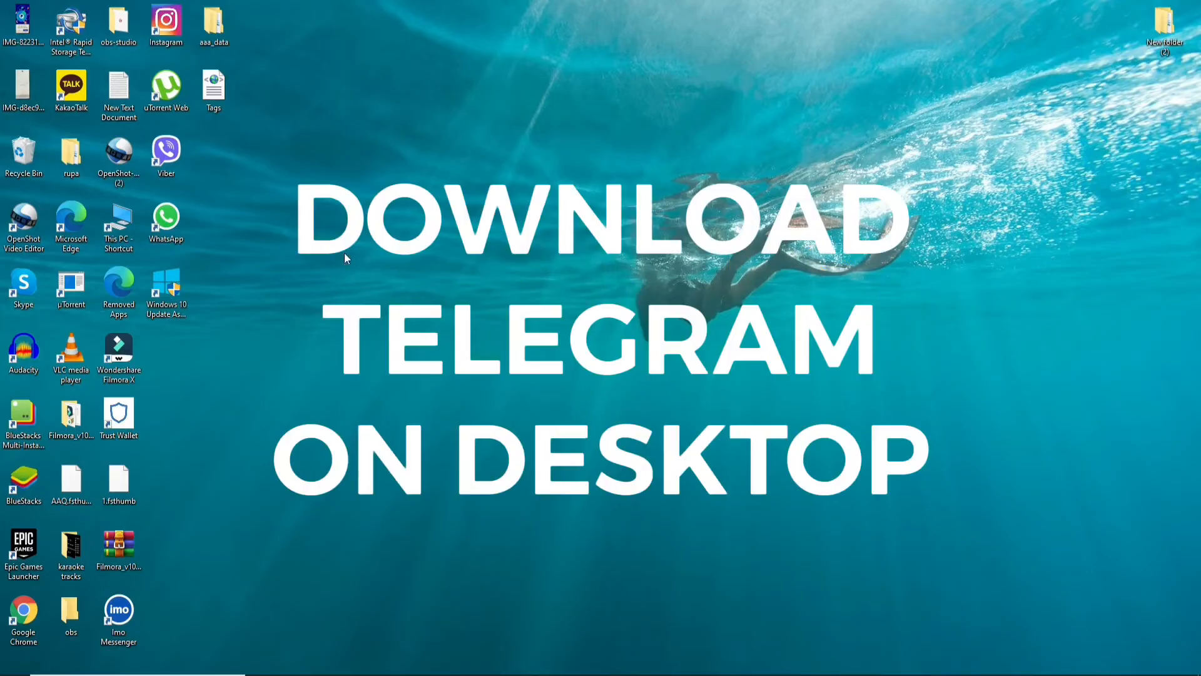
mouse_move(366, 368)
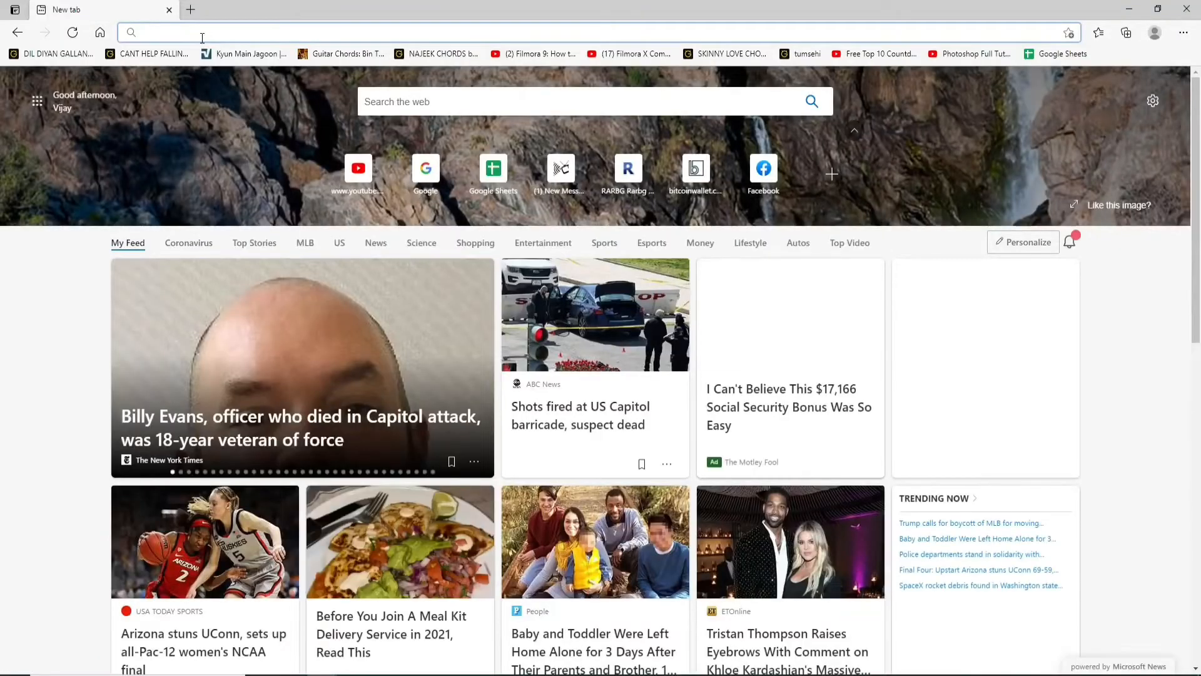
Search Bing for 'download telegram' from a new Edge tab.
text(download optifine)
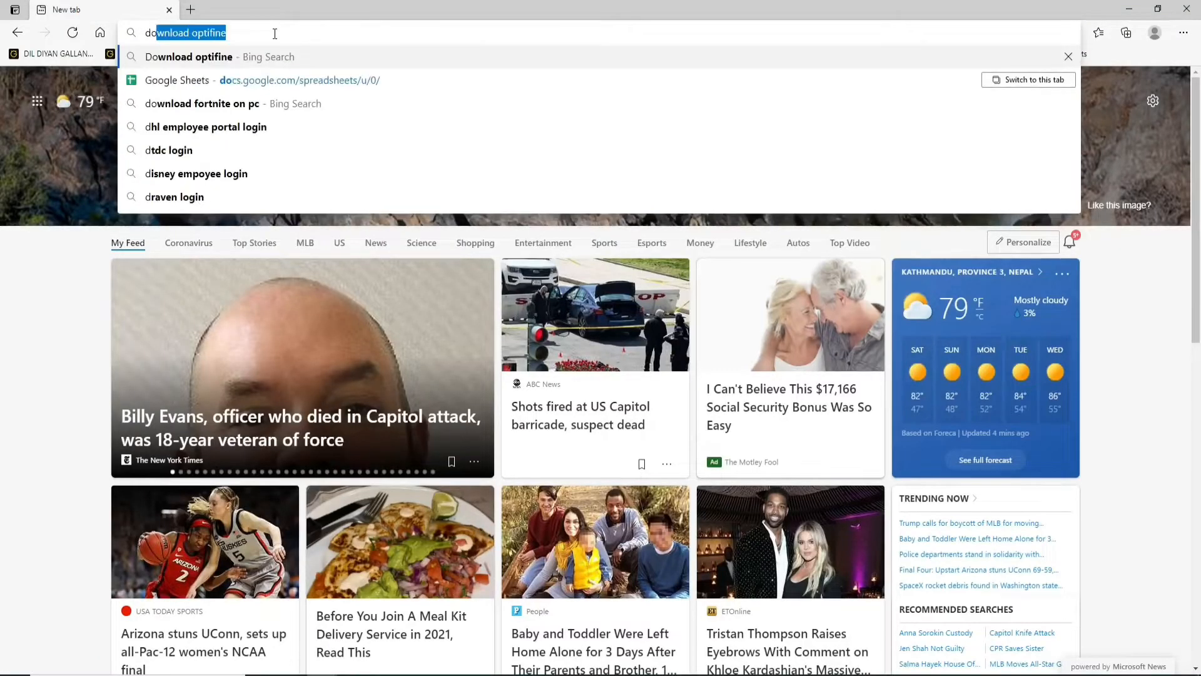
text(download telegram)
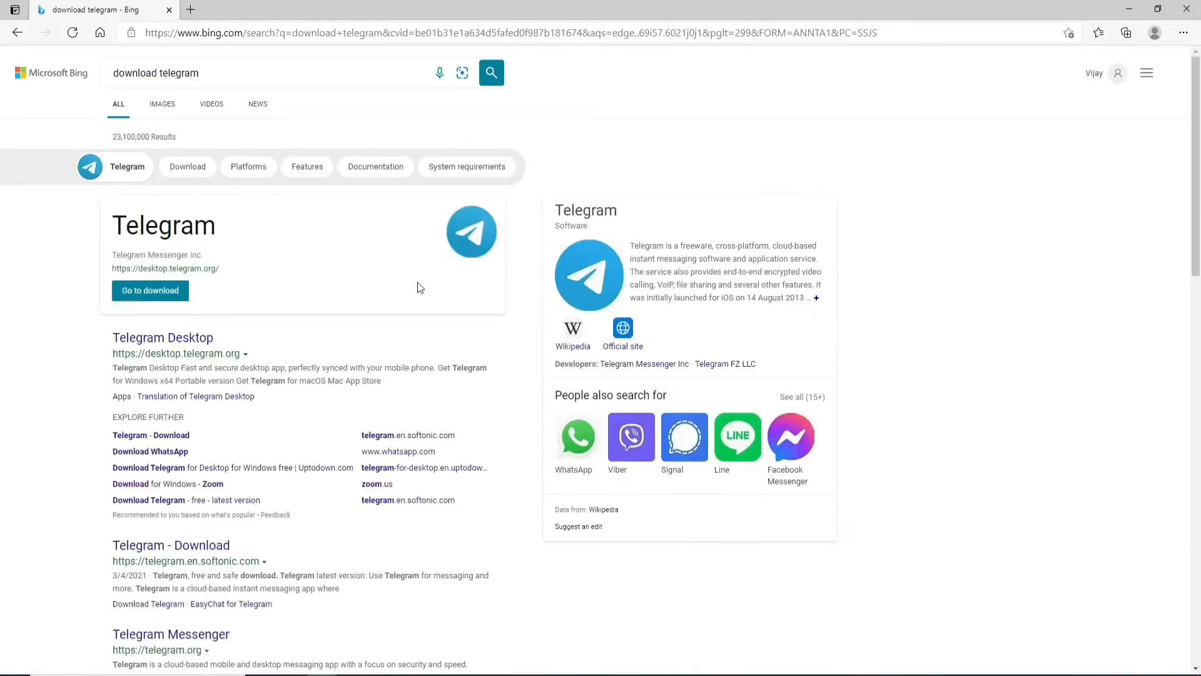
mouse_move(201, 297)
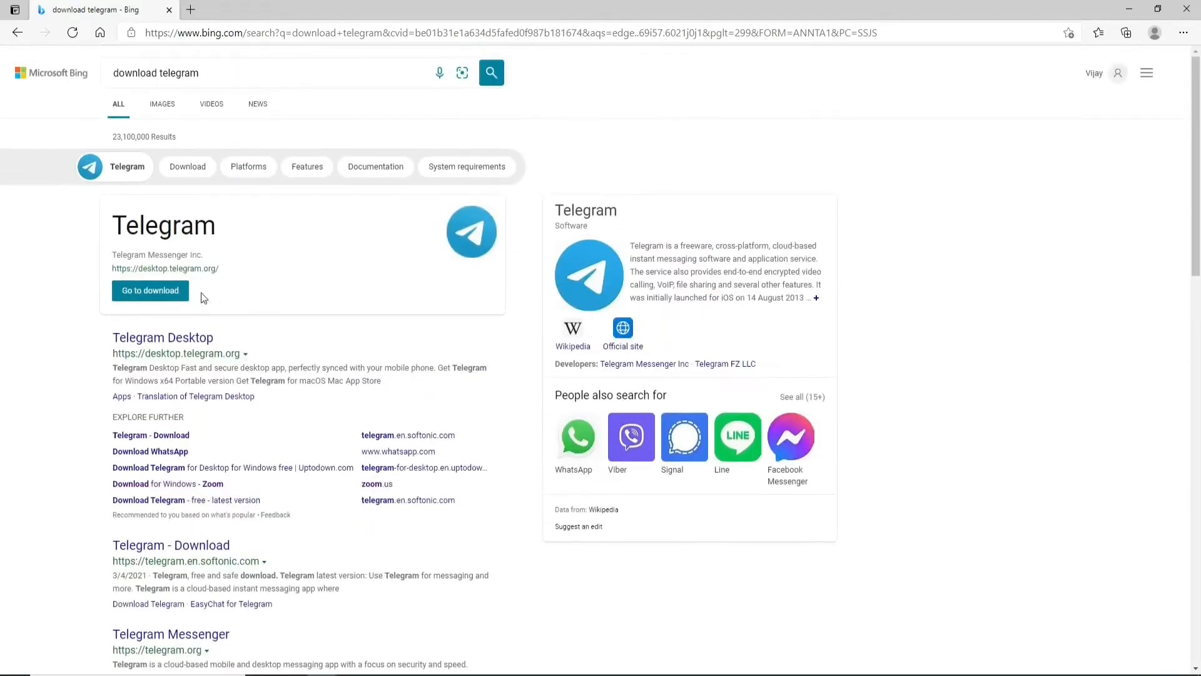
mouse_move(163, 337)
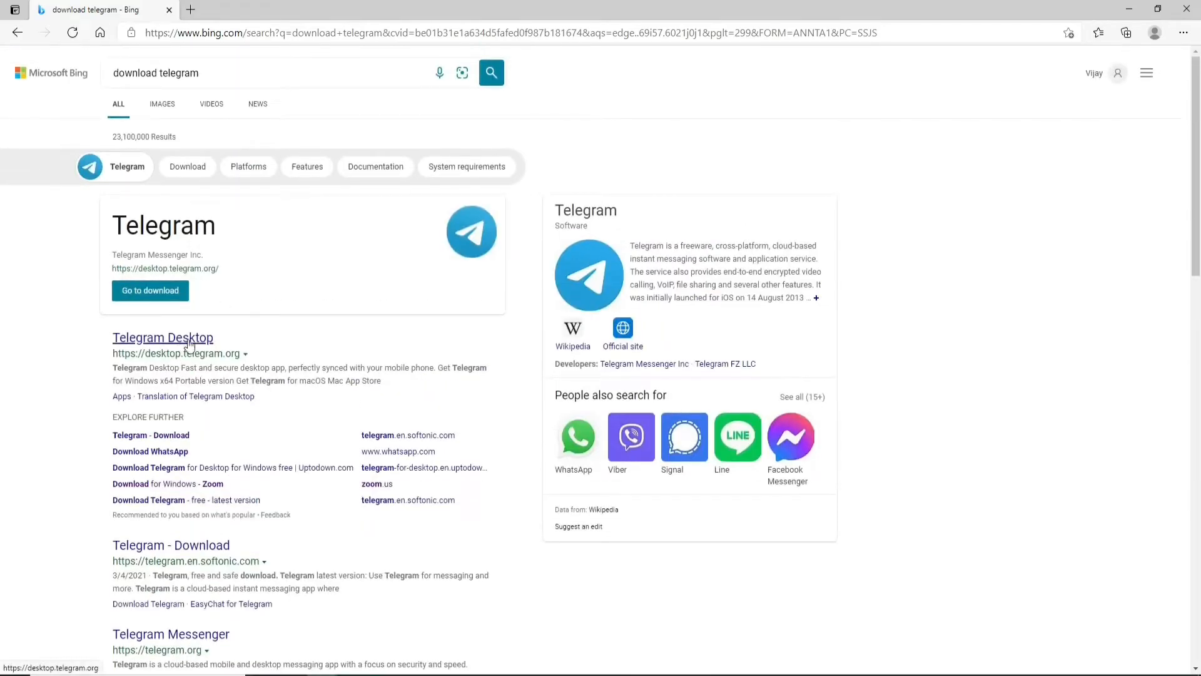
Go to the Telegram Desktop site and download the Windows x64 installer.
click(163, 337)
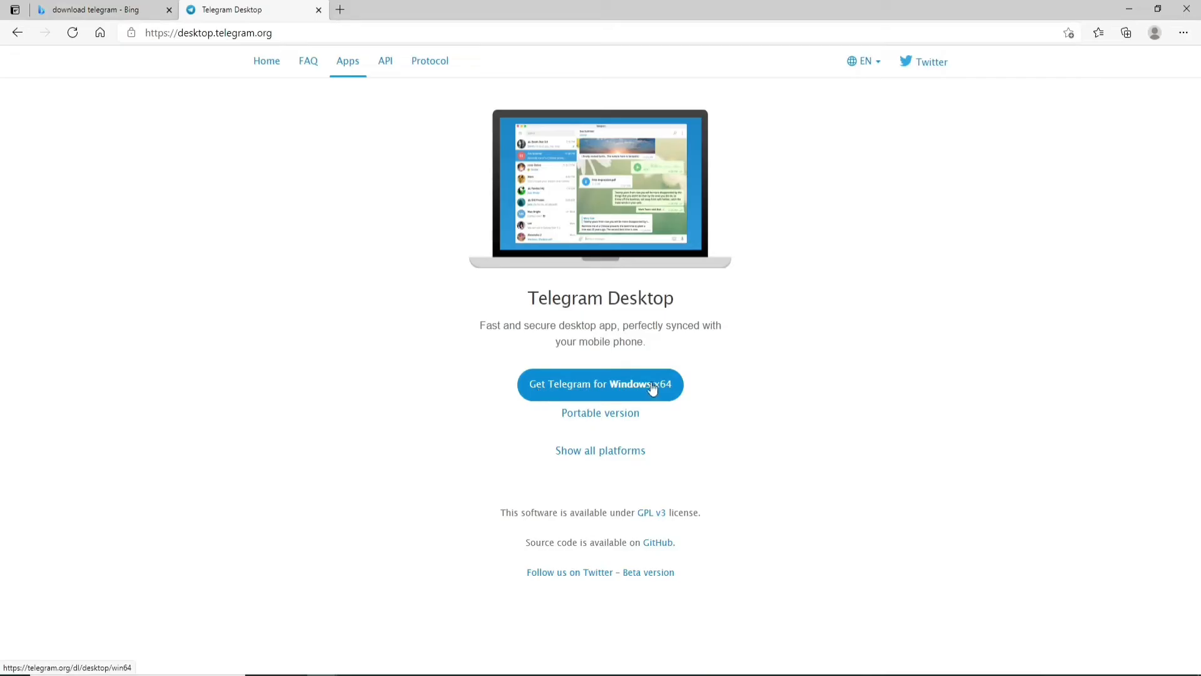
click(600, 384)
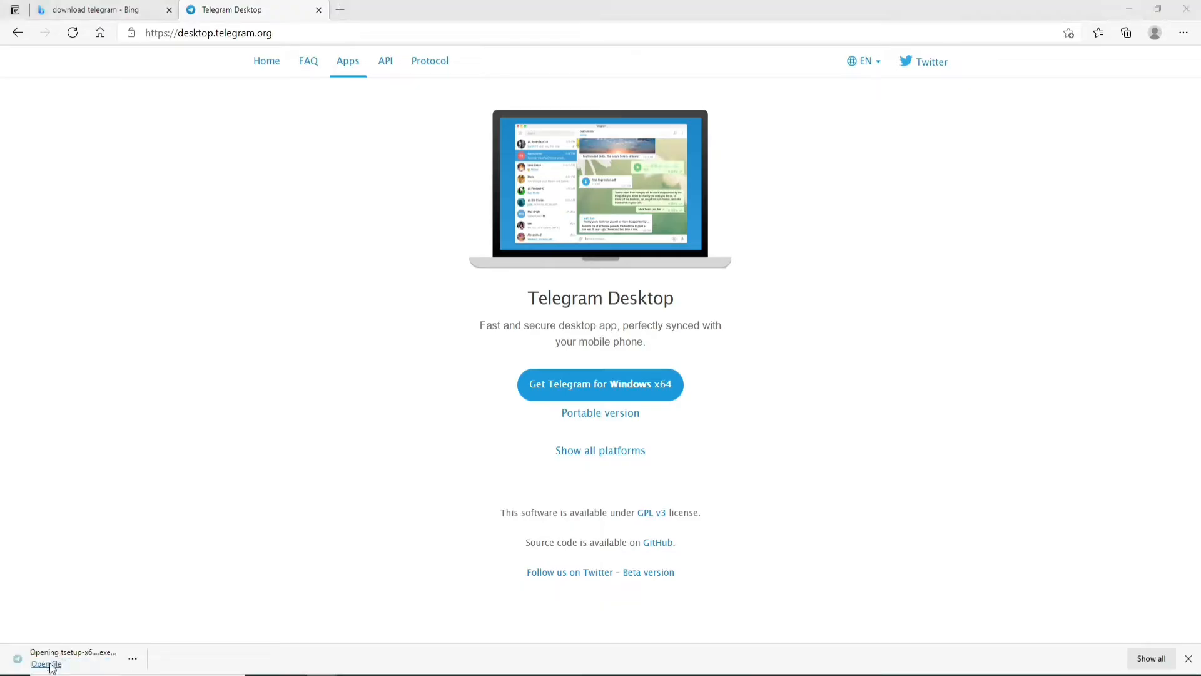
Run the installer in English, accept default folders, install, and finish.
click(45, 665)
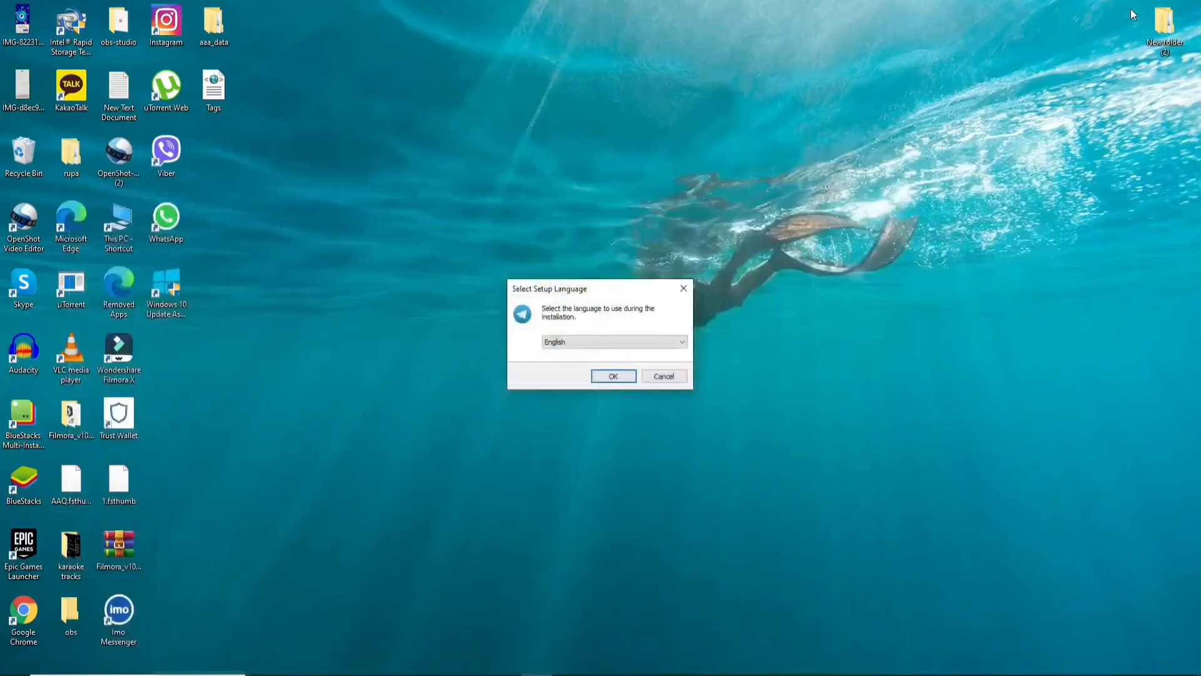
mouse_move(646, 303)
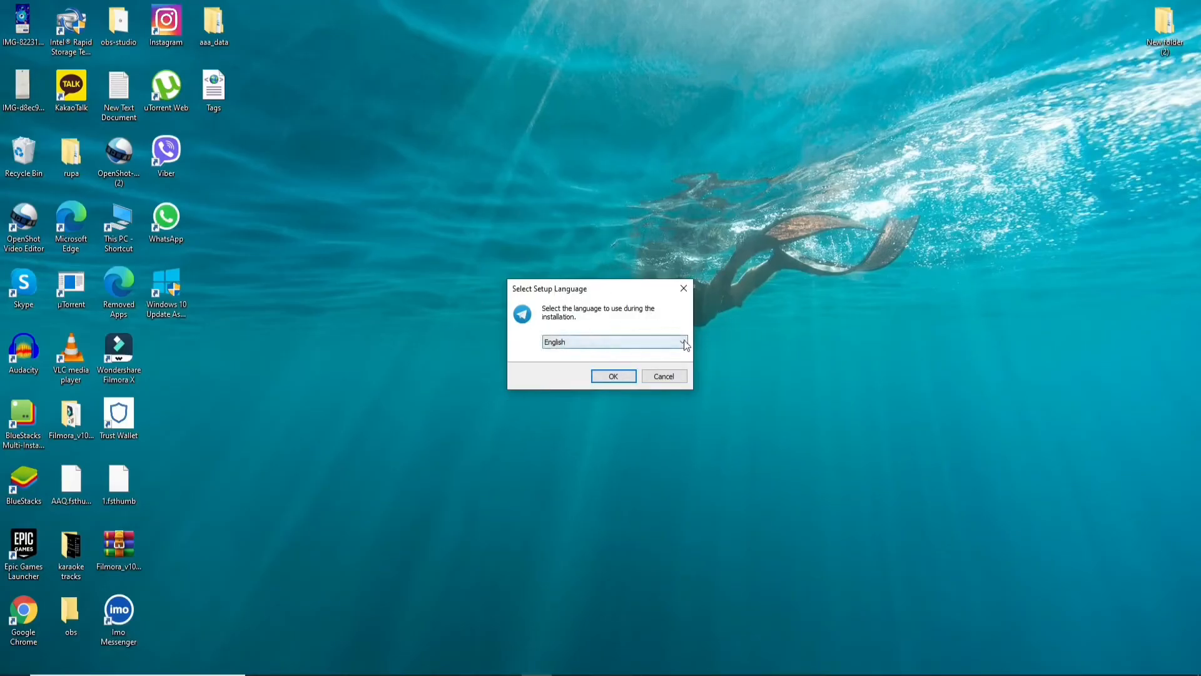
click(682, 341)
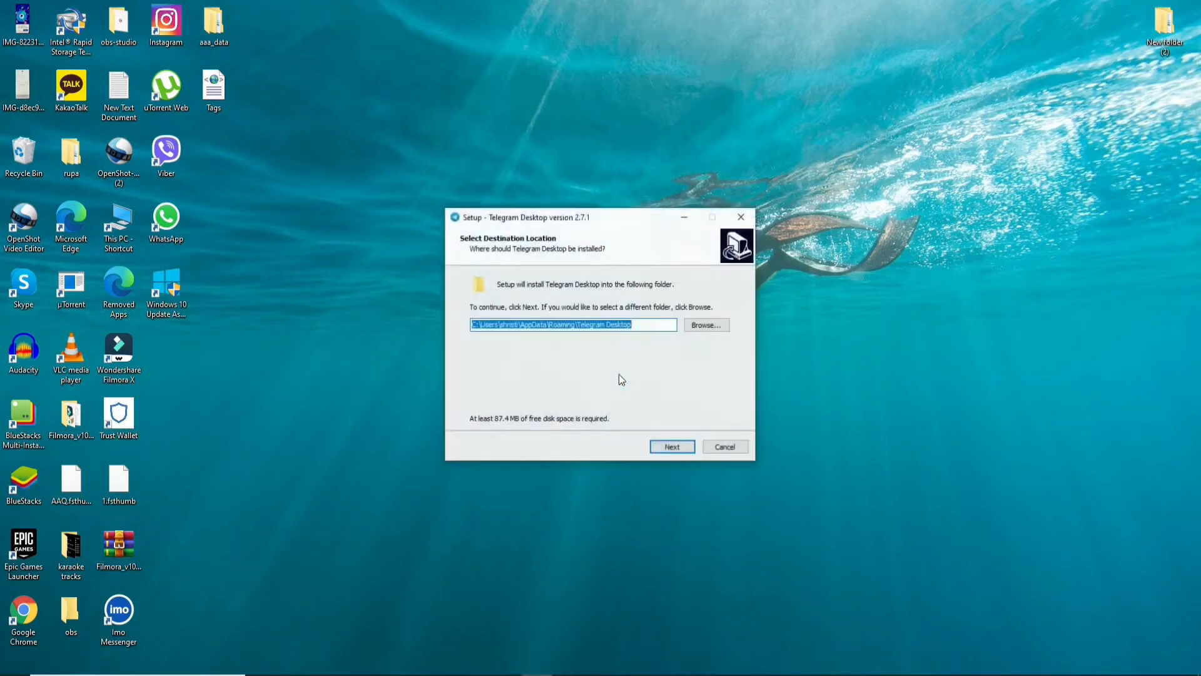
mouse_move(594, 342)
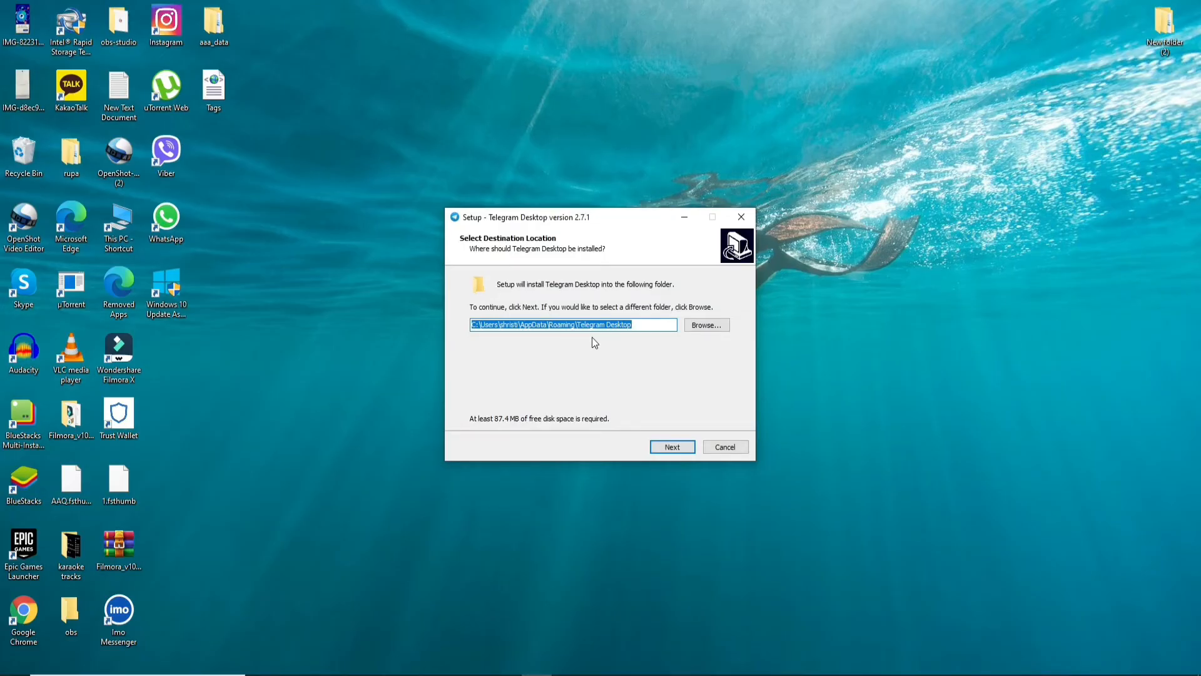
mouse_move(669, 457)
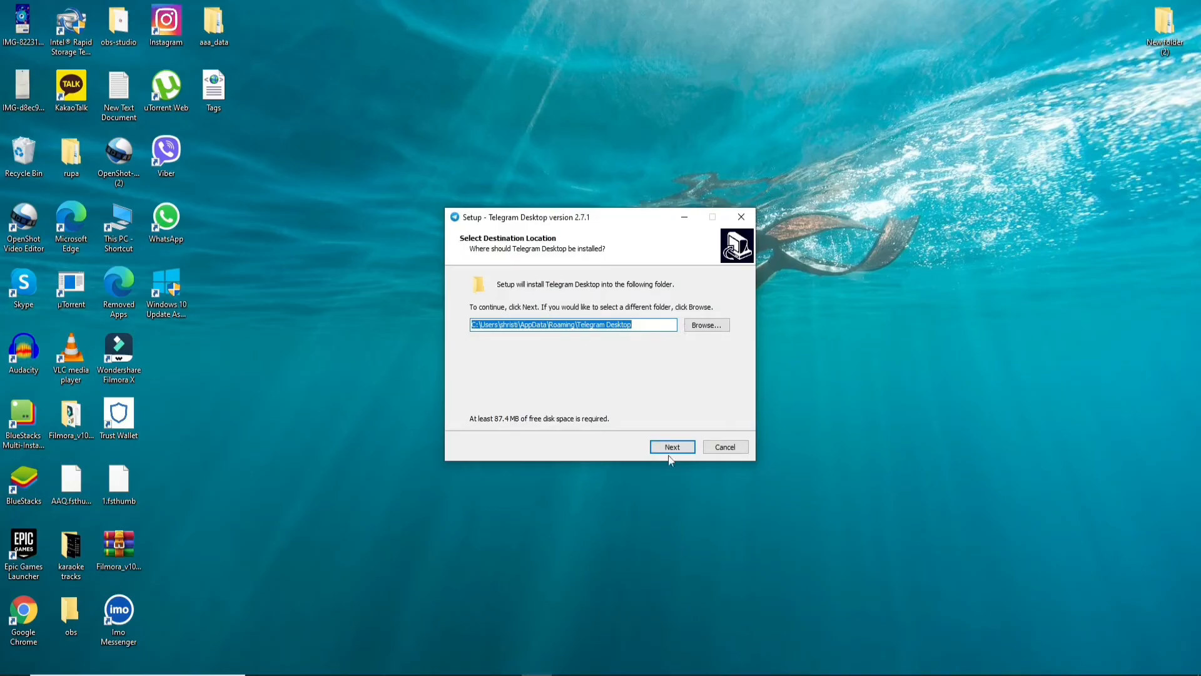
click(672, 447)
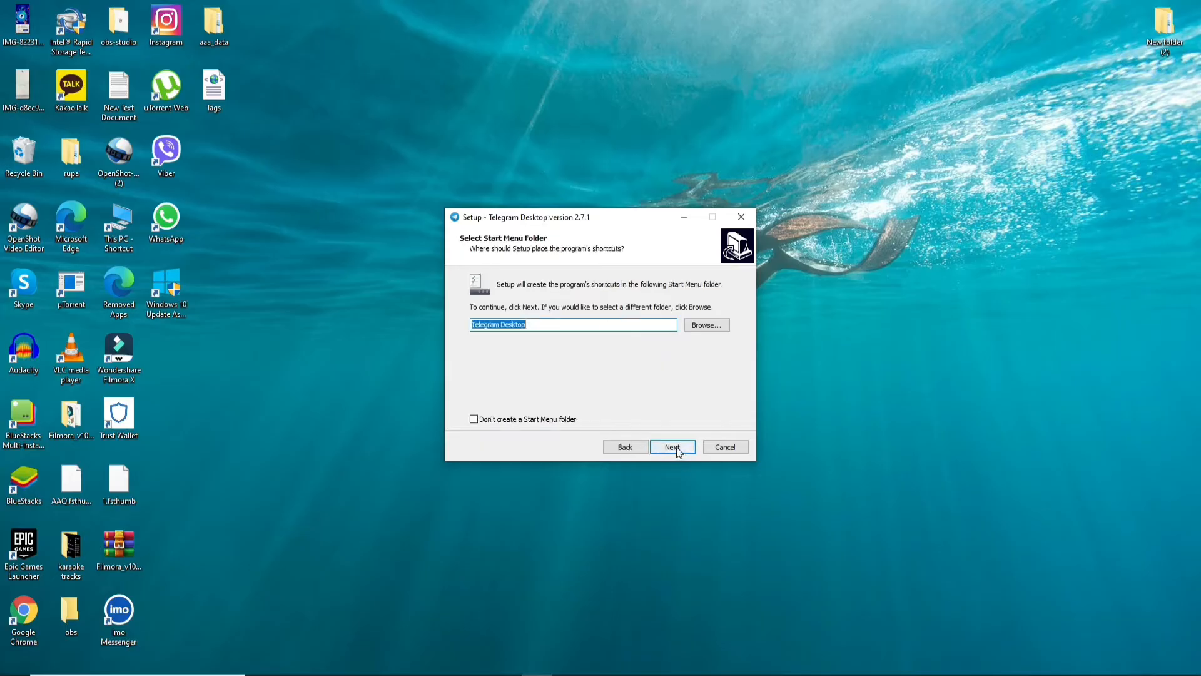
click(672, 447)
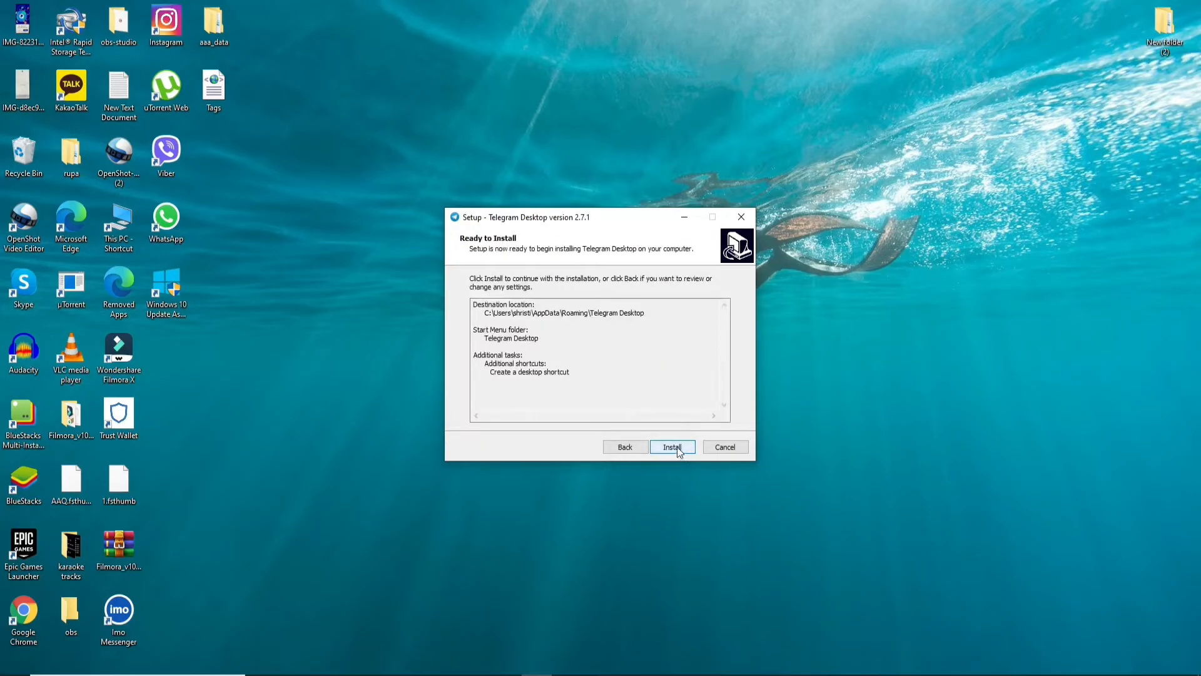
click(672, 447)
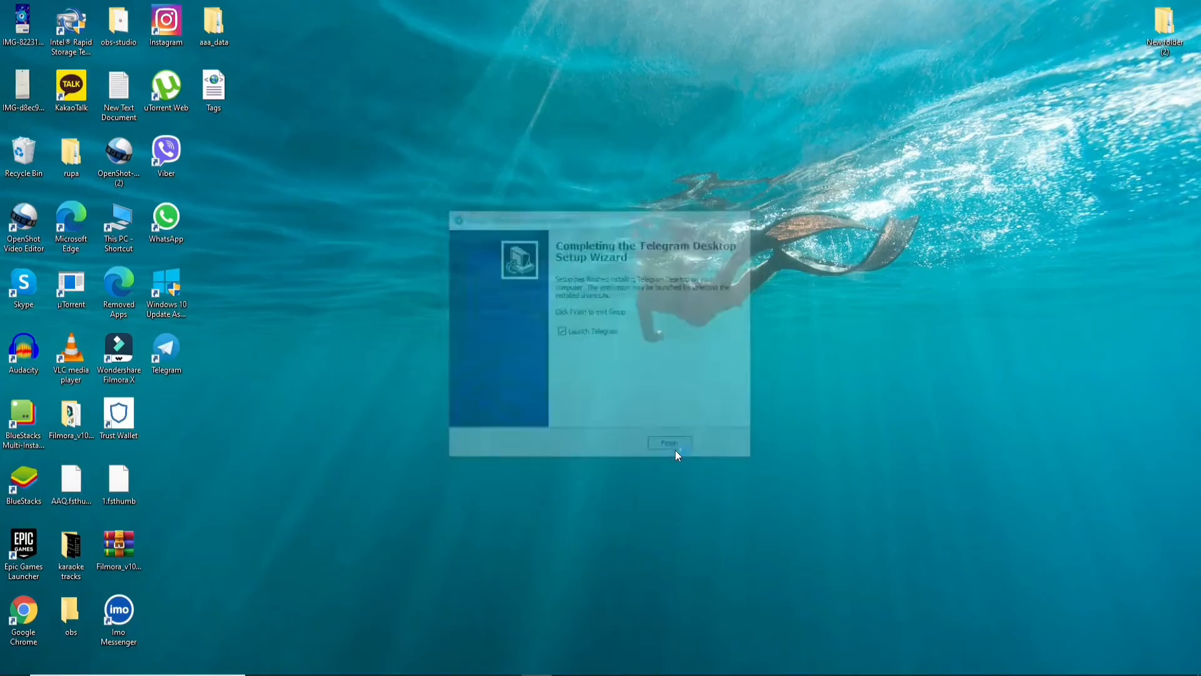
click(669, 443)
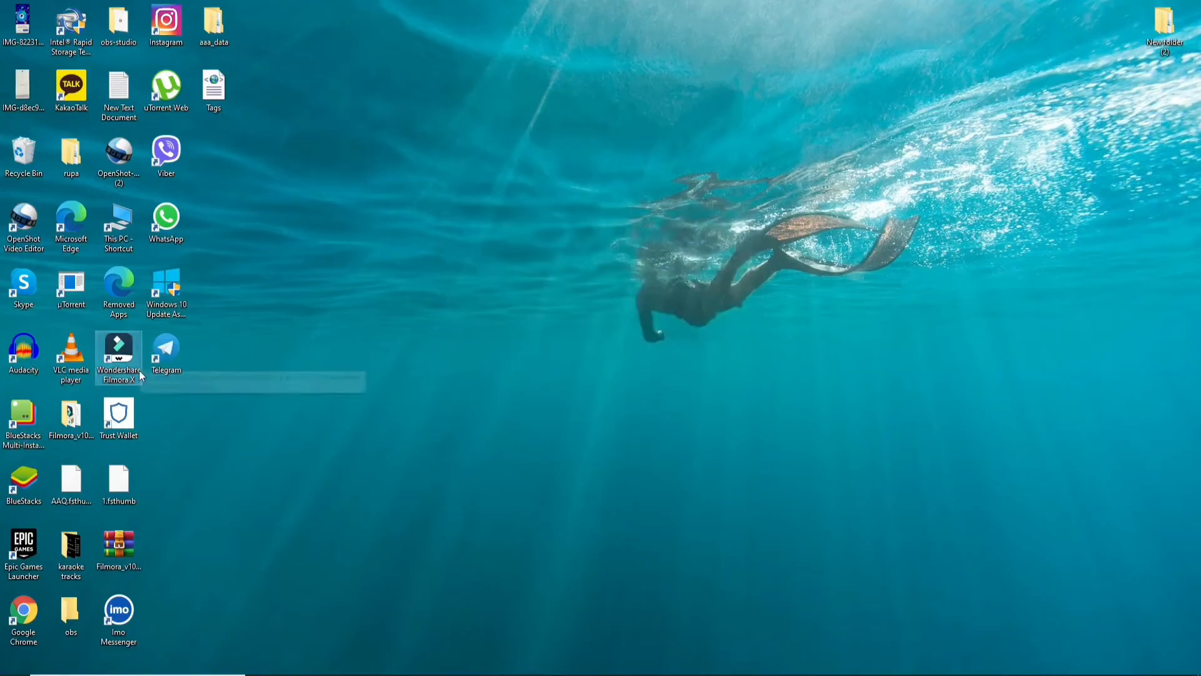
Launch Telegram maximized and move past the welcome screen to phone-number login.
double_click(167, 351)
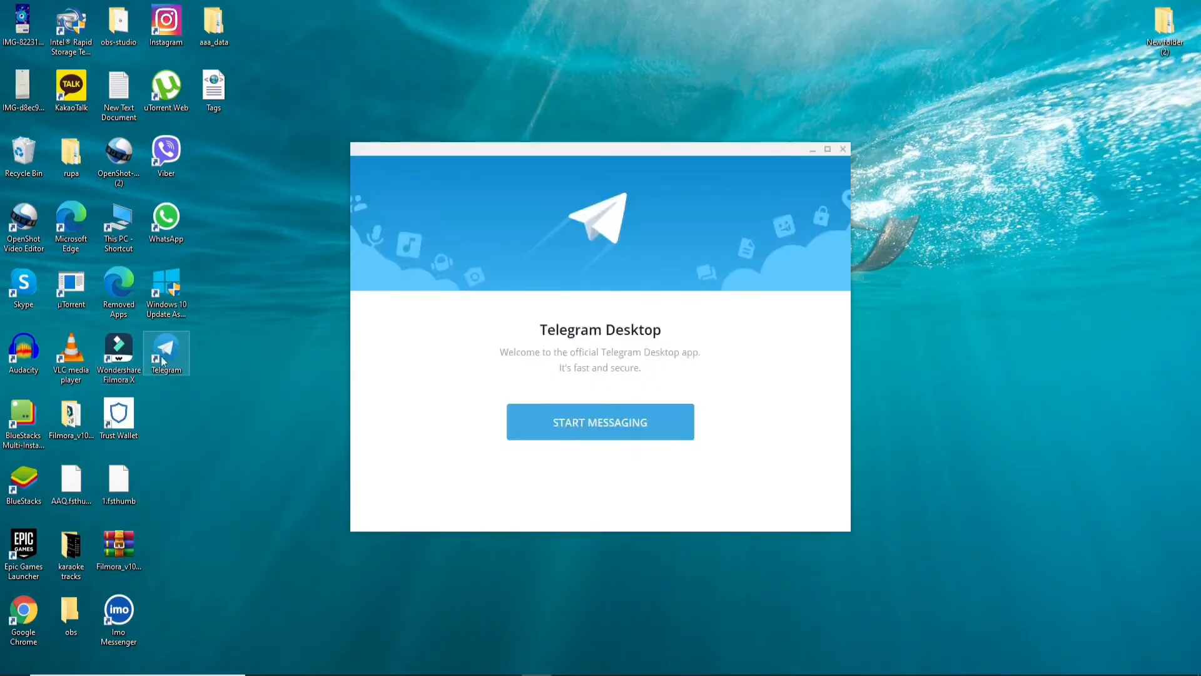
mouse_move(652, 363)
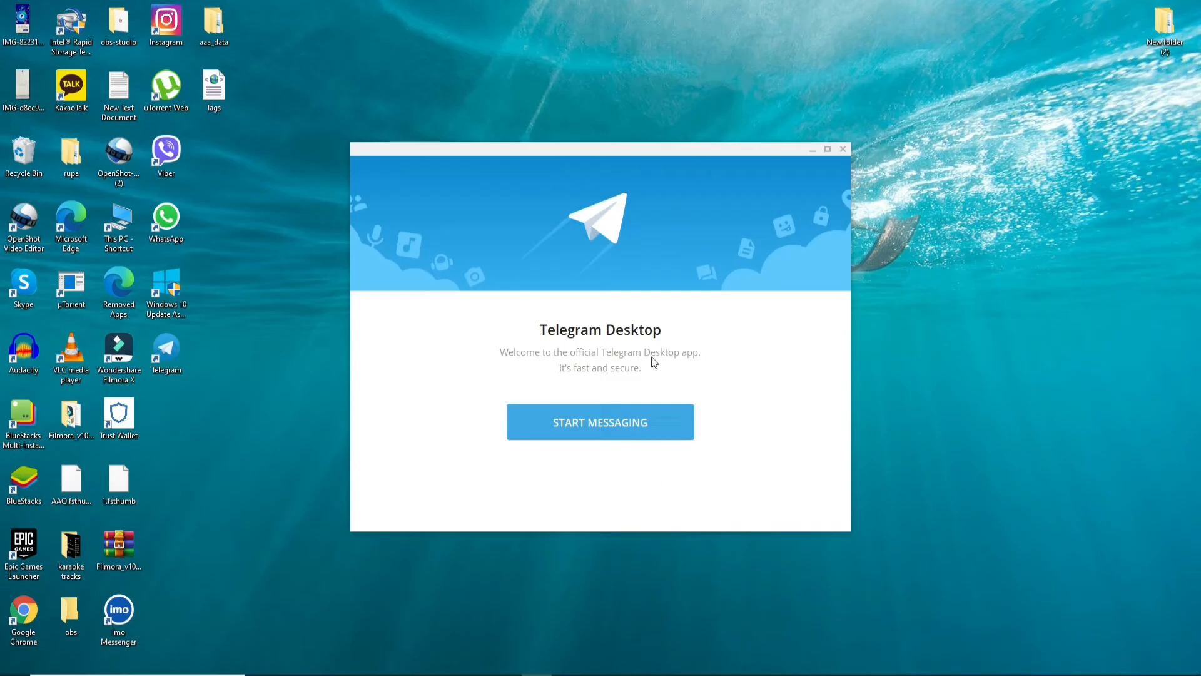
click(826, 148)
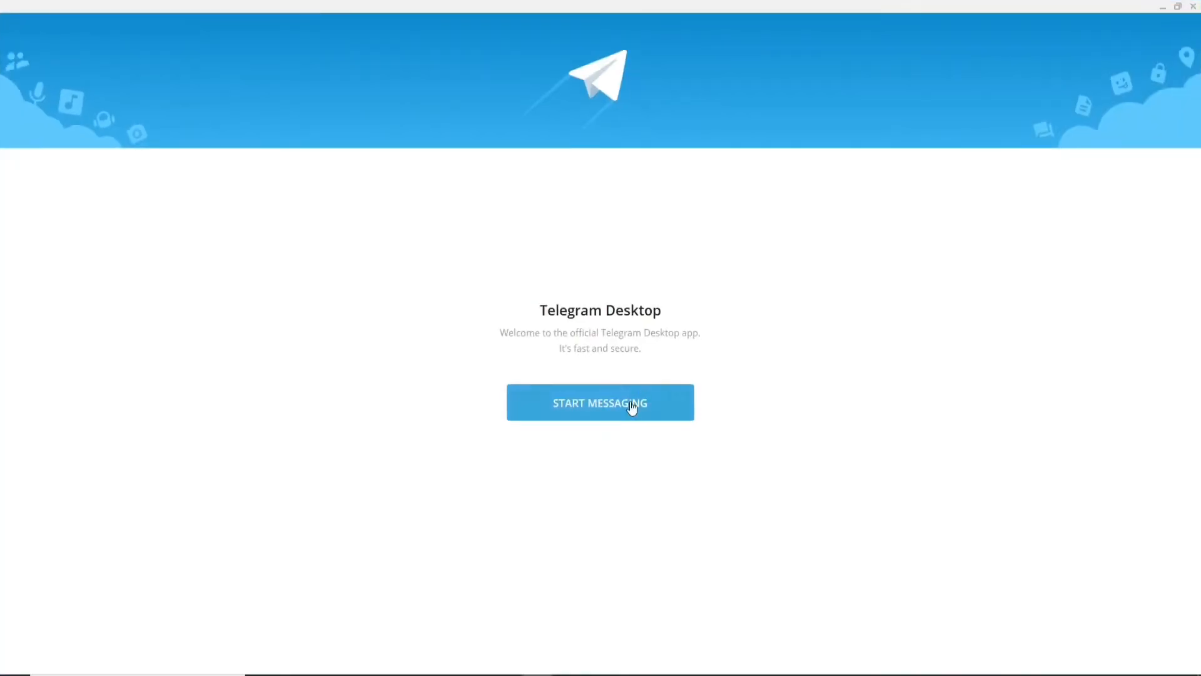
click(600, 402)
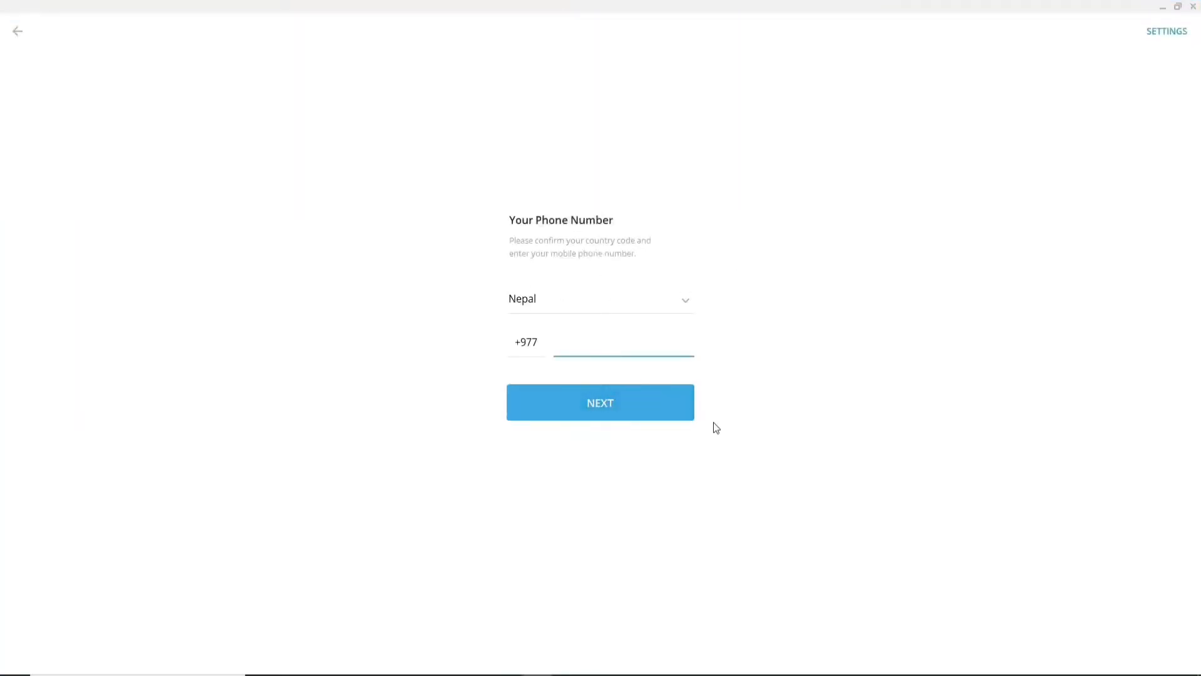
mouse_move(431, 419)
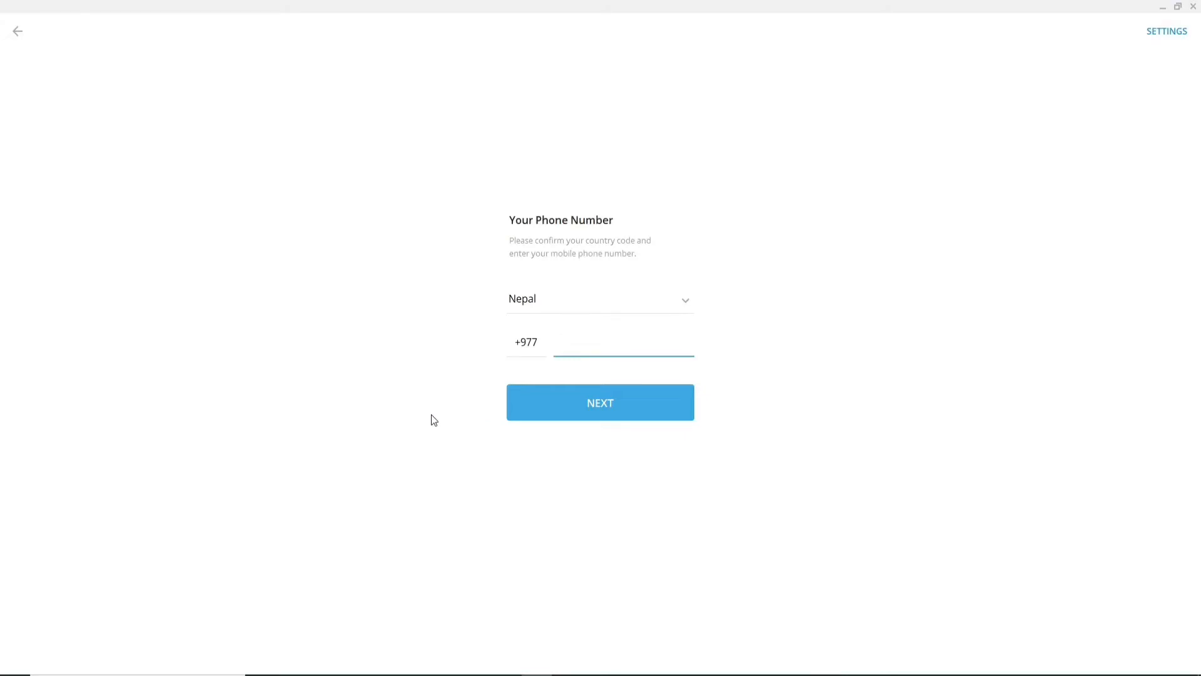
click(624, 342)
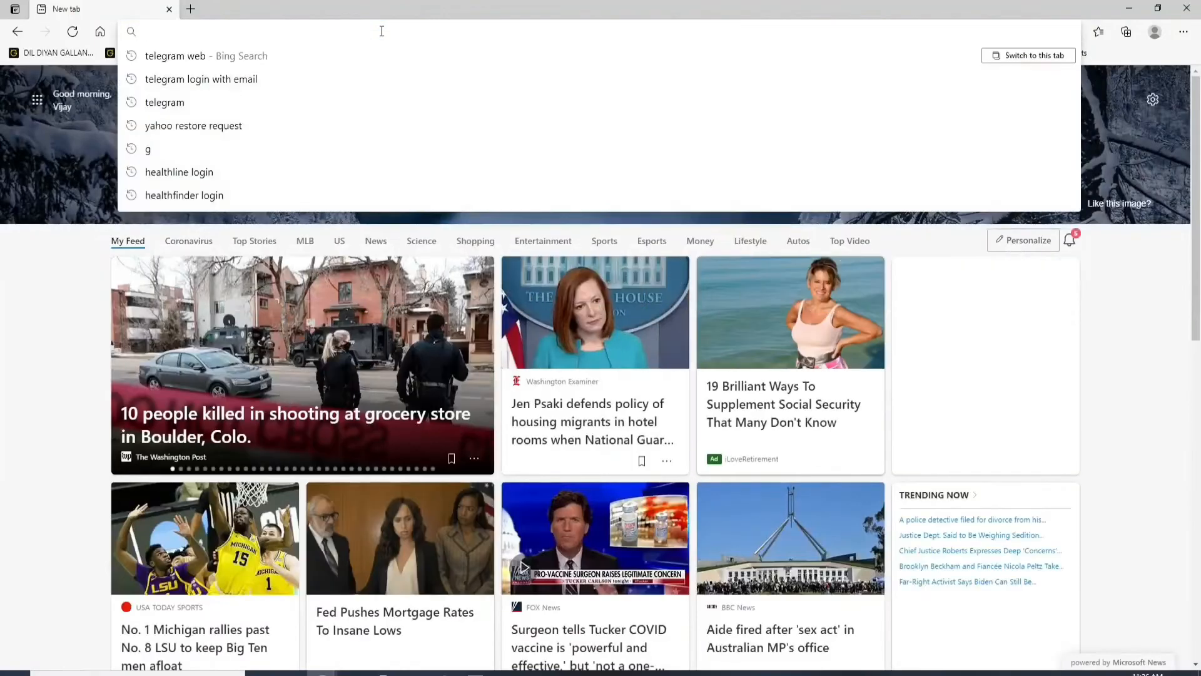
Go to web.telegram.org in a new Edge tab.
text(web.telegram.org/#/login)
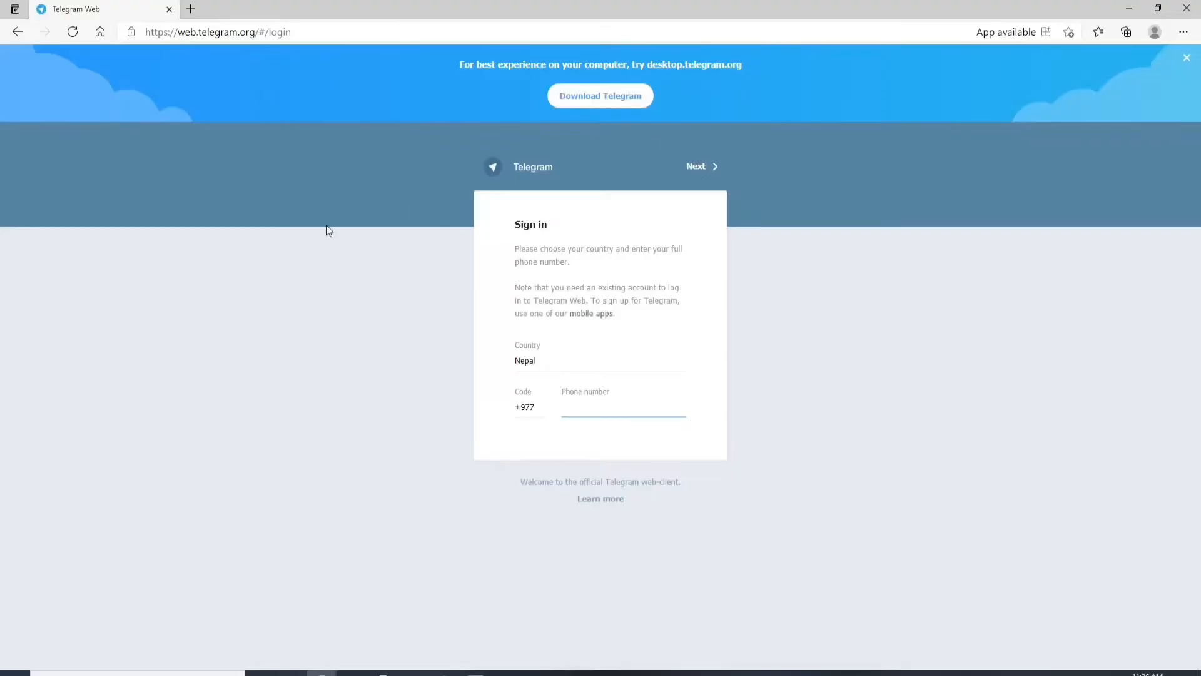
mouse_move(273, 258)
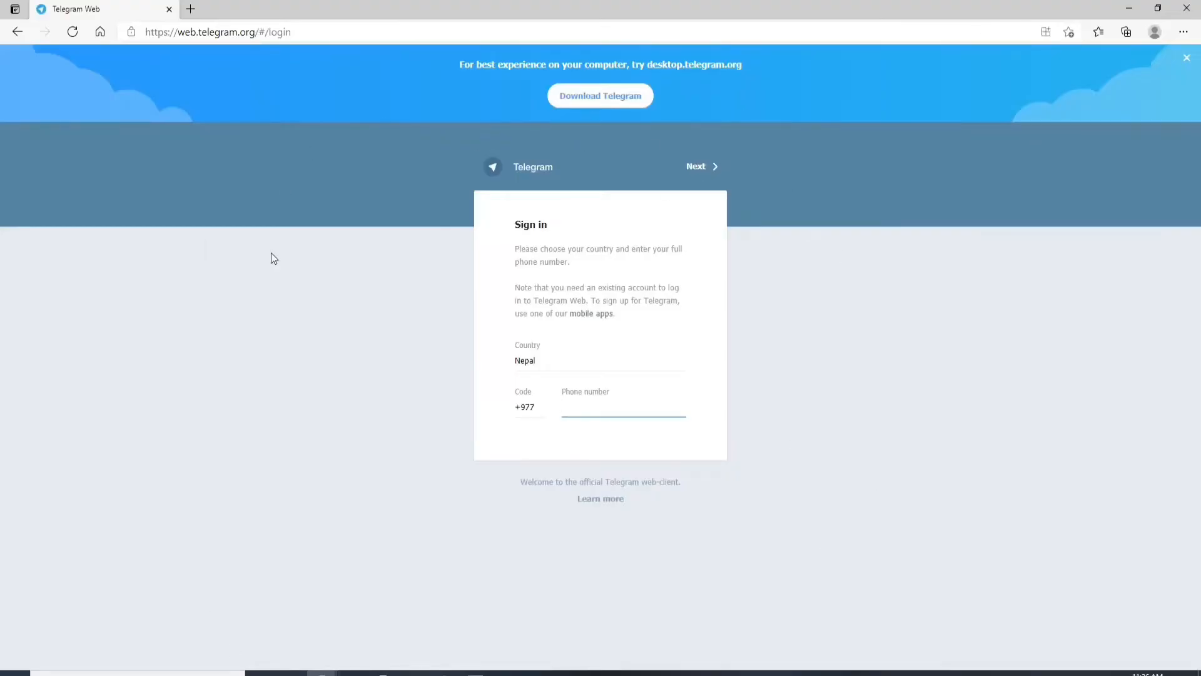
Submit and confirm the Nepal phone number, then focus the activation code field.
click(622, 407)
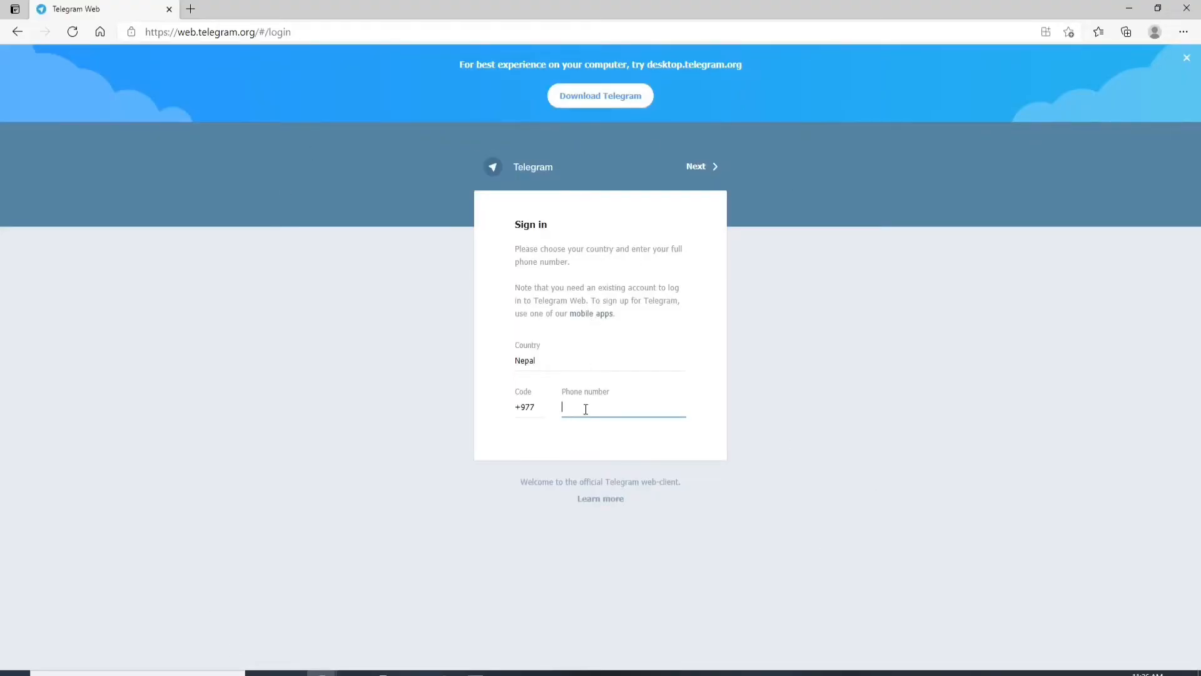
mouse_move(820, 405)
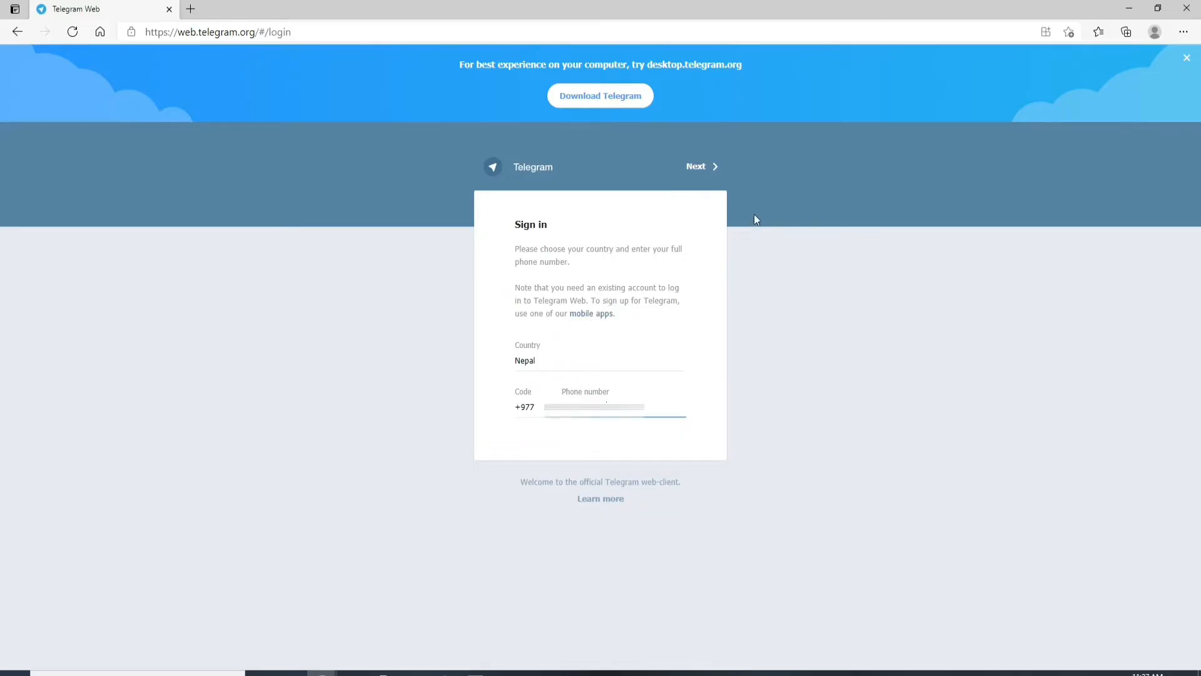
click(696, 167)
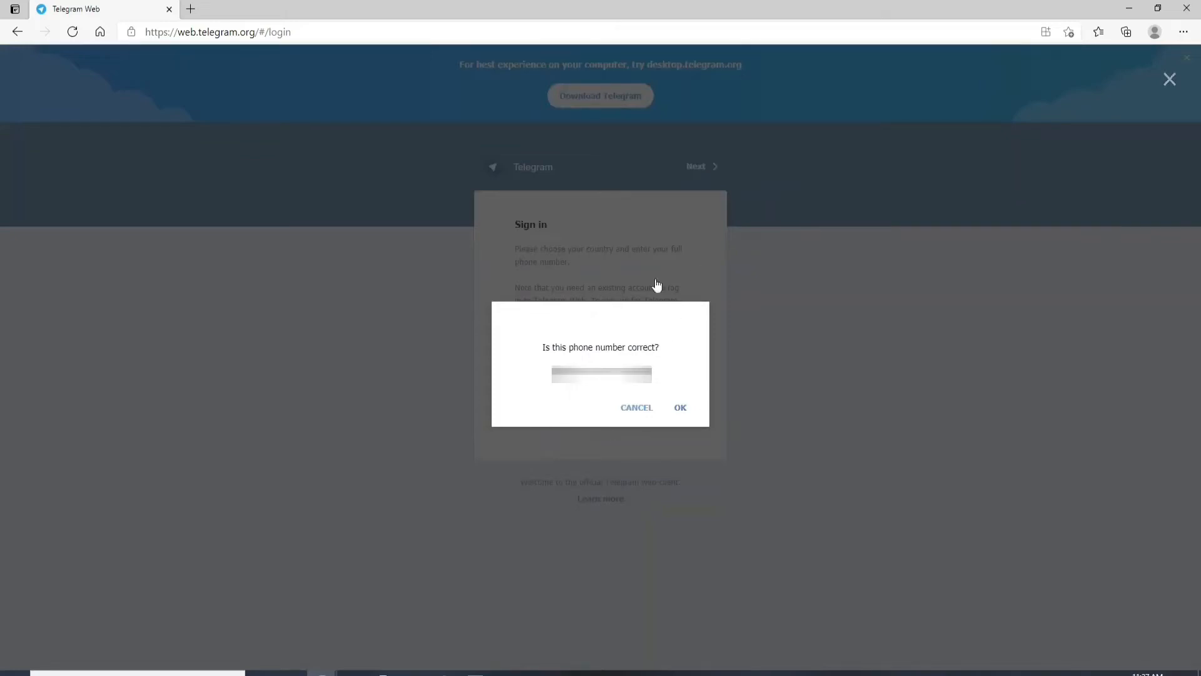
click(679, 407)
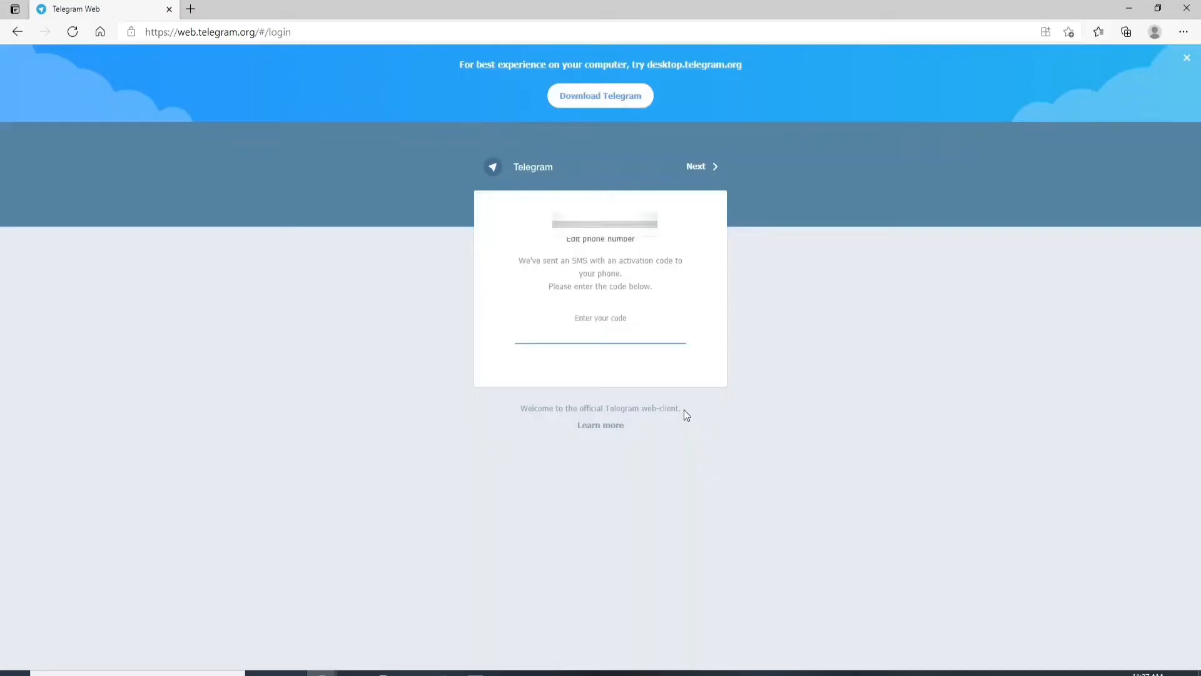
click(696, 166)
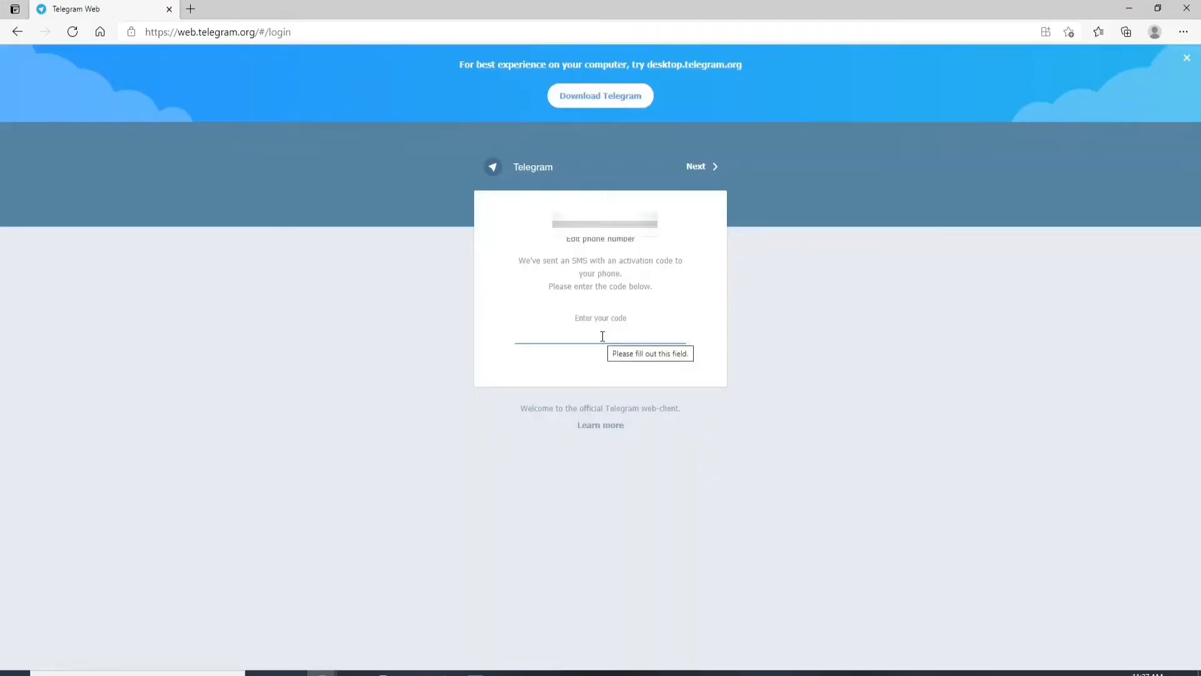
text(3d)
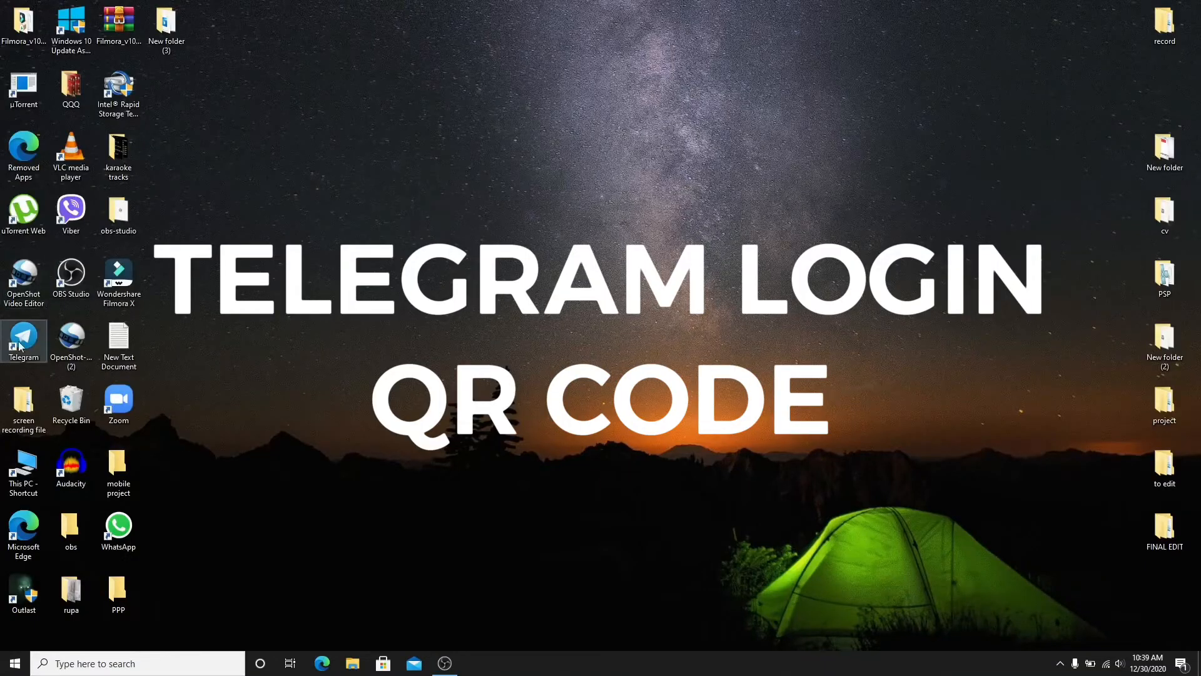
Launch Telegram Desktop and choose quick log in using a QR code.
double_click(23, 341)
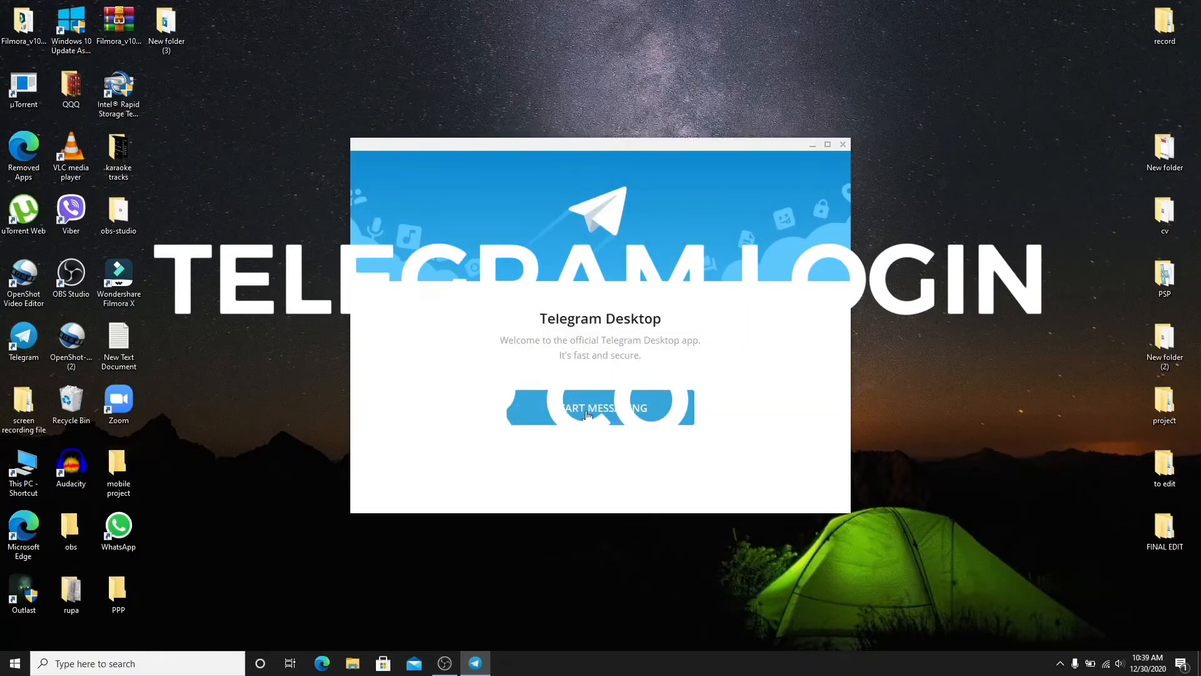
click(600, 406)
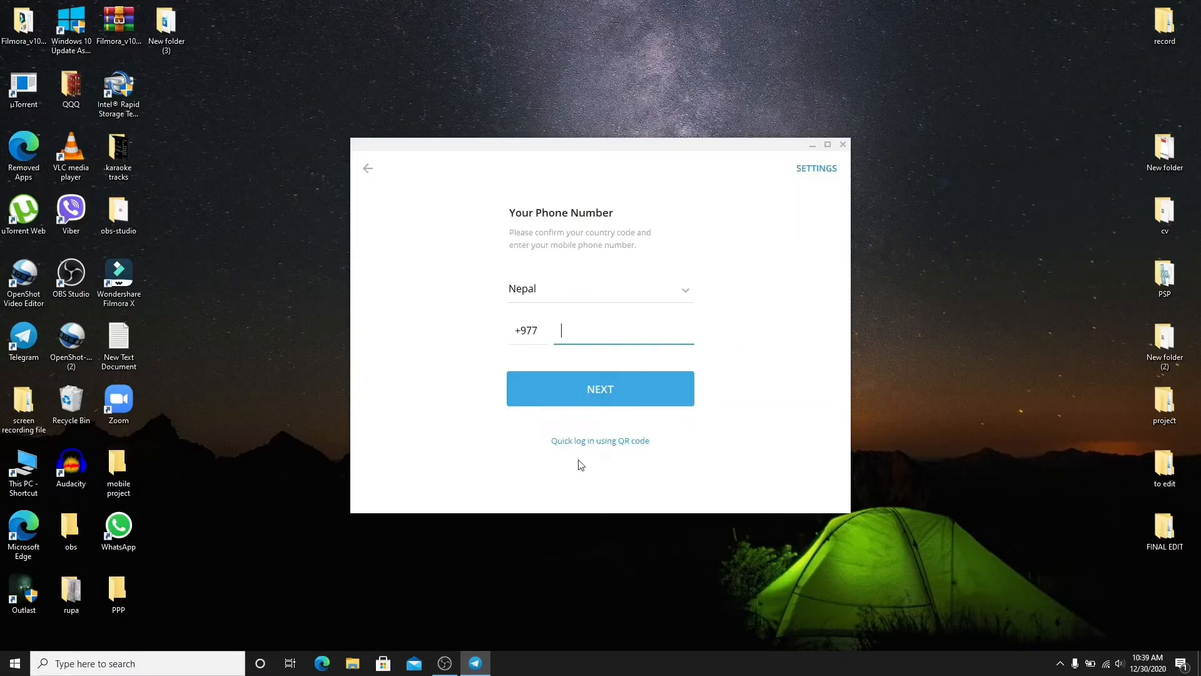
mouse_move(635, 449)
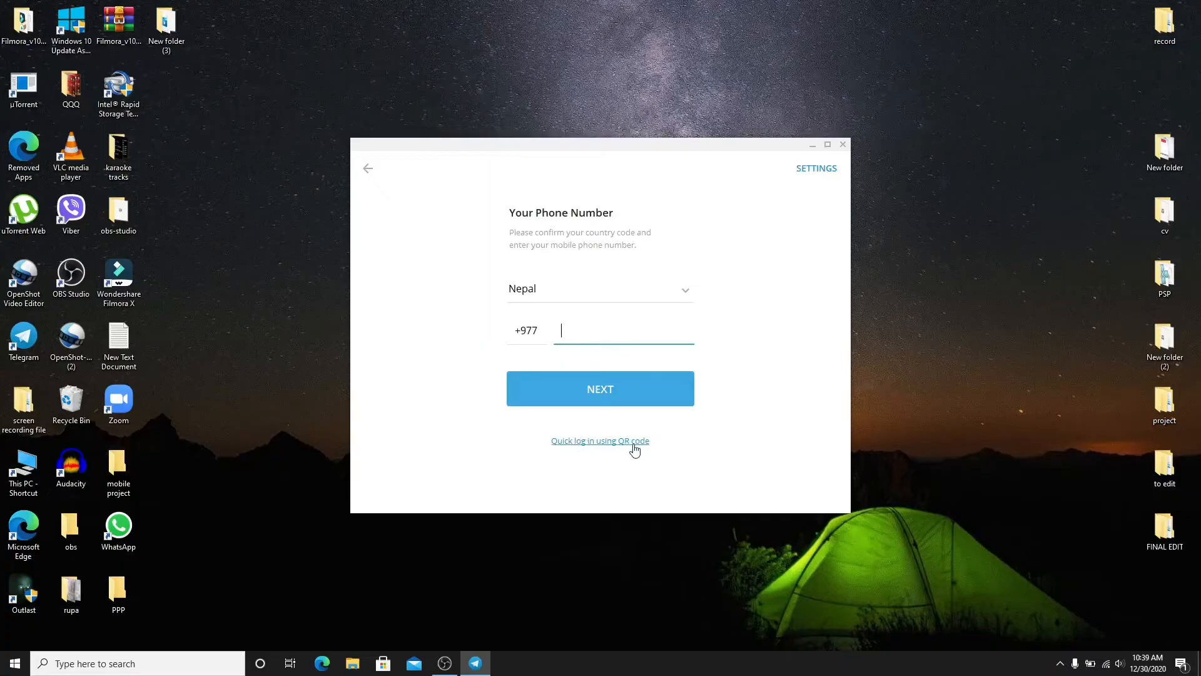
click(600, 440)
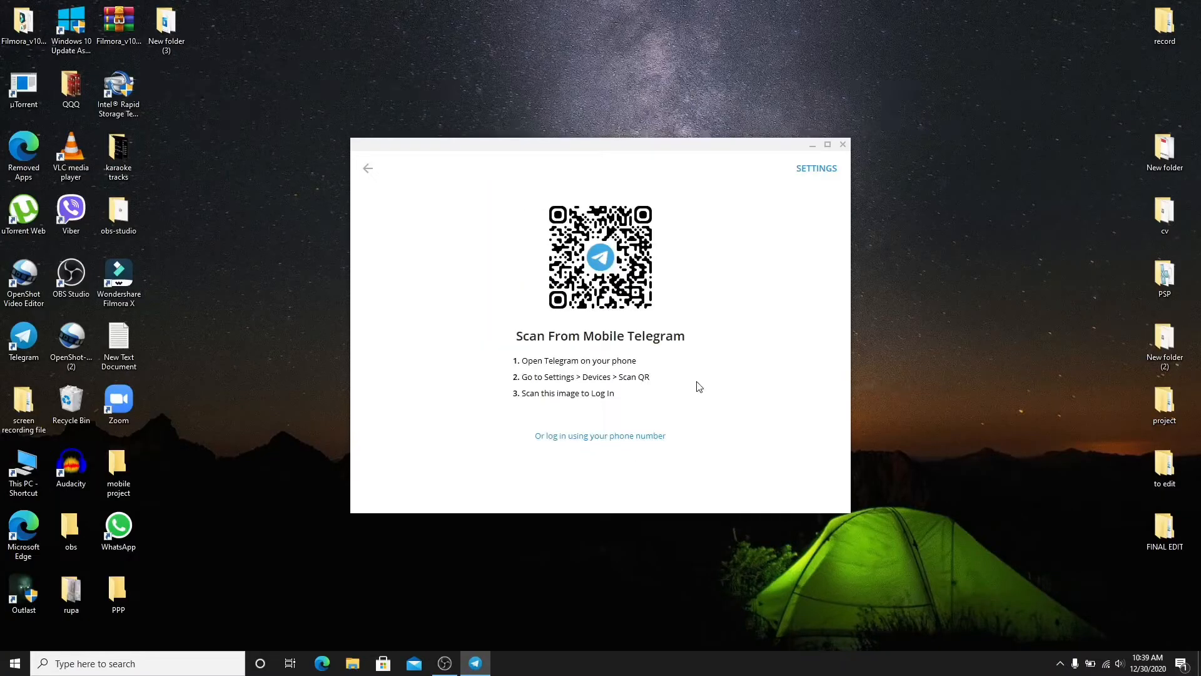
mouse_move(639, 369)
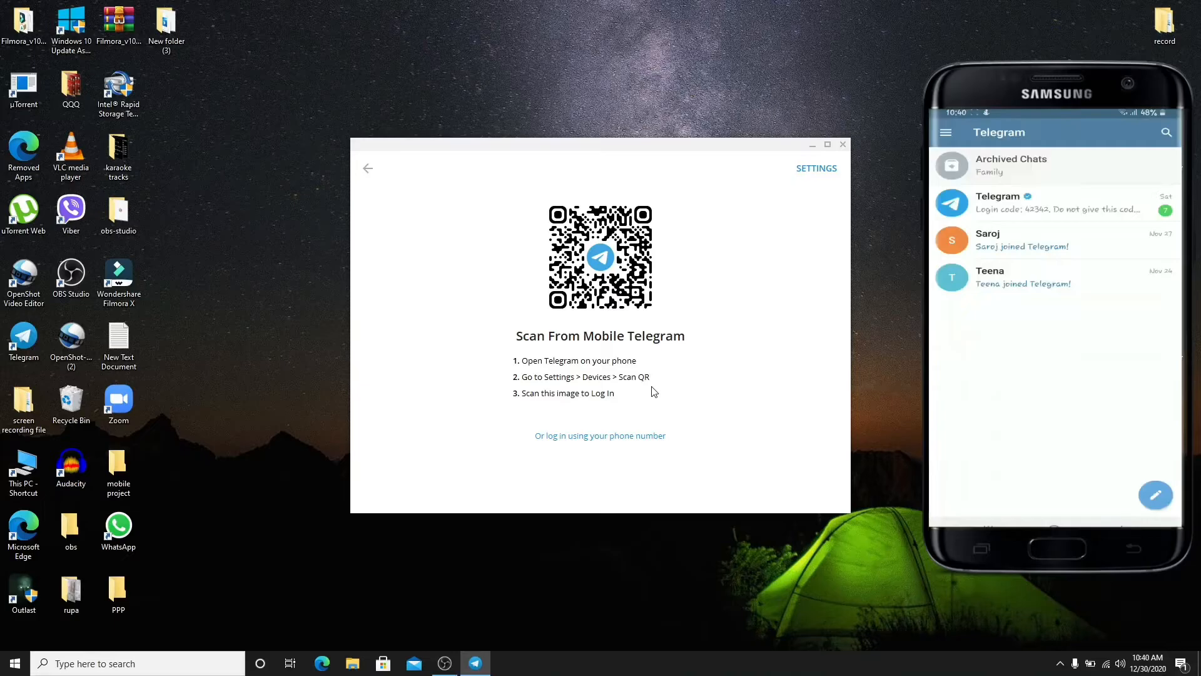
Scan the QR code from the phone's Devices screen to log in.
click(946, 132)
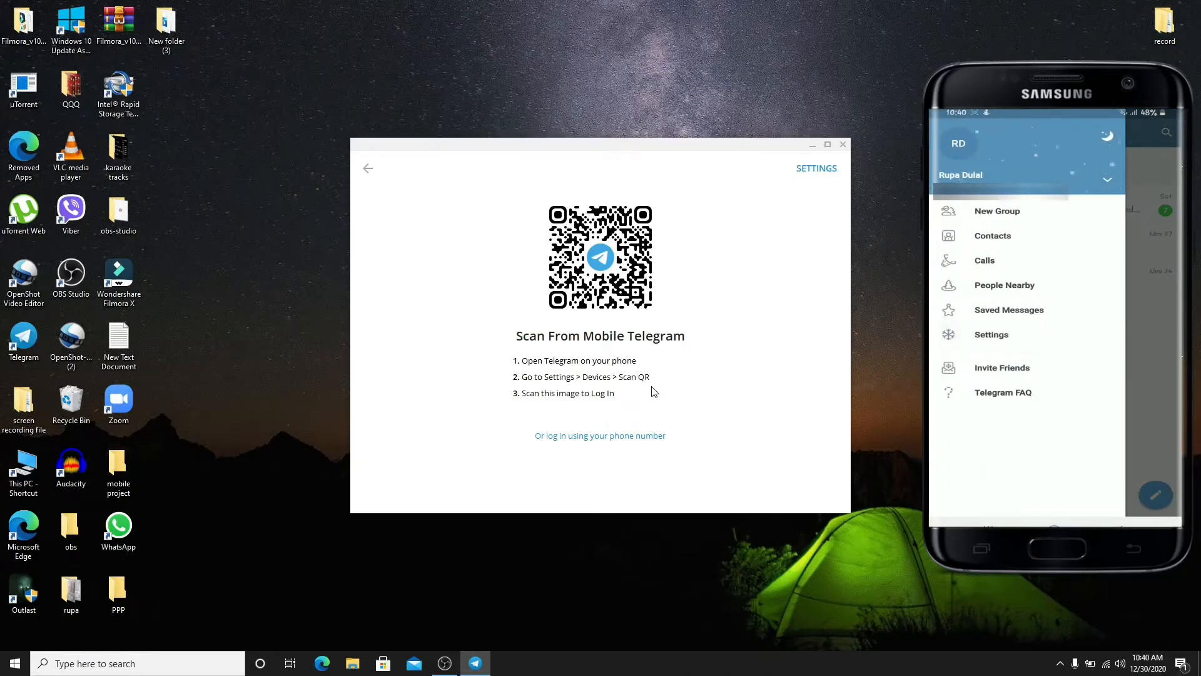
click(991, 334)
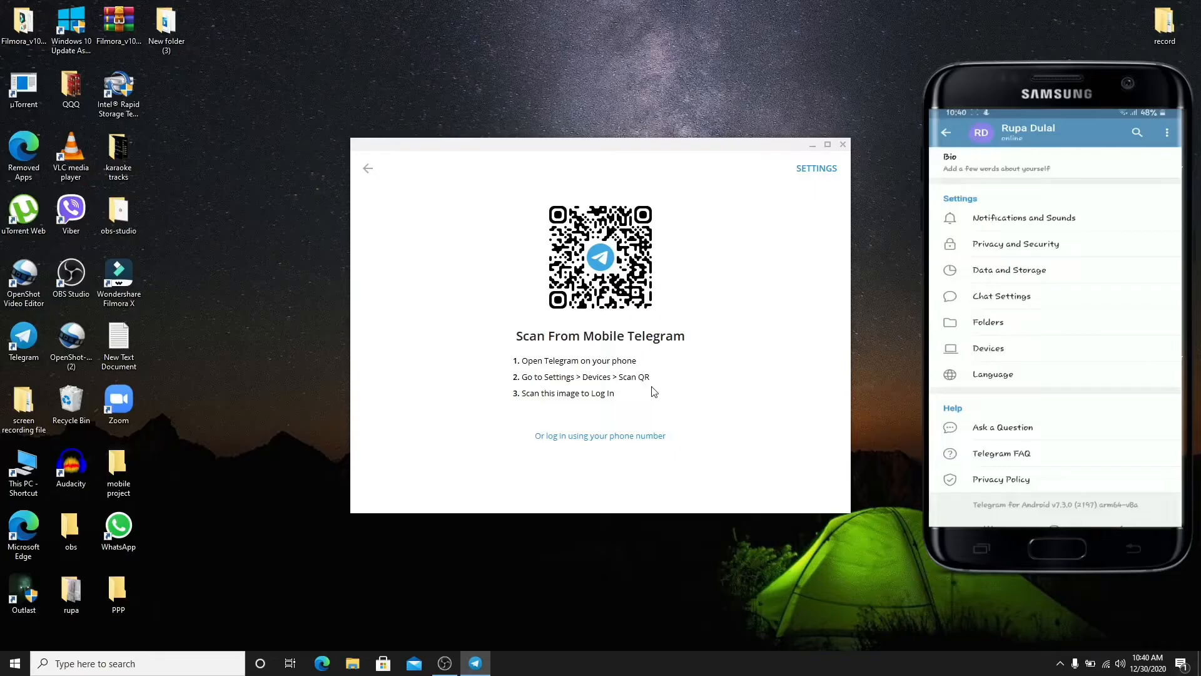
click(989, 348)
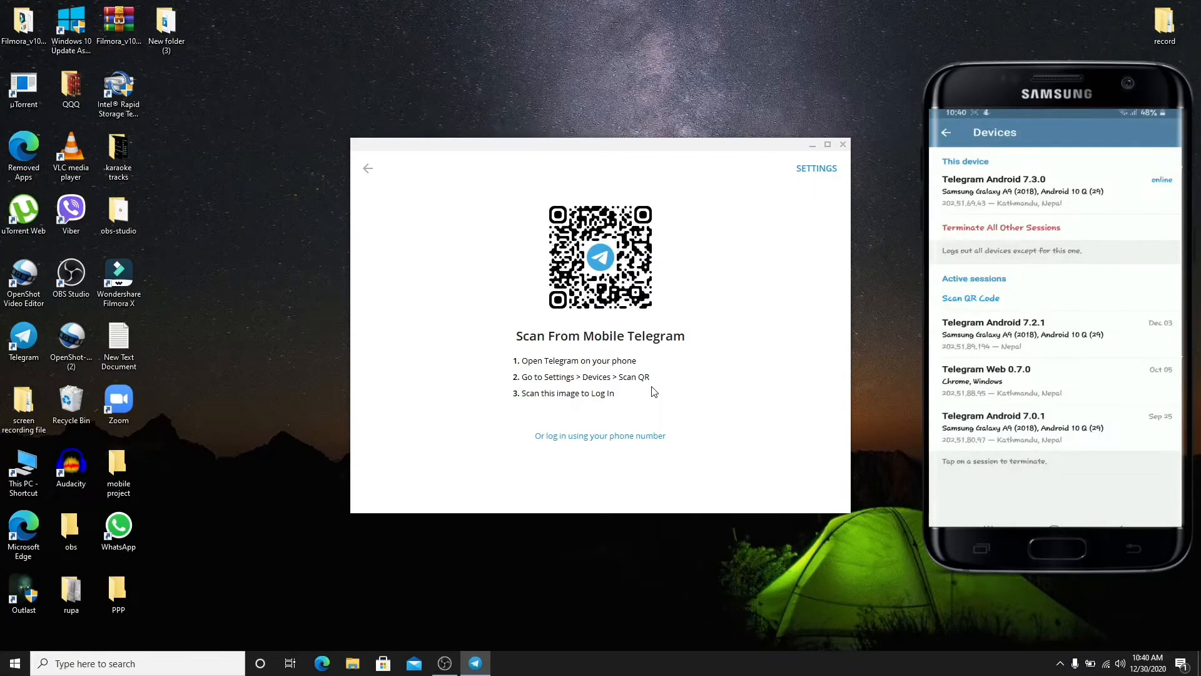
click(970, 298)
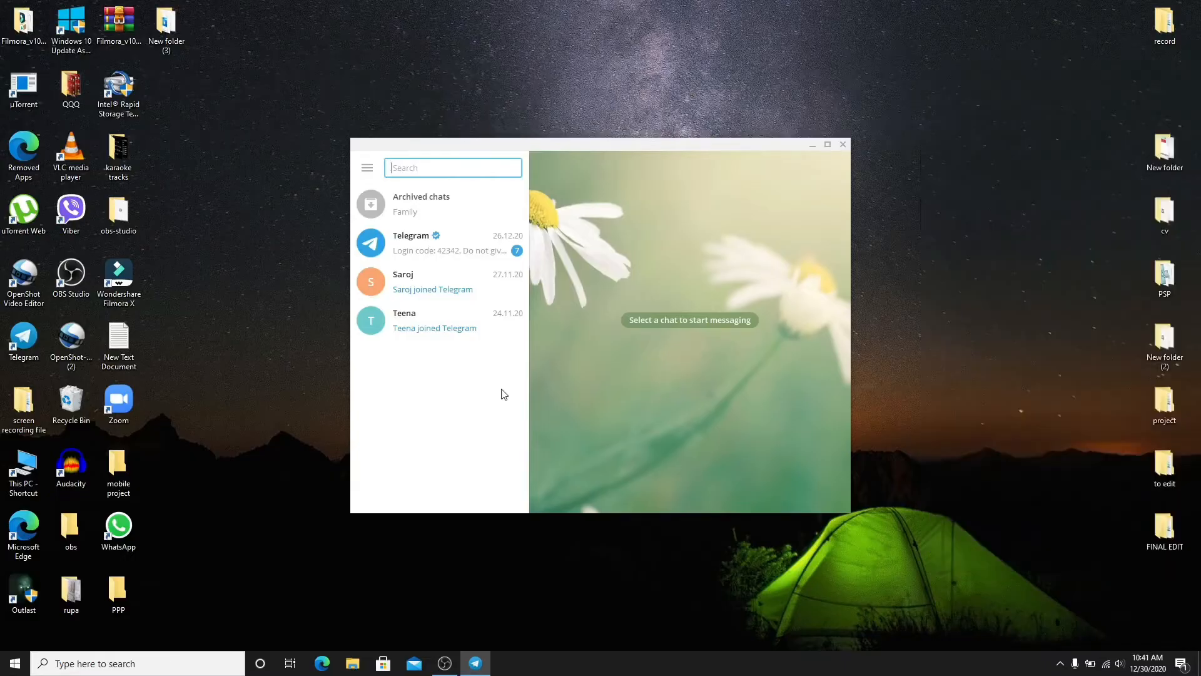
mouse_move(440, 368)
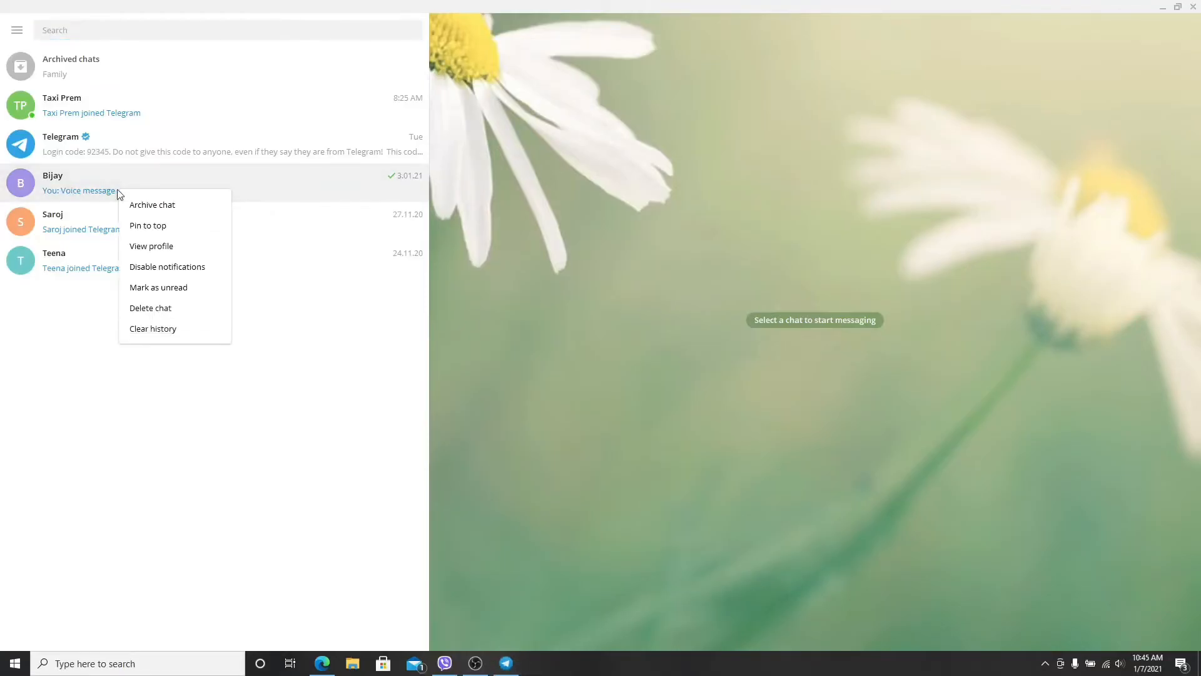
mouse_move(168, 338)
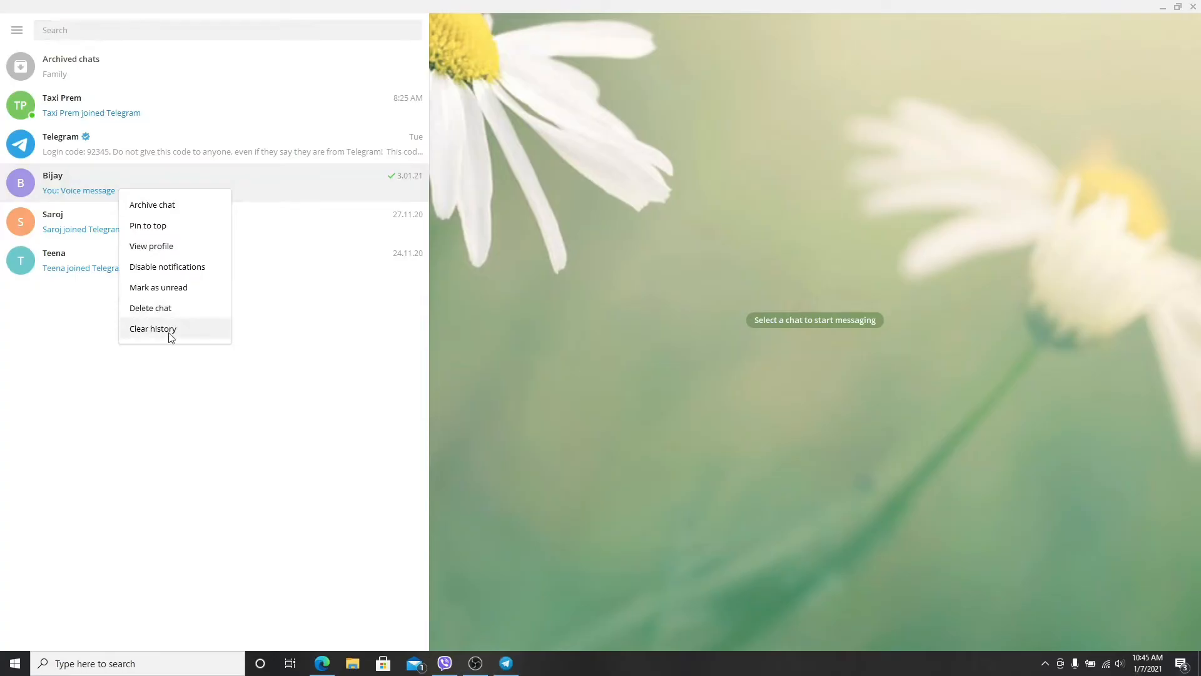
Clear the chat history, also deleting it for the contact, and reopen the chat.
click(152, 328)
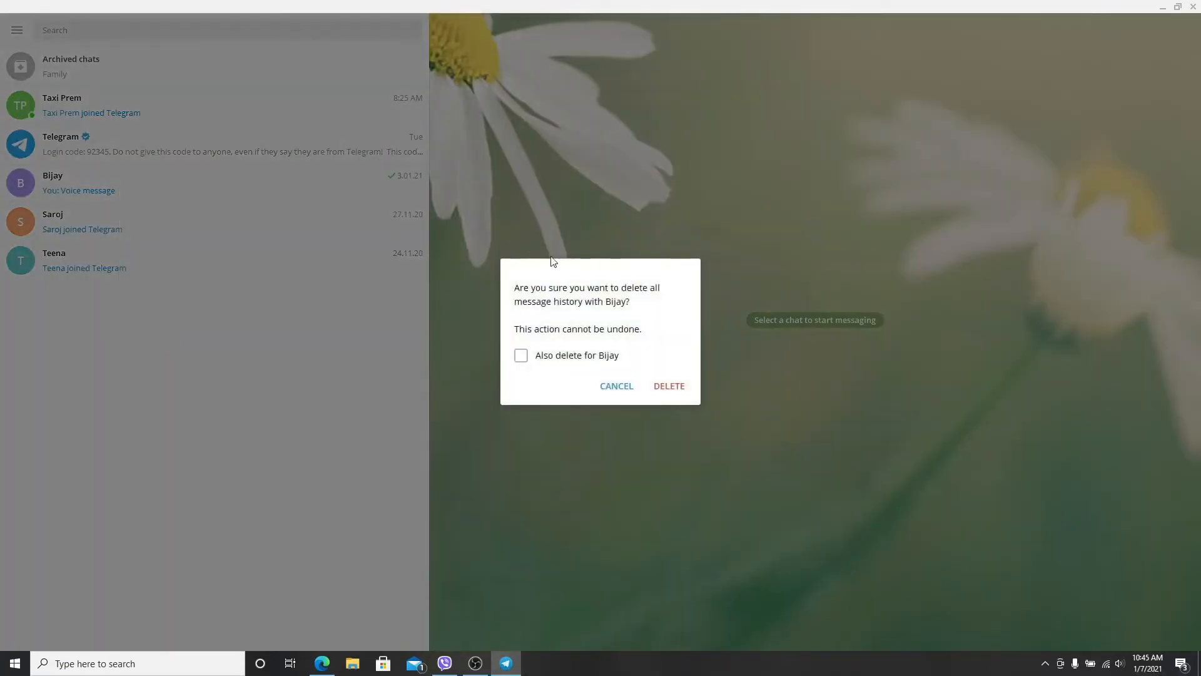
mouse_move(625, 294)
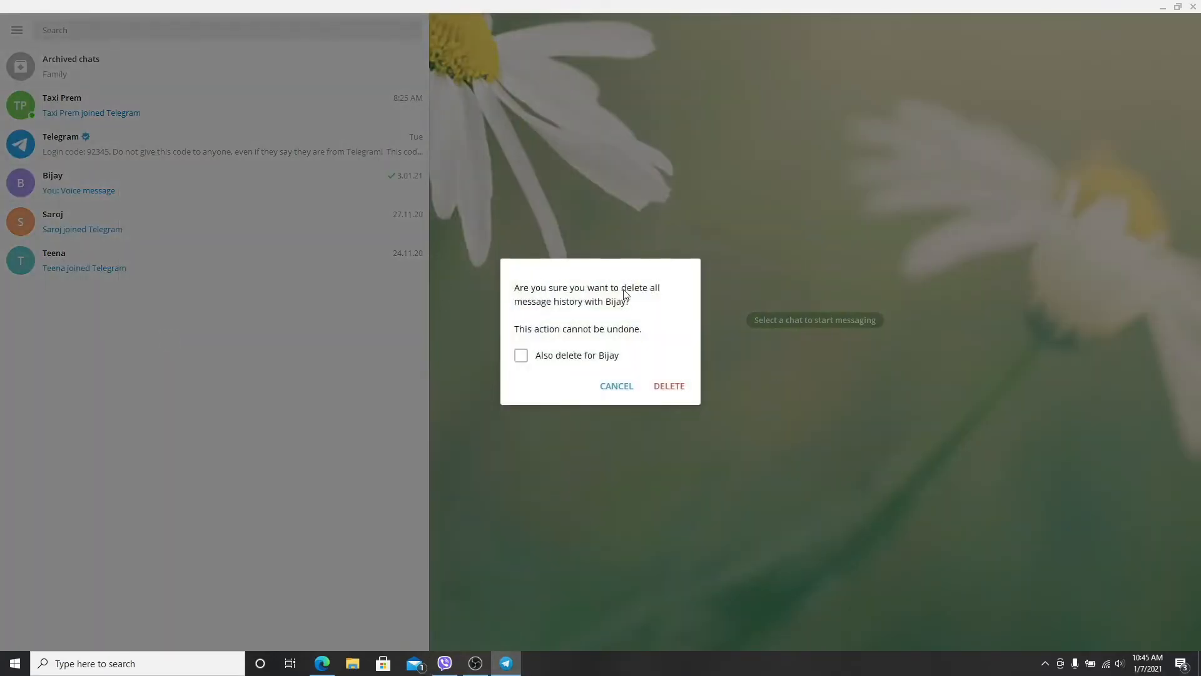
mouse_move(604, 313)
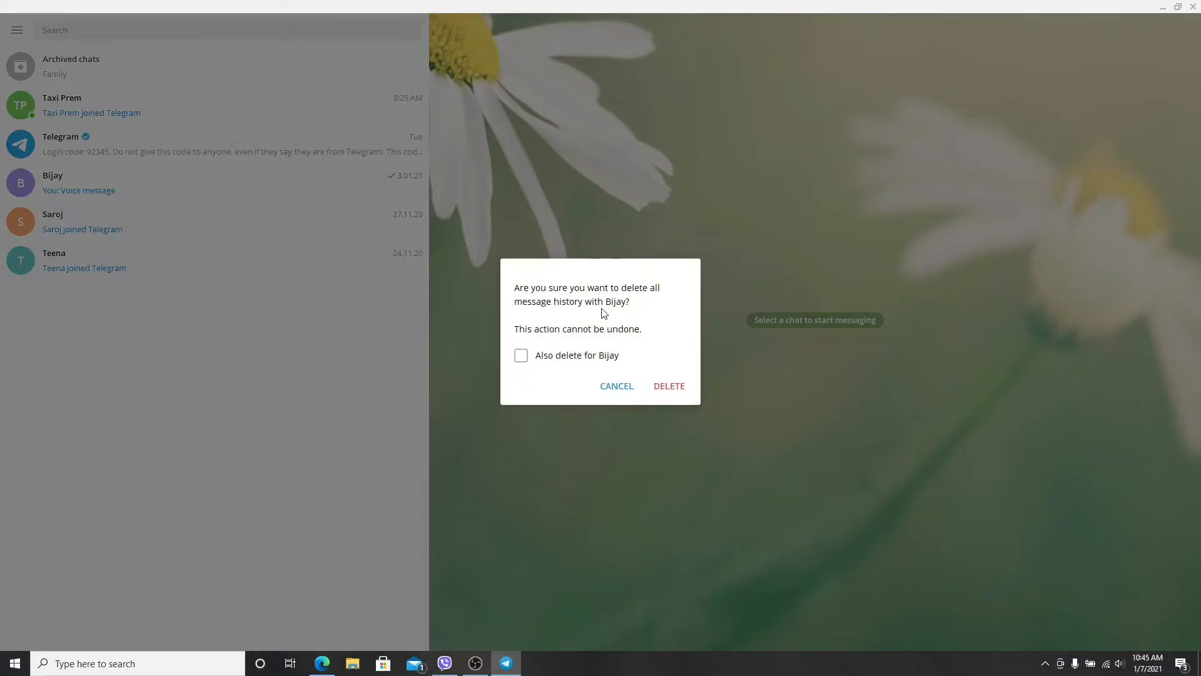
mouse_move(565, 365)
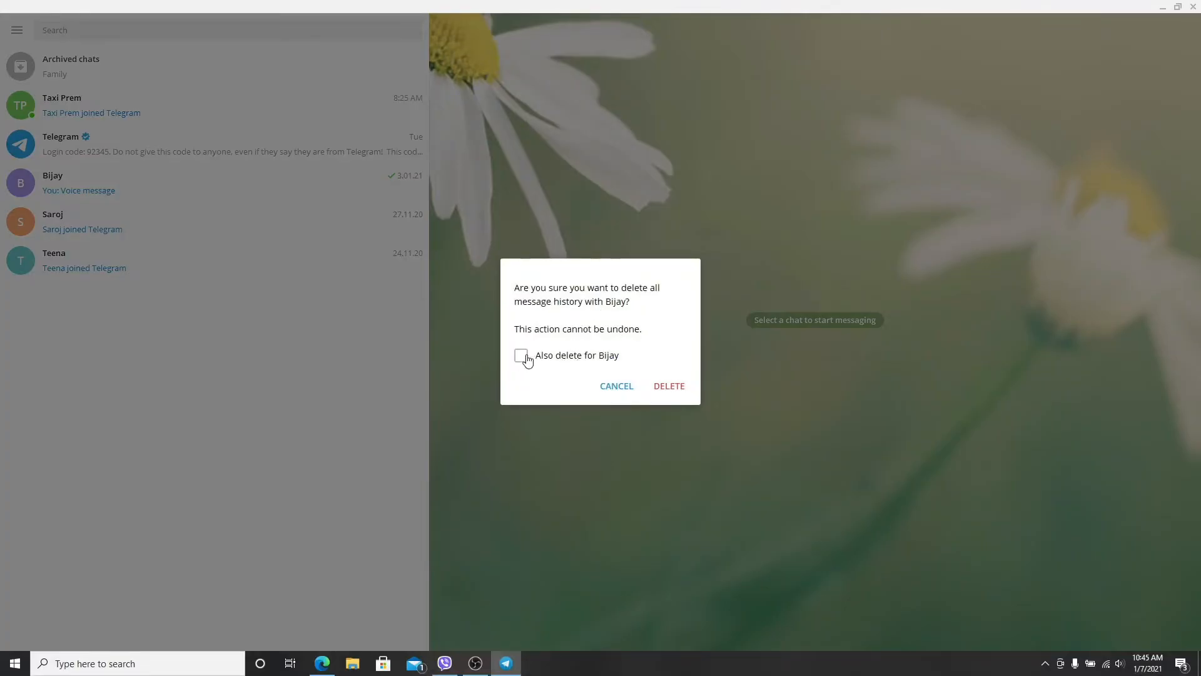
click(522, 355)
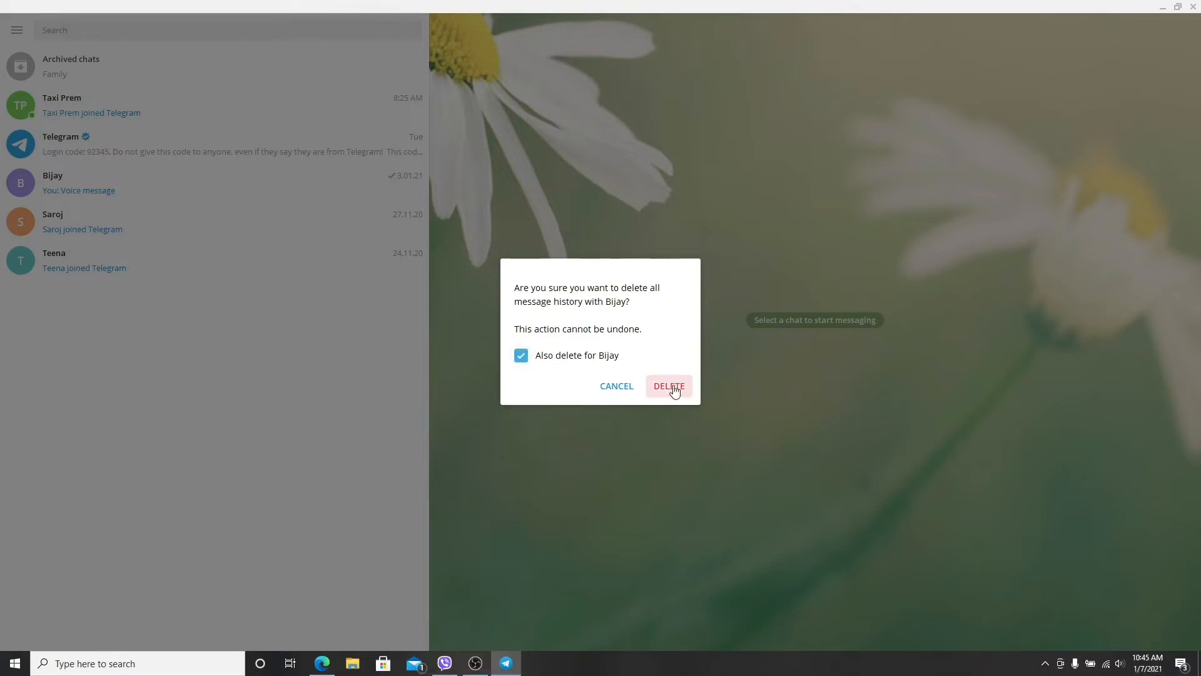
click(668, 386)
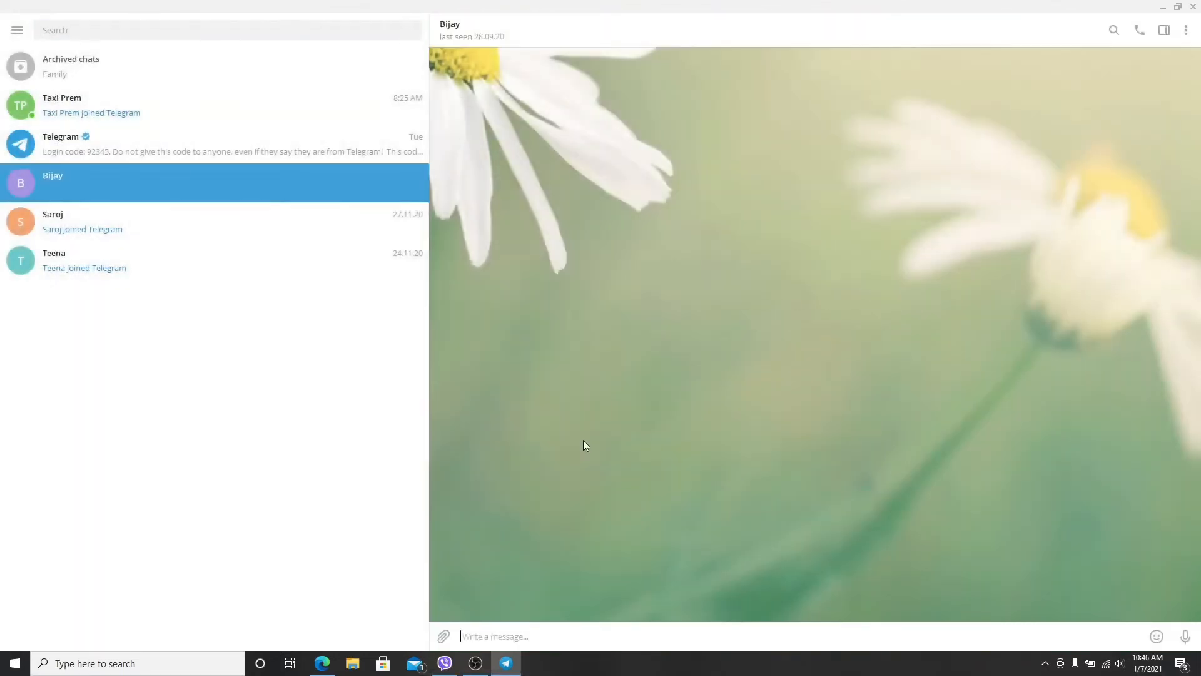
mouse_move(1002, 467)
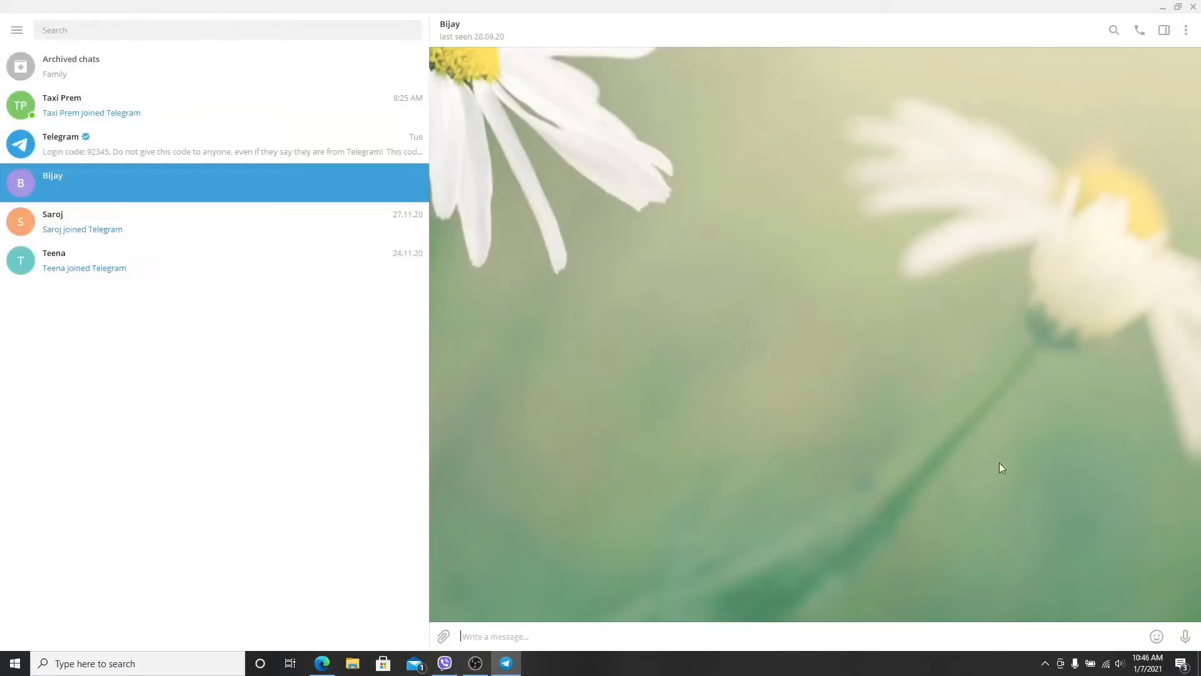
mouse_move(51, 188)
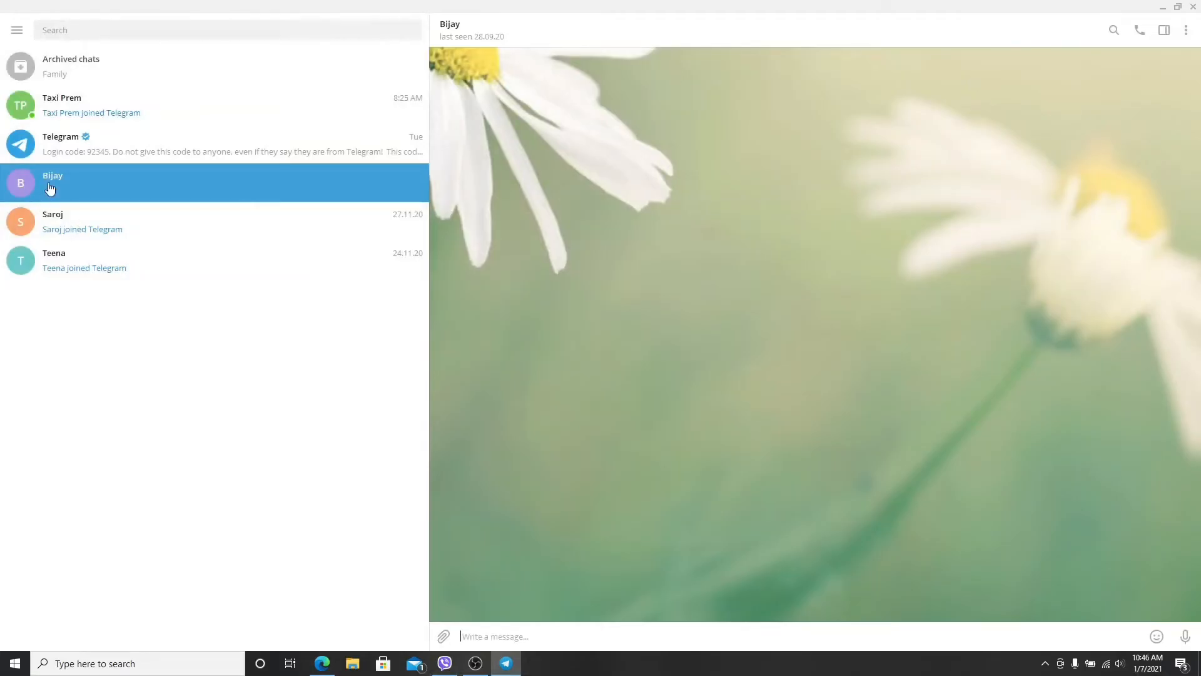
click(1163, 7)
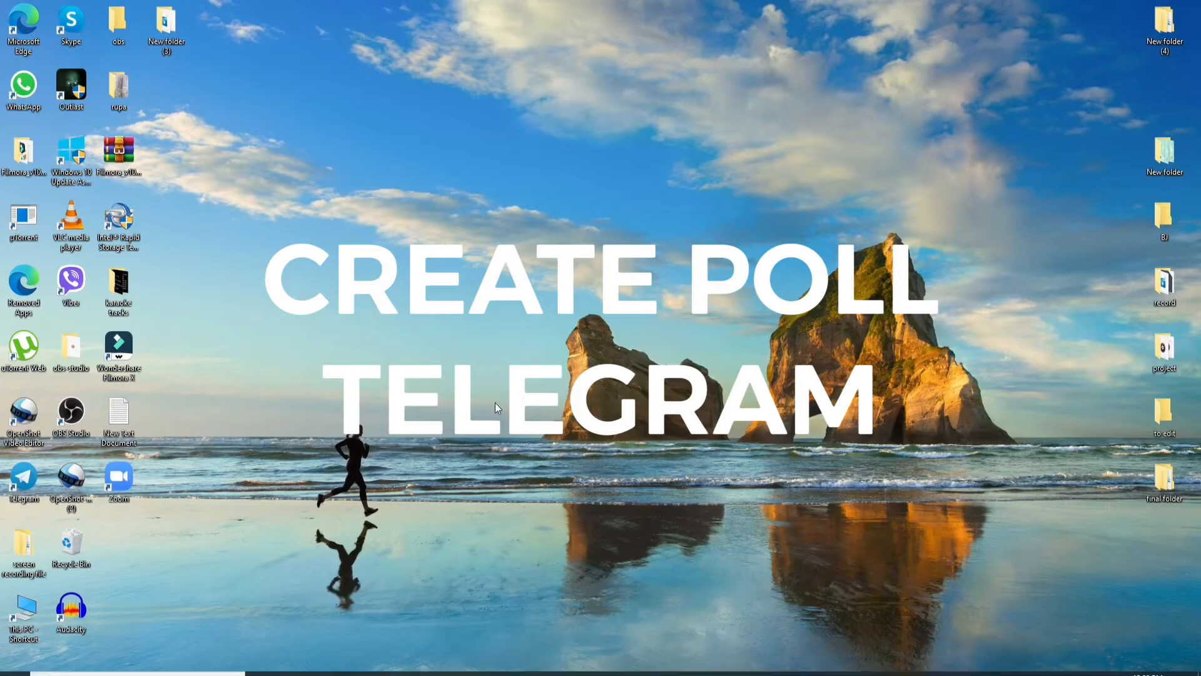
mouse_move(19, 481)
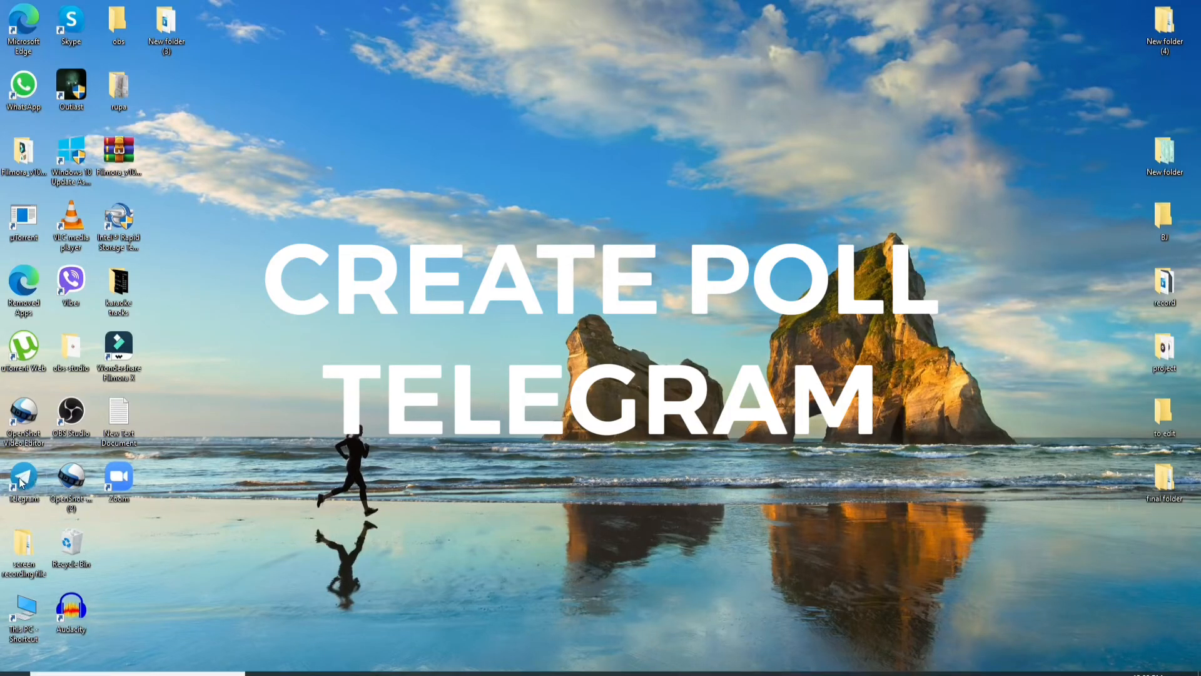
Open the three-member 'Us' group and close its Group Info panel.
double_click(23, 479)
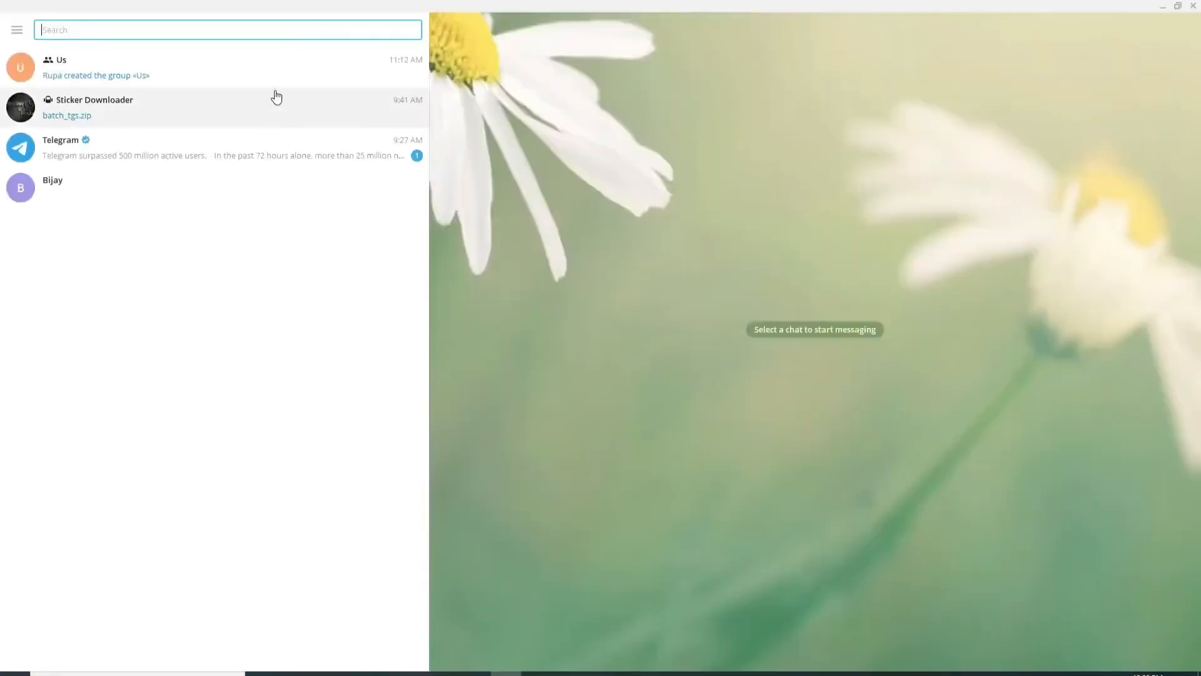
mouse_move(173, 204)
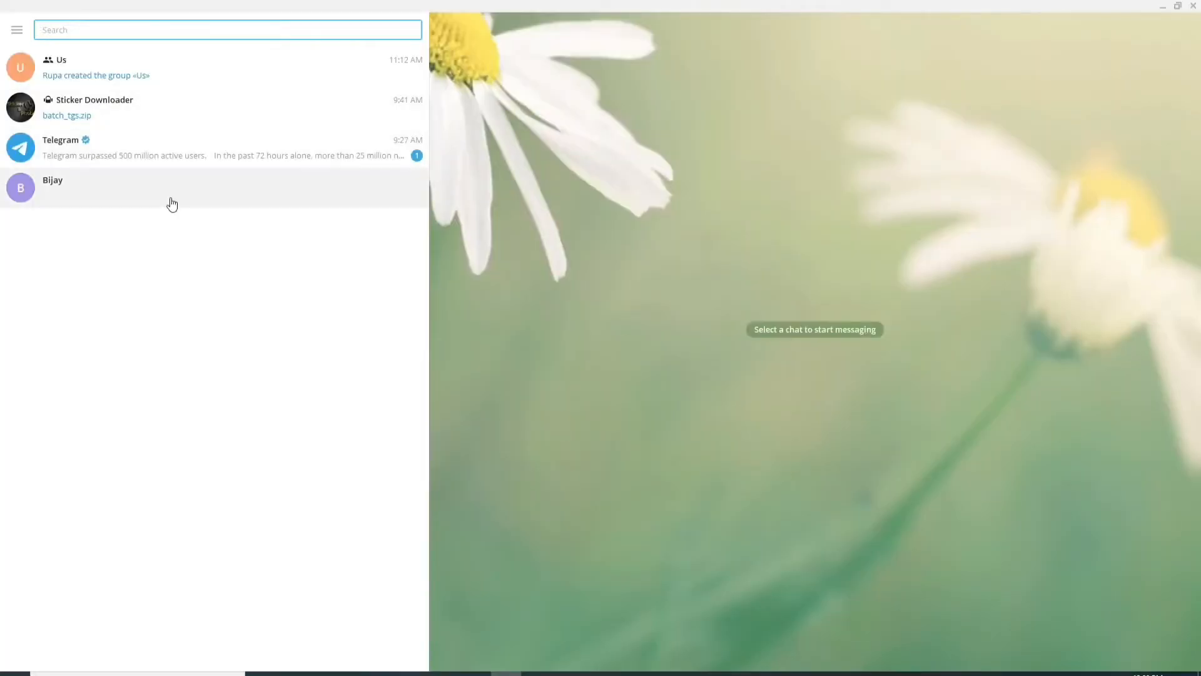
mouse_move(126, 79)
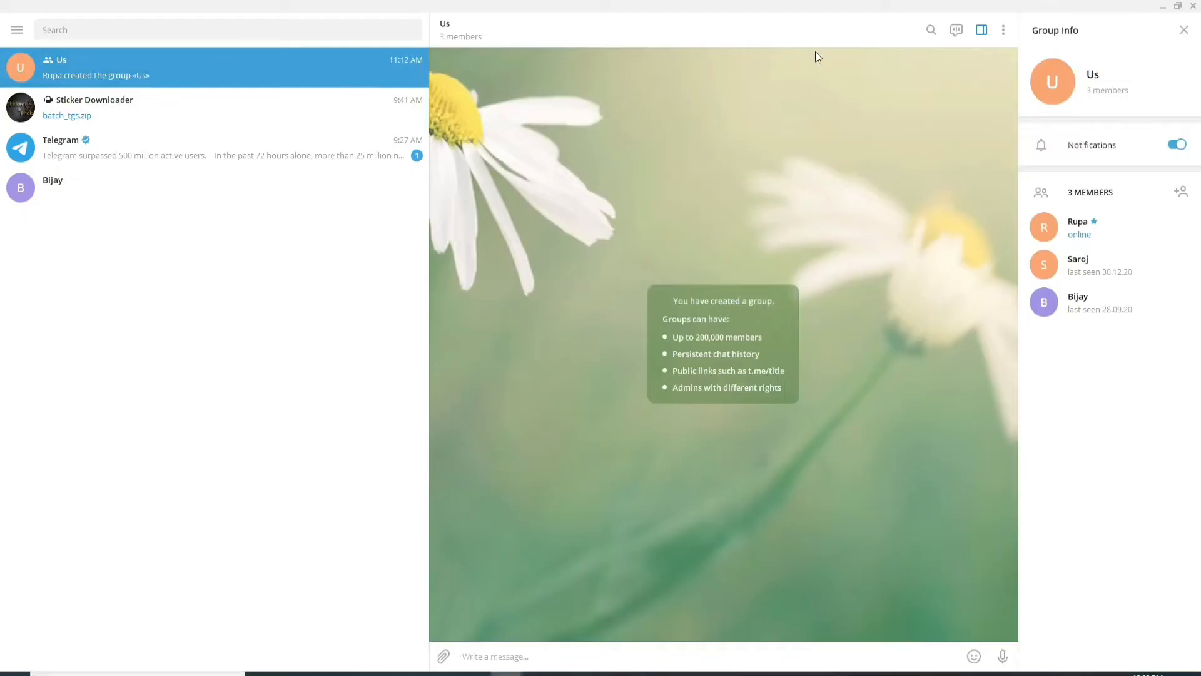
mouse_move(623, 268)
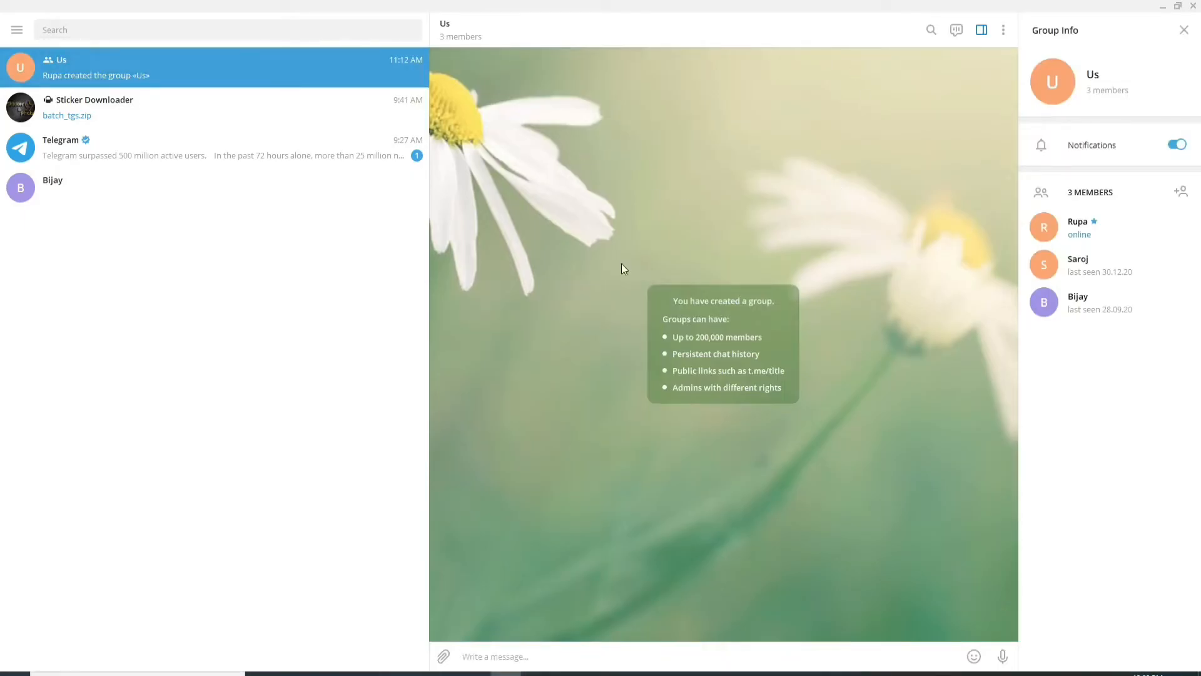
click(1184, 30)
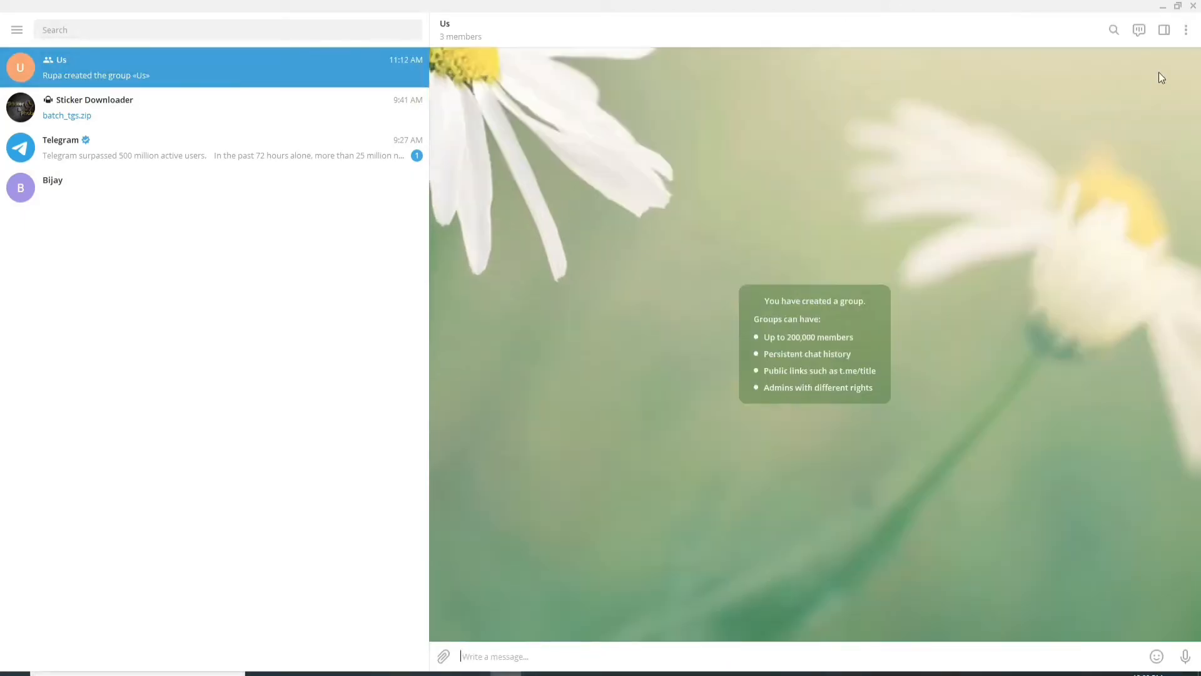
Choose Create poll from the Us group's three-dot header menu.
click(1188, 30)
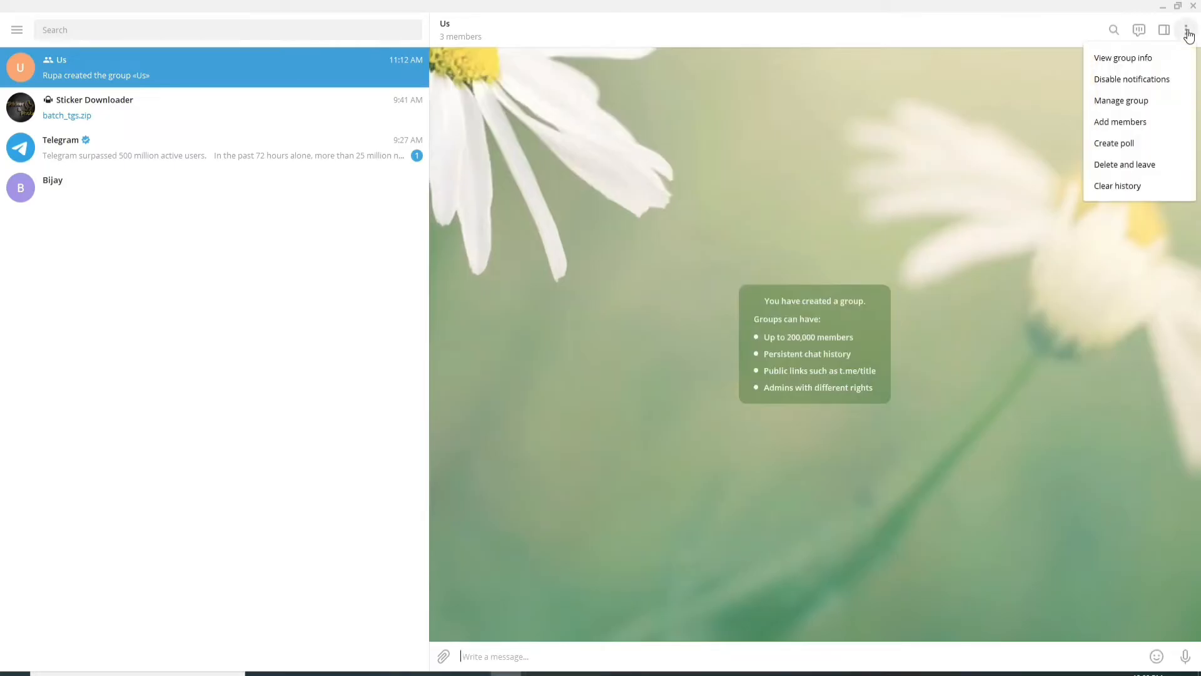
mouse_move(1132, 78)
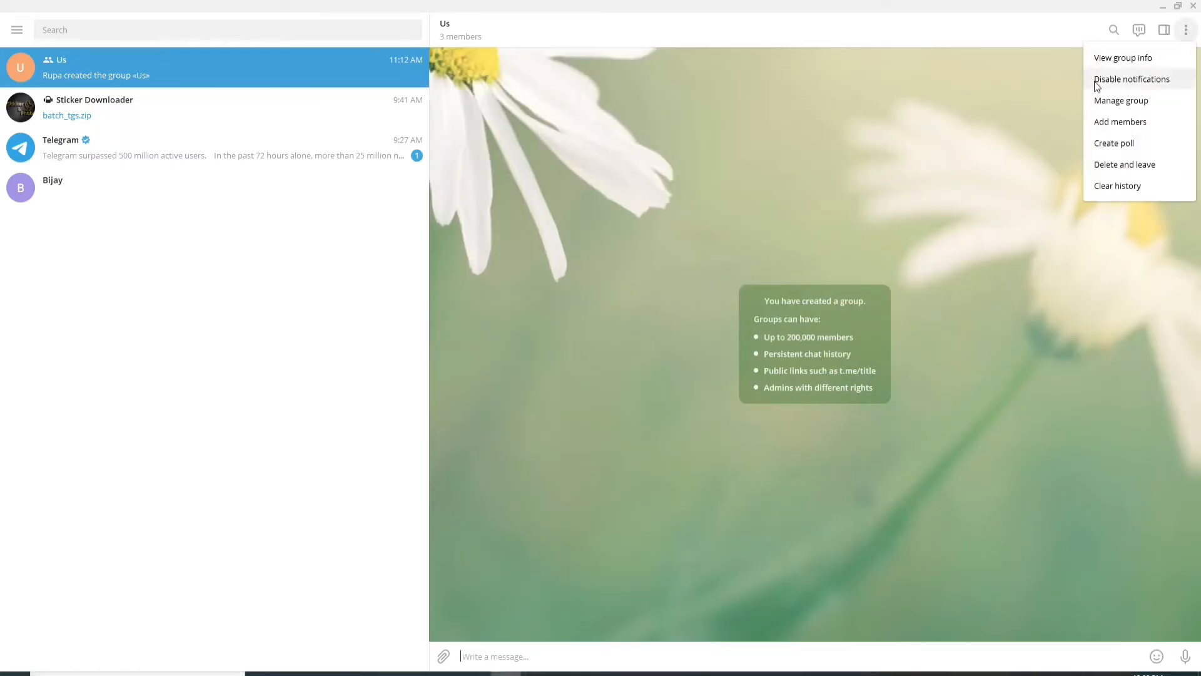
mouse_move(1113, 143)
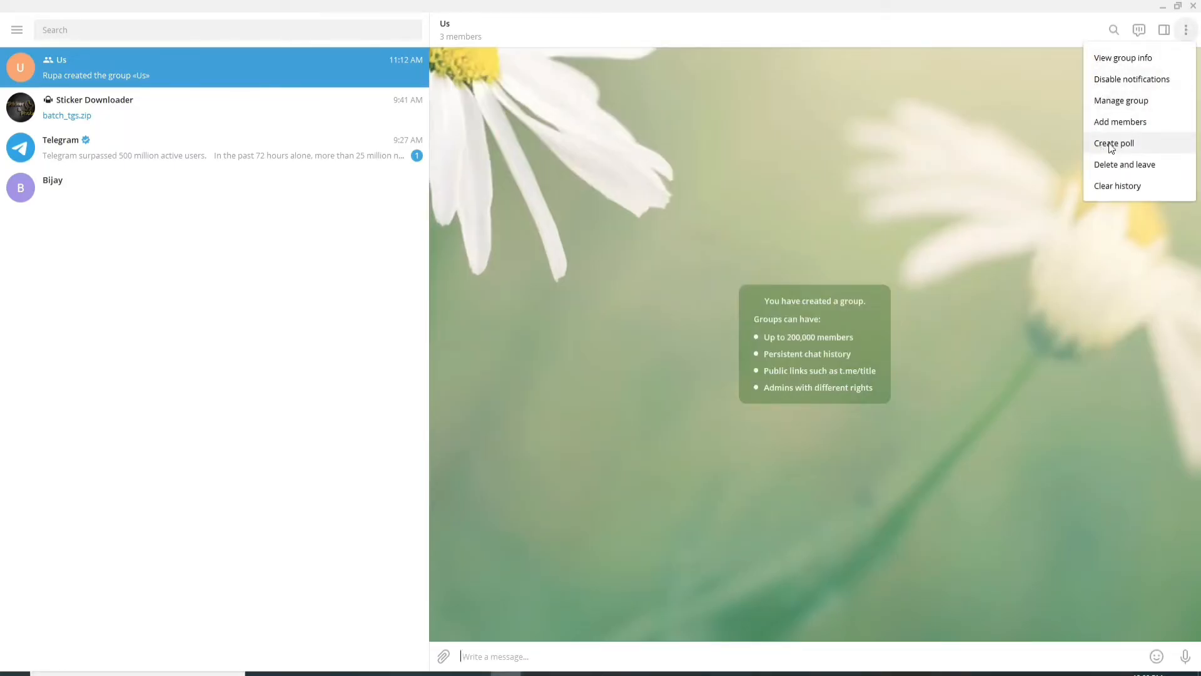
click(1113, 142)
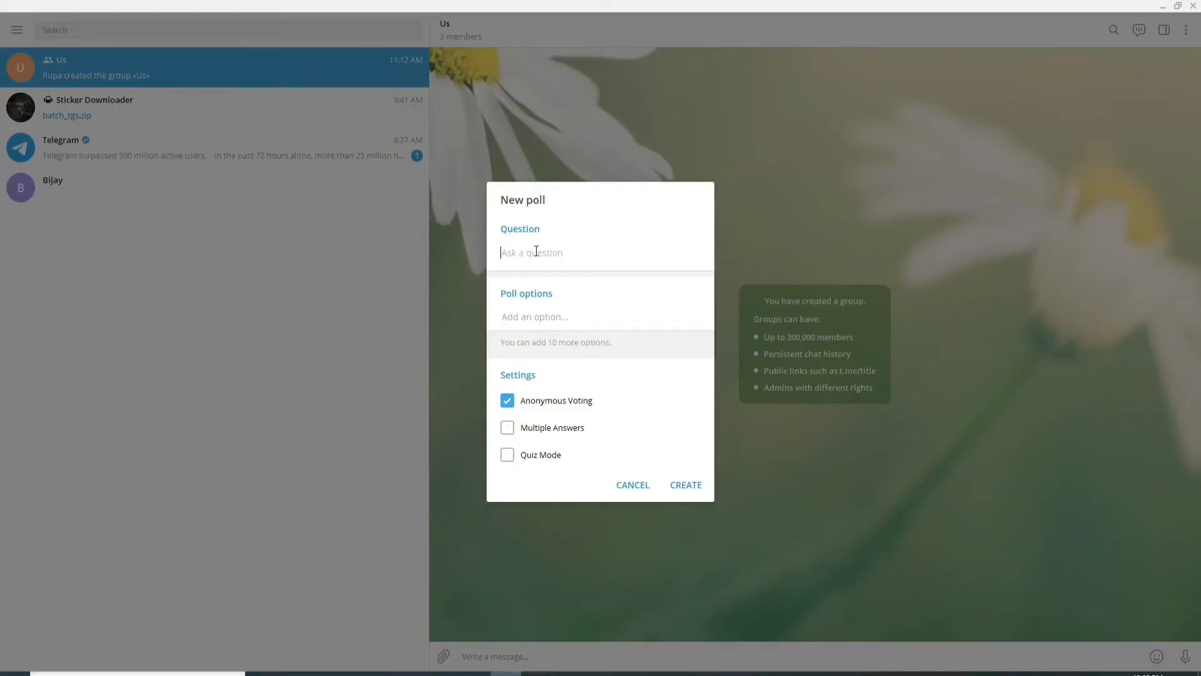
Fill the poll form with question 'do you love fish?' and options yes, no, definitely yes!!
text(do you love fish?)
click(600, 316)
text(yes)
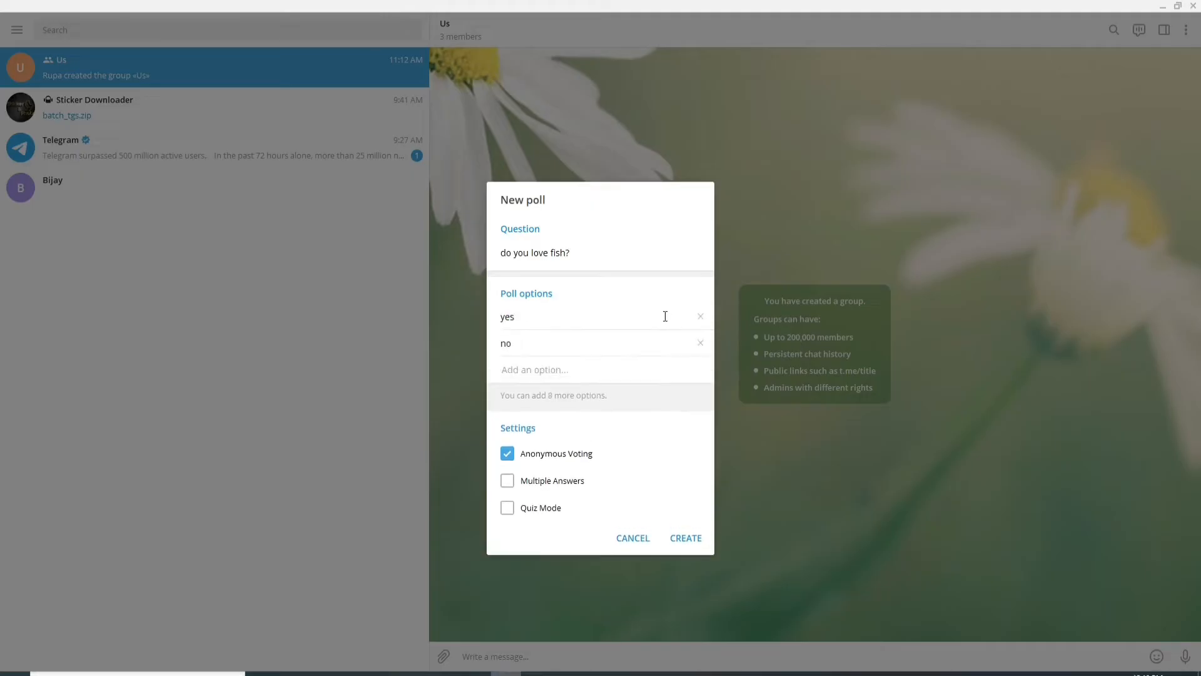
text(definitely yes!!)
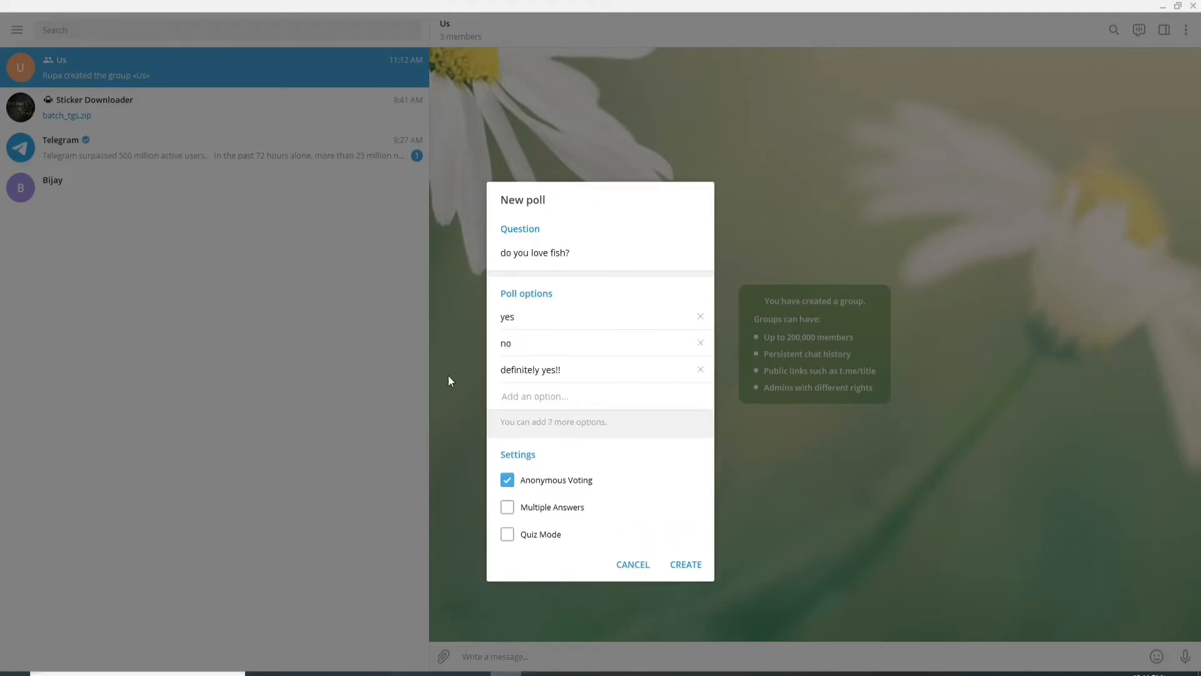
click(567, 396)
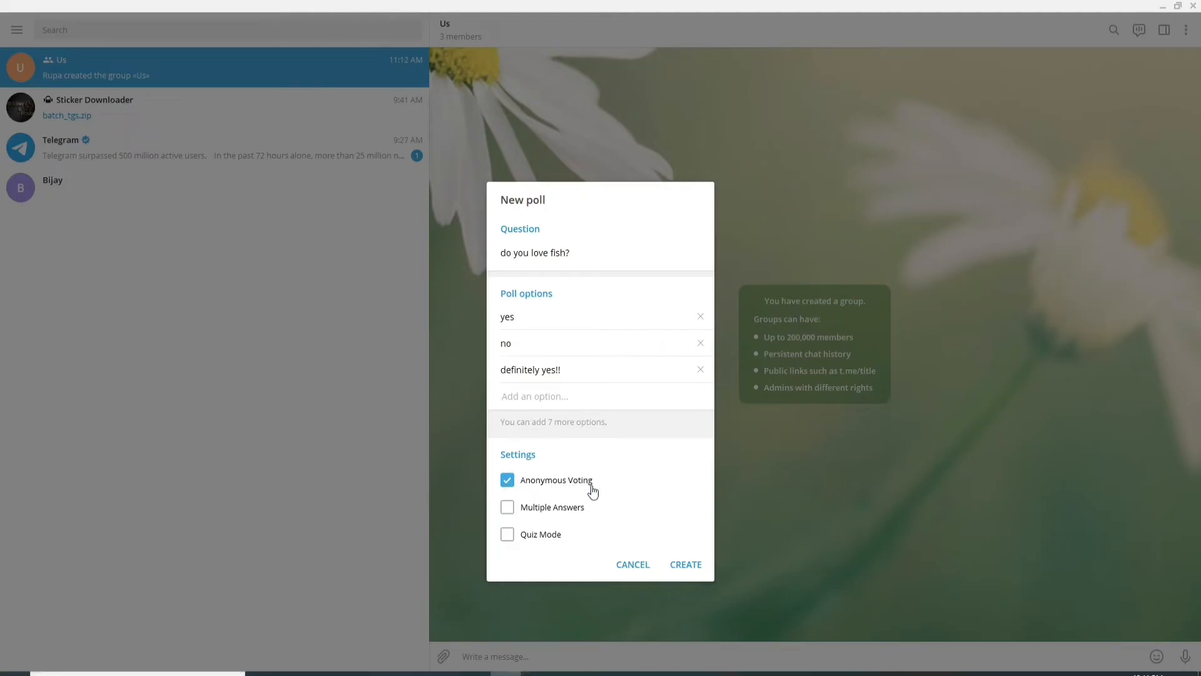
mouse_move(507, 510)
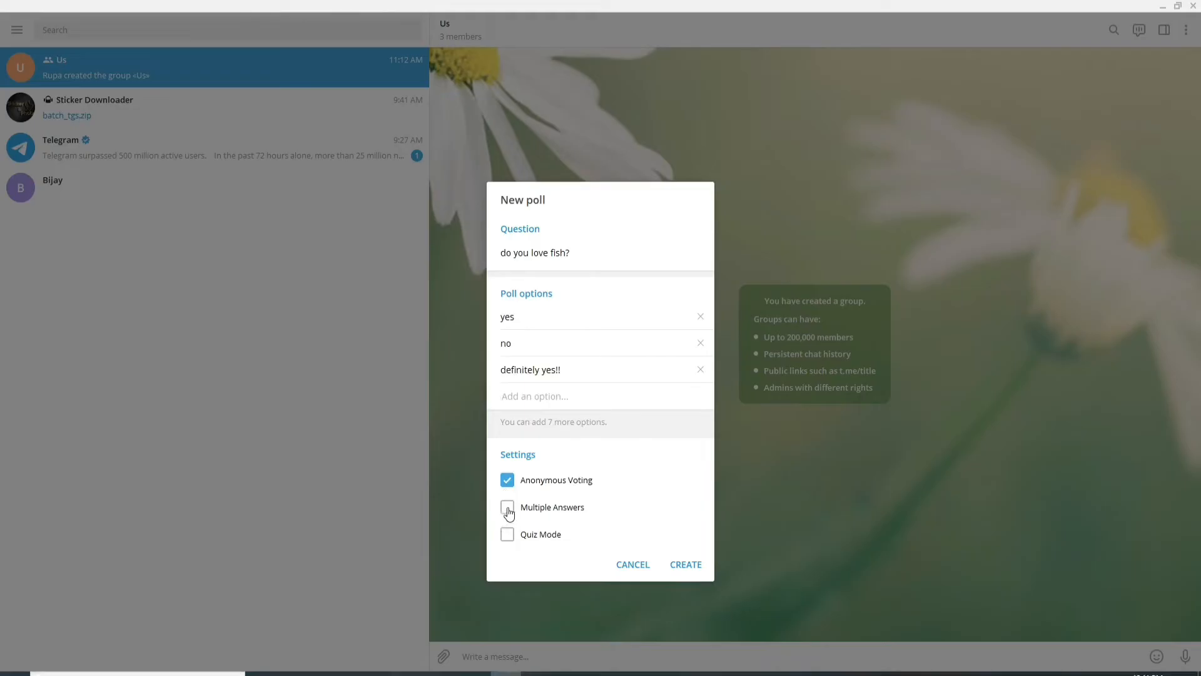
Make it a quiz with explanation 'definitely yes!!', mark that answer correct, and post it.
click(507, 507)
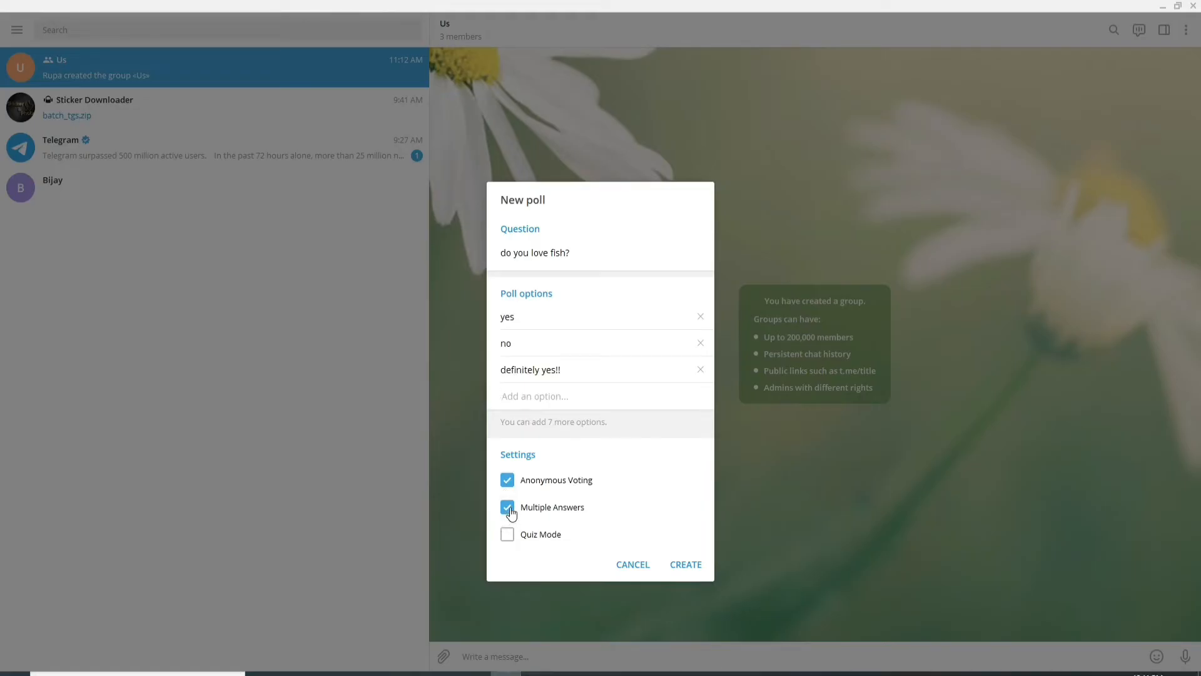
click(508, 534)
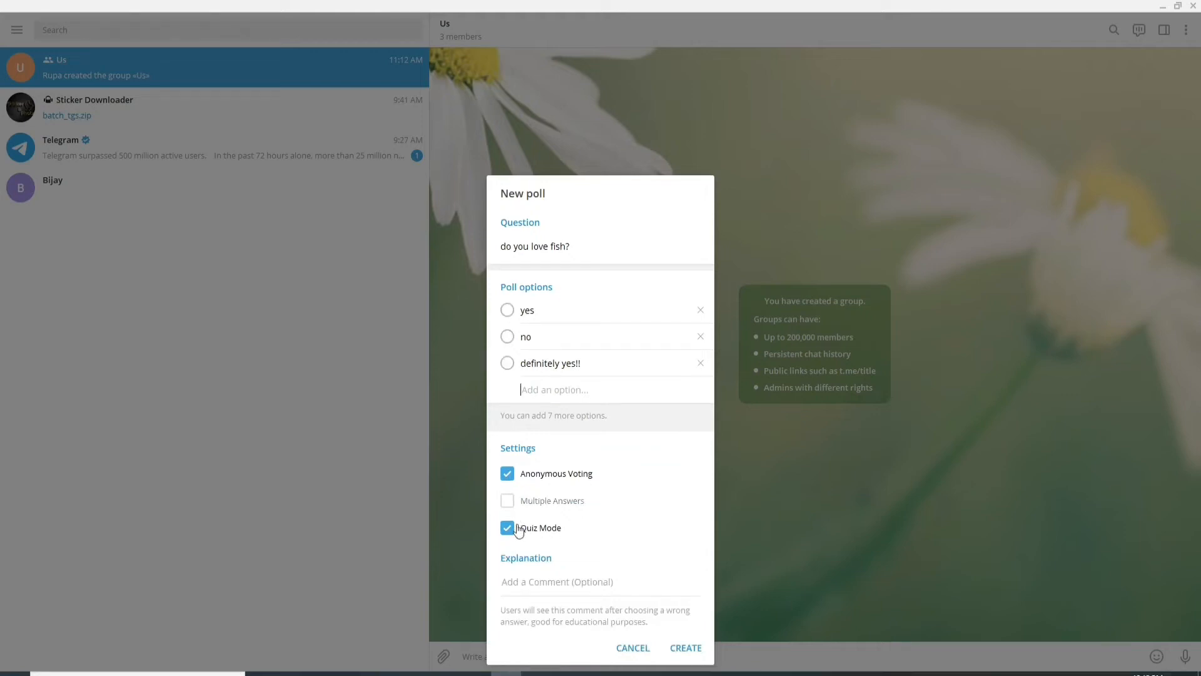
text(definitely yes!!)
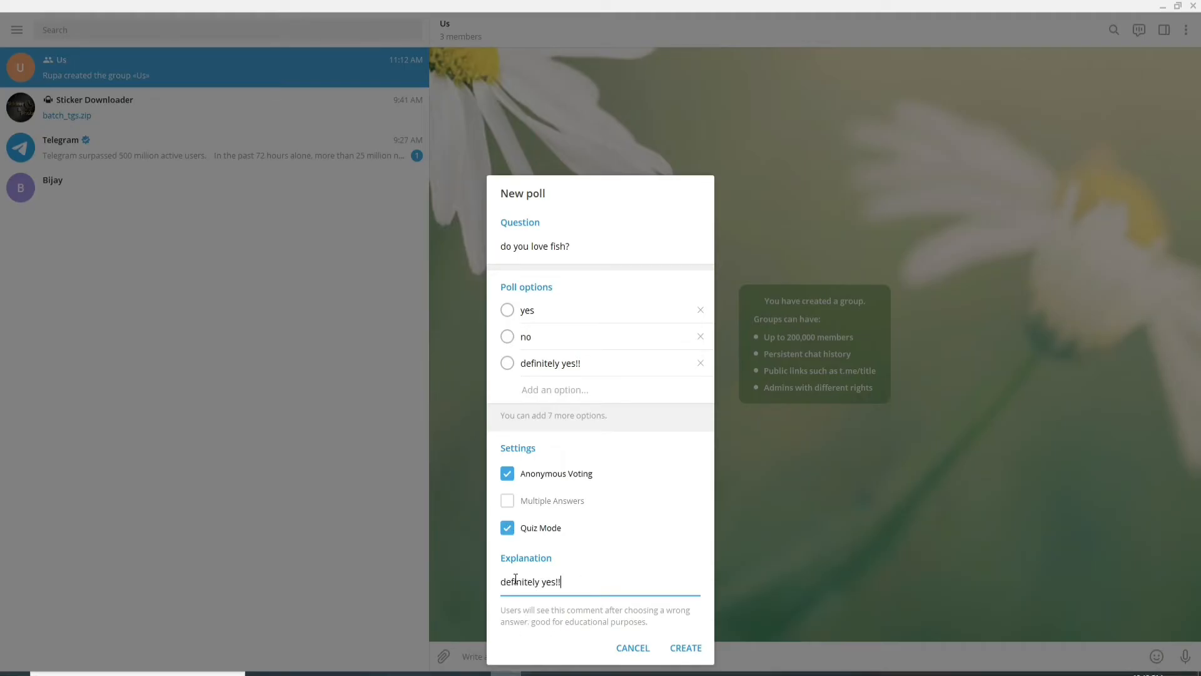
mouse_move(571, 588)
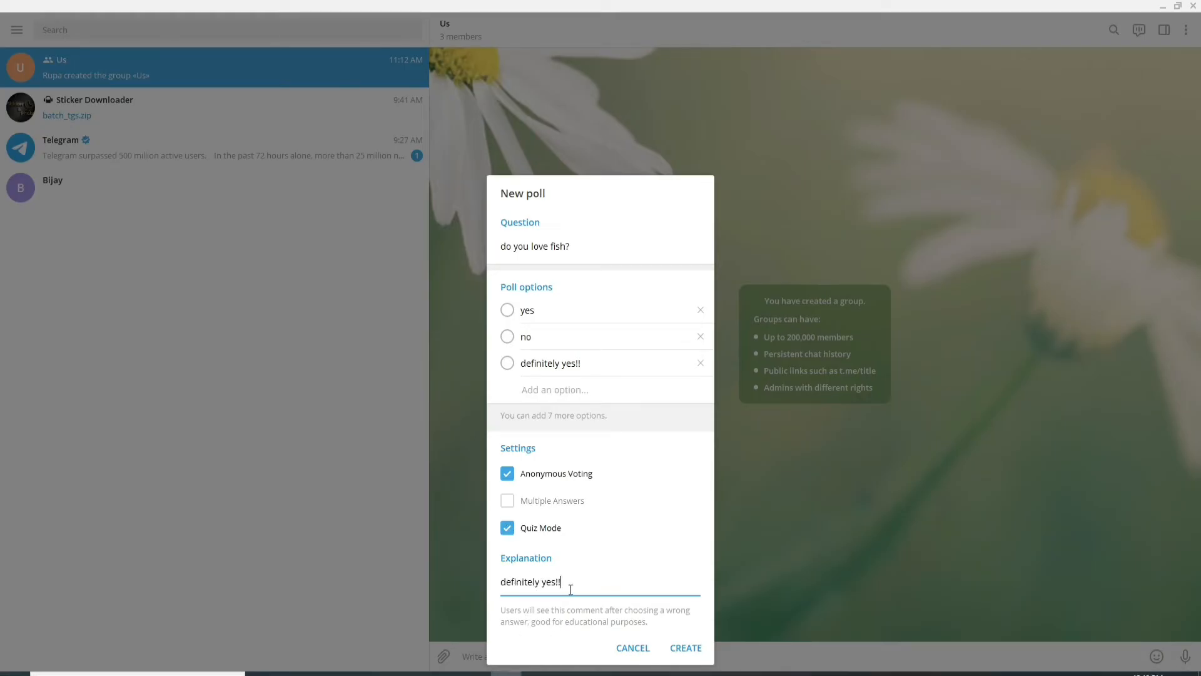
mouse_move(513, 291)
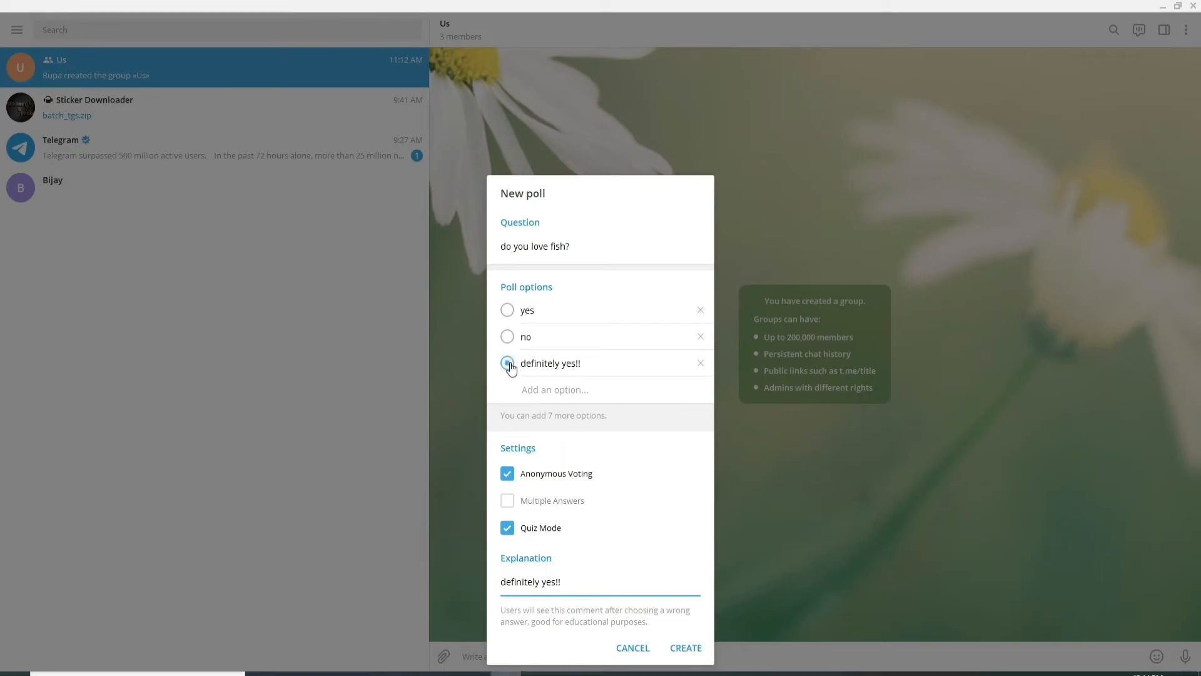
click(507, 363)
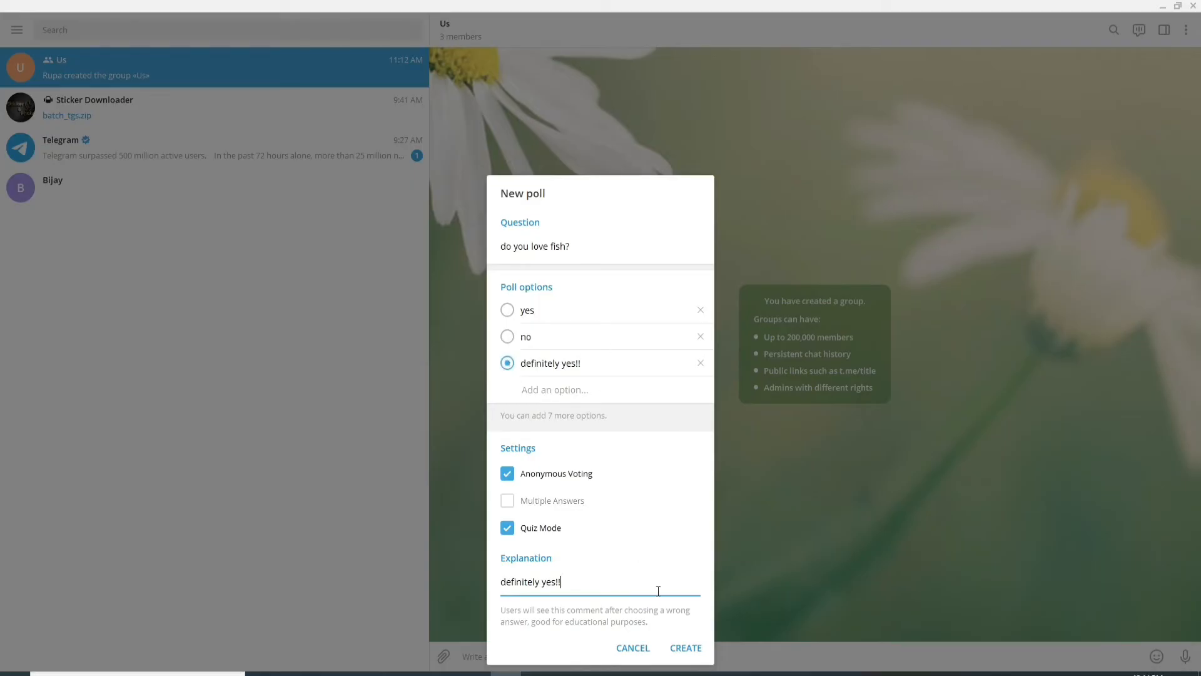
click(684, 647)
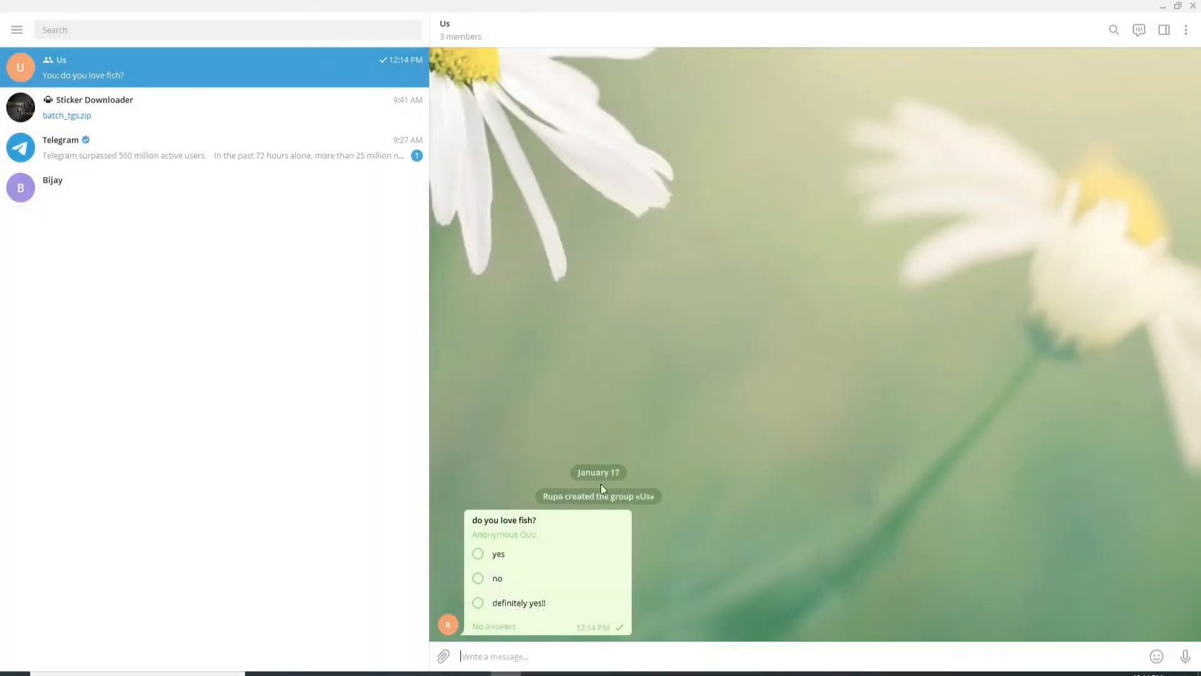
click(1164, 6)
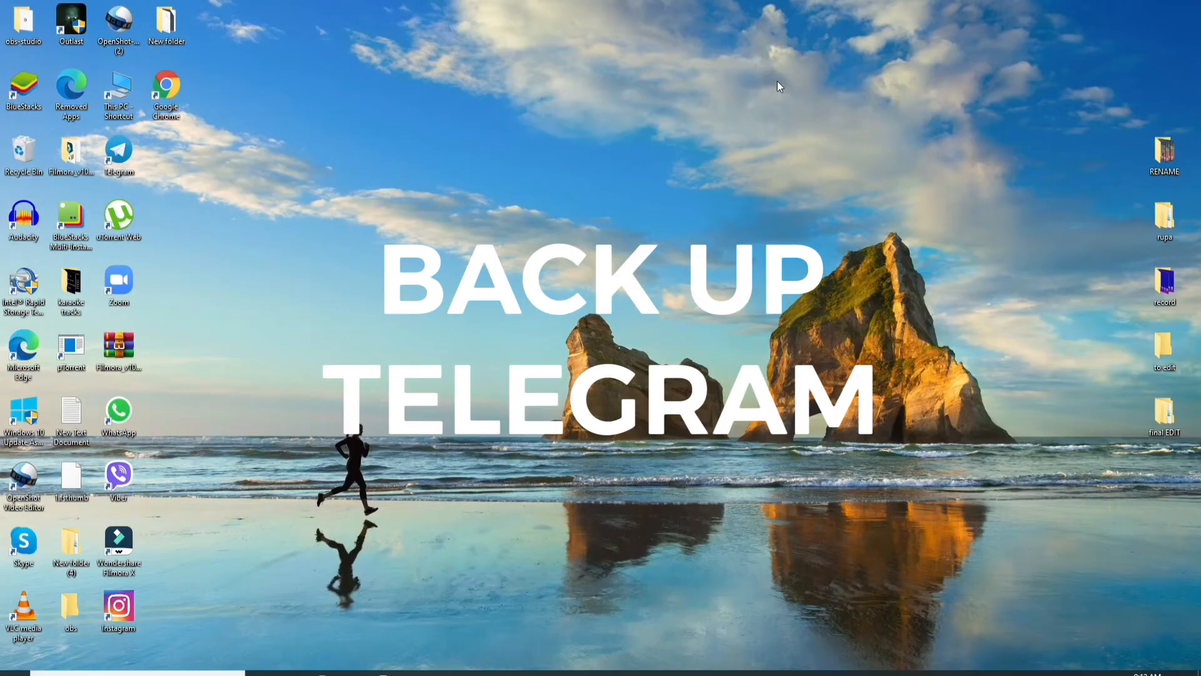
mouse_move(631, 191)
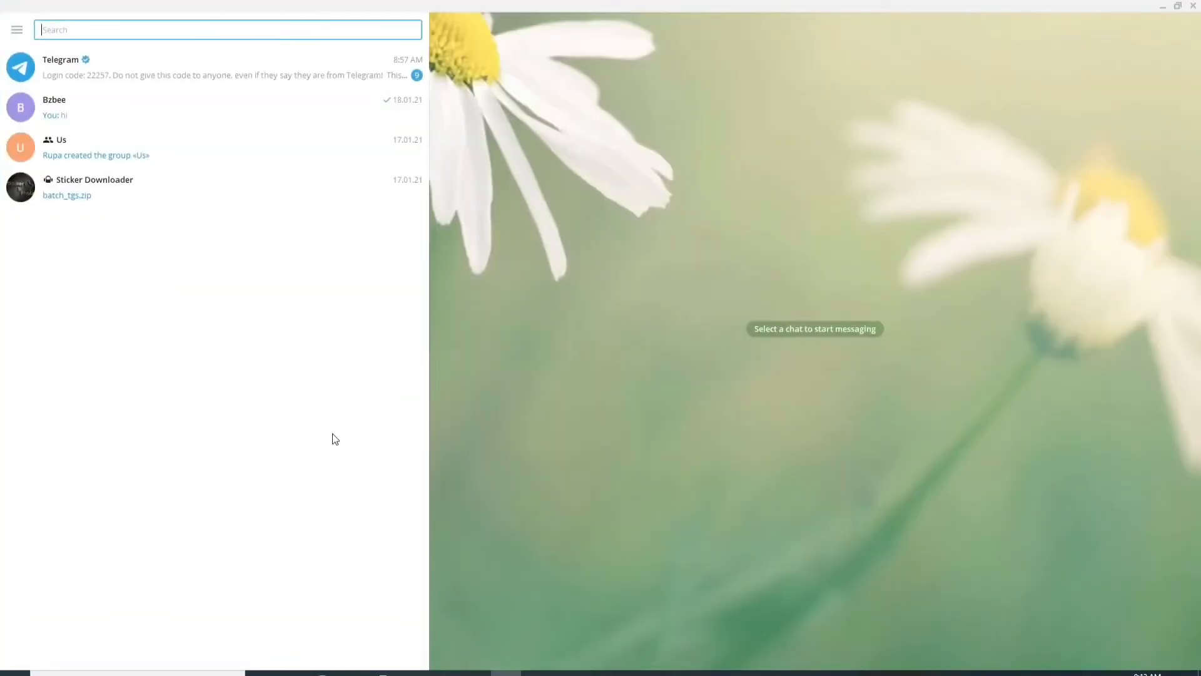
mouse_move(172, 242)
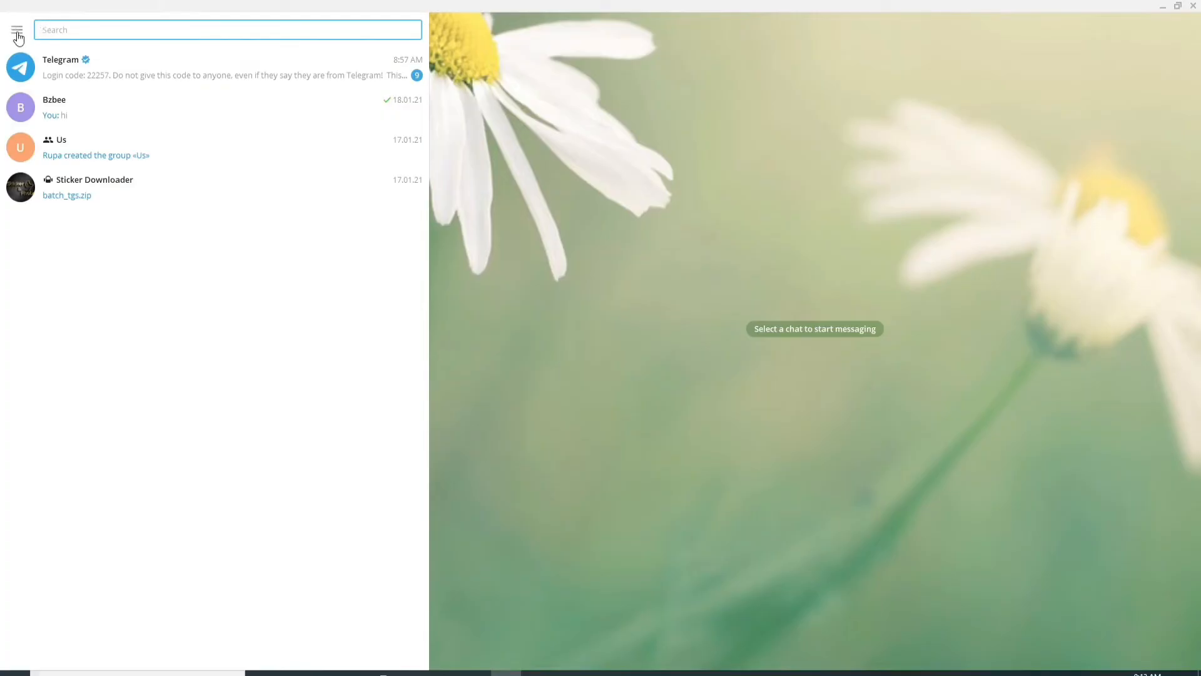
Go from the main menu into Settings and then the Advanced section.
click(17, 34)
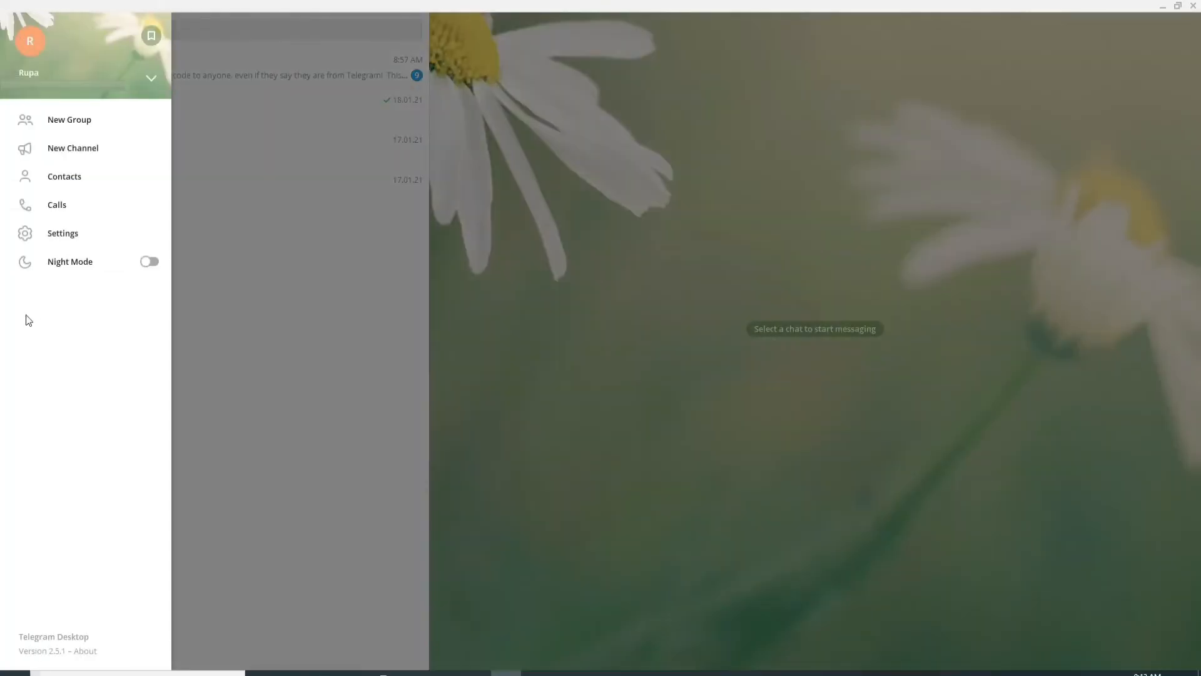
mouse_move(62, 233)
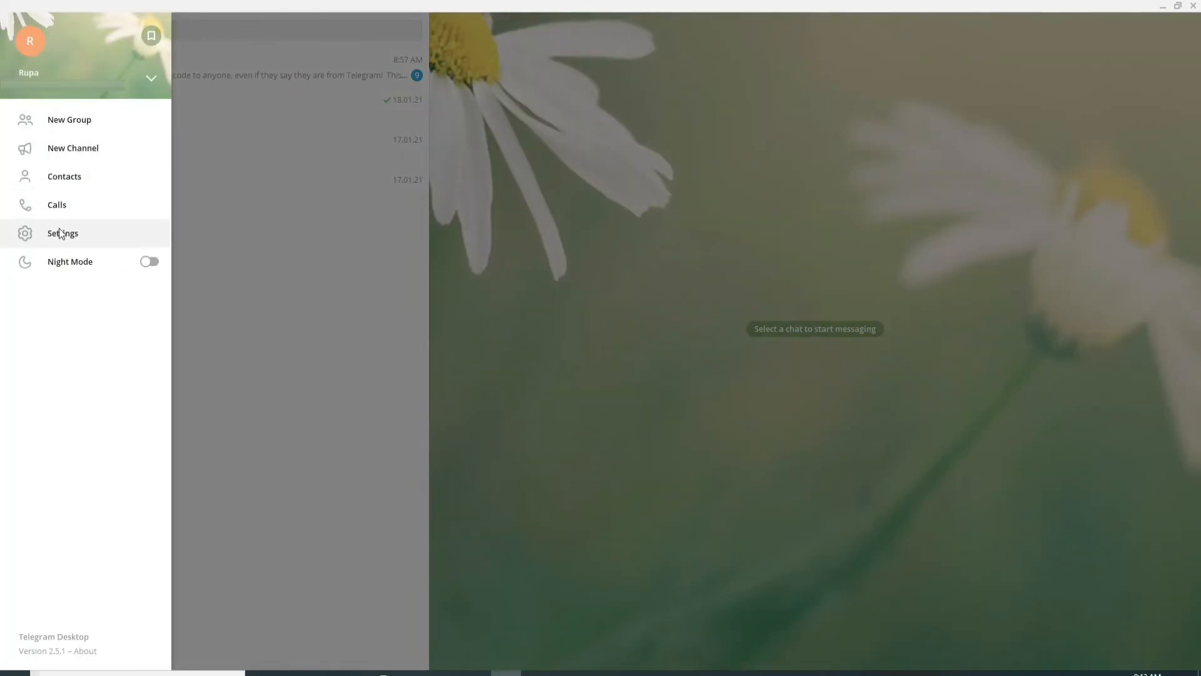
click(62, 233)
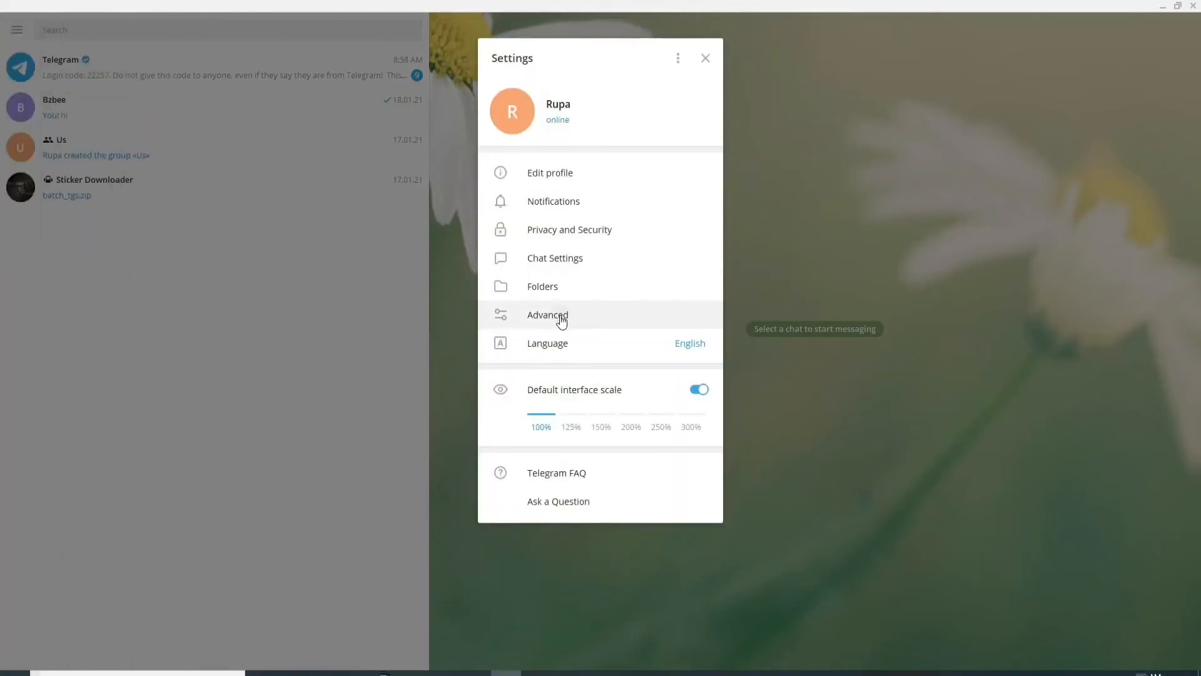
click(547, 314)
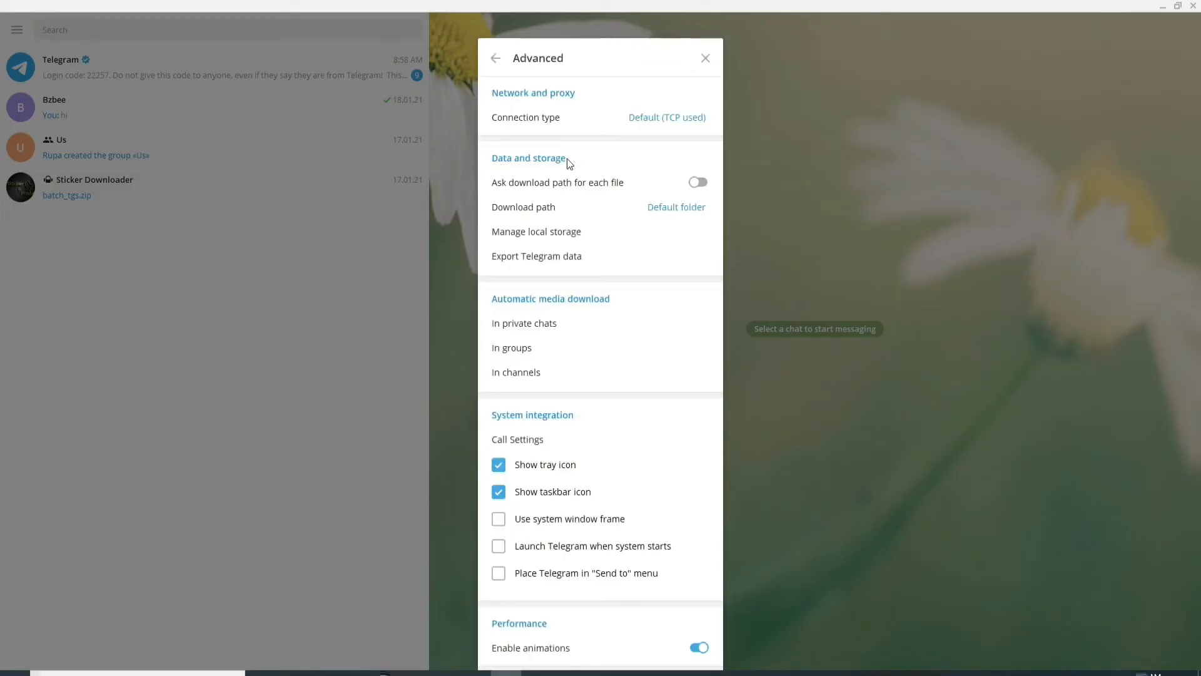
mouse_move(574, 256)
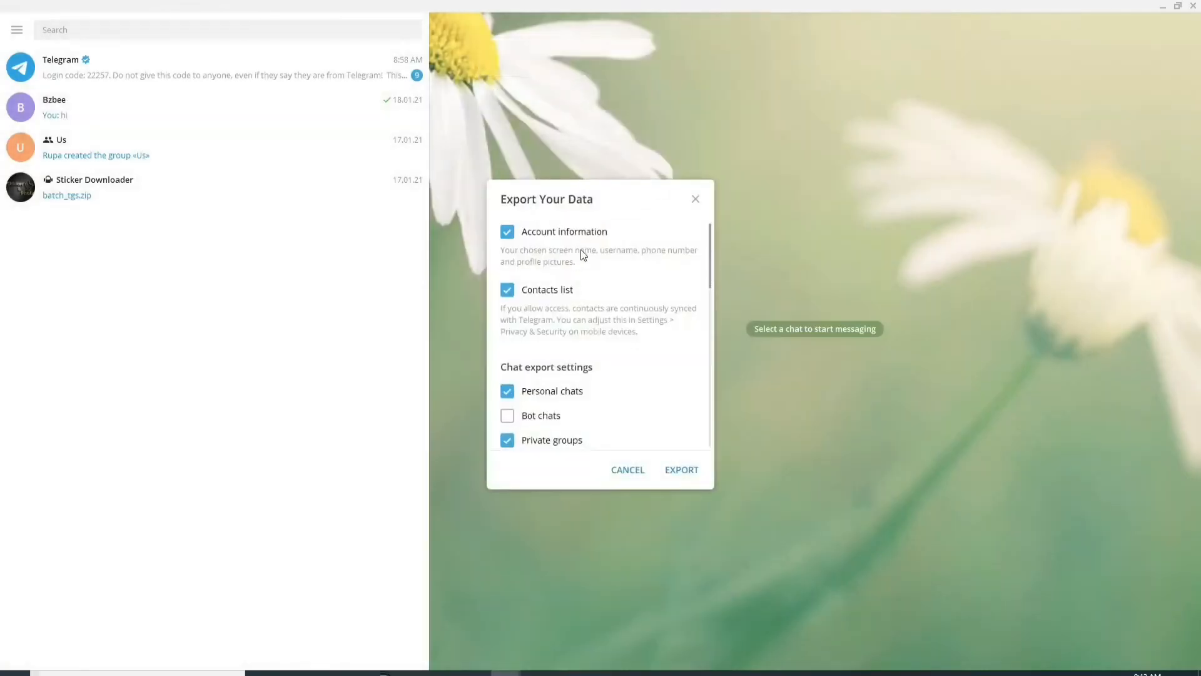
mouse_move(642, 439)
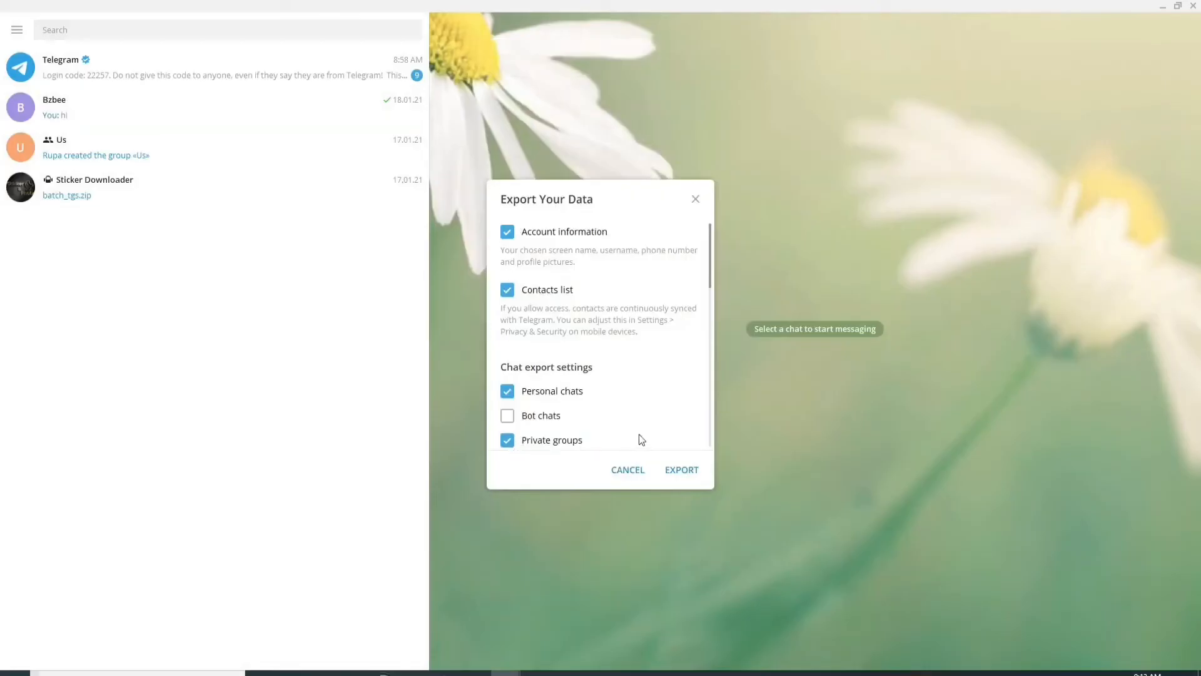
mouse_move(516, 215)
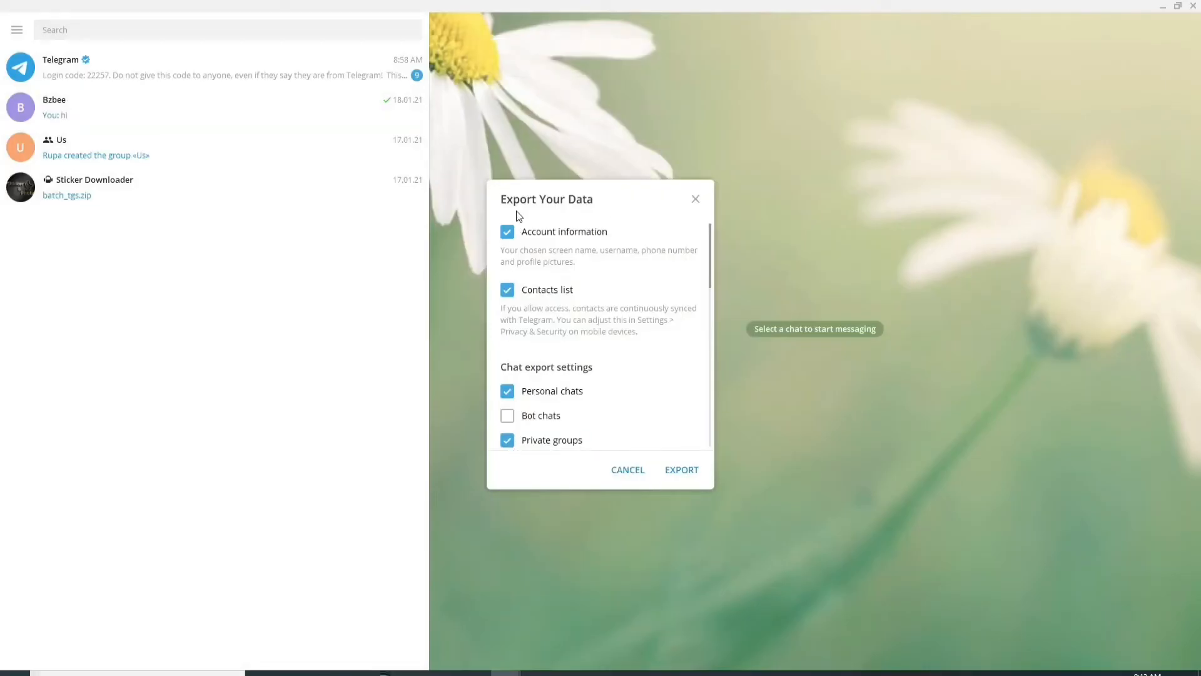
mouse_move(560, 259)
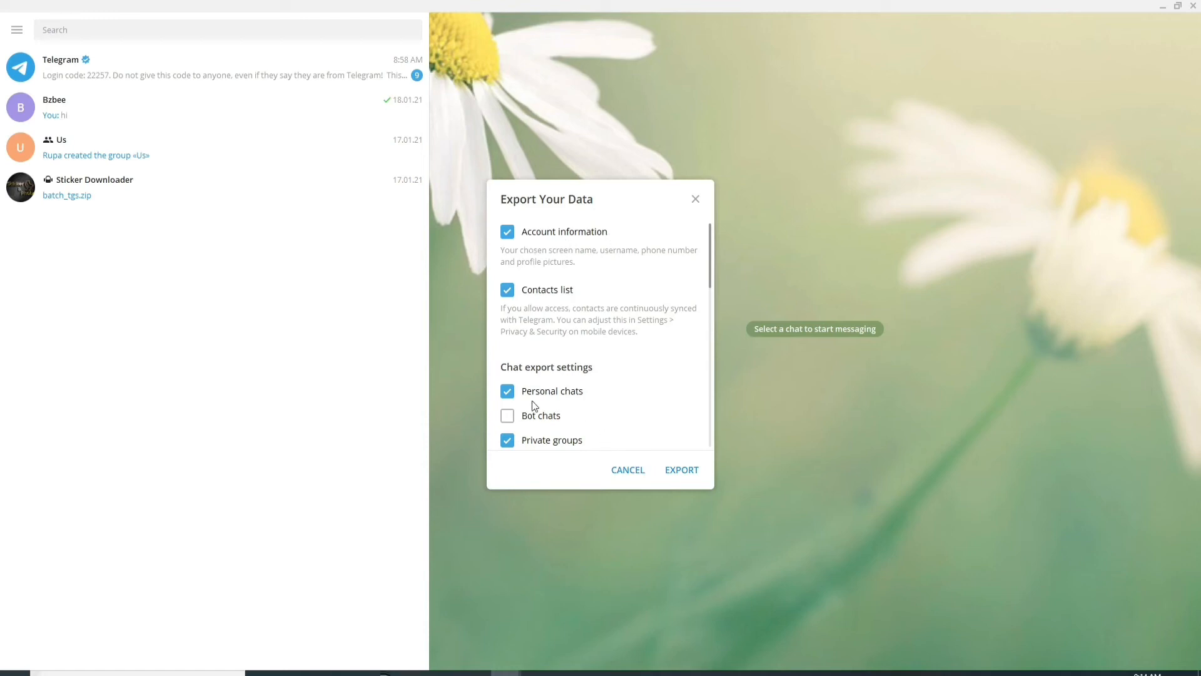
mouse_move(565, 451)
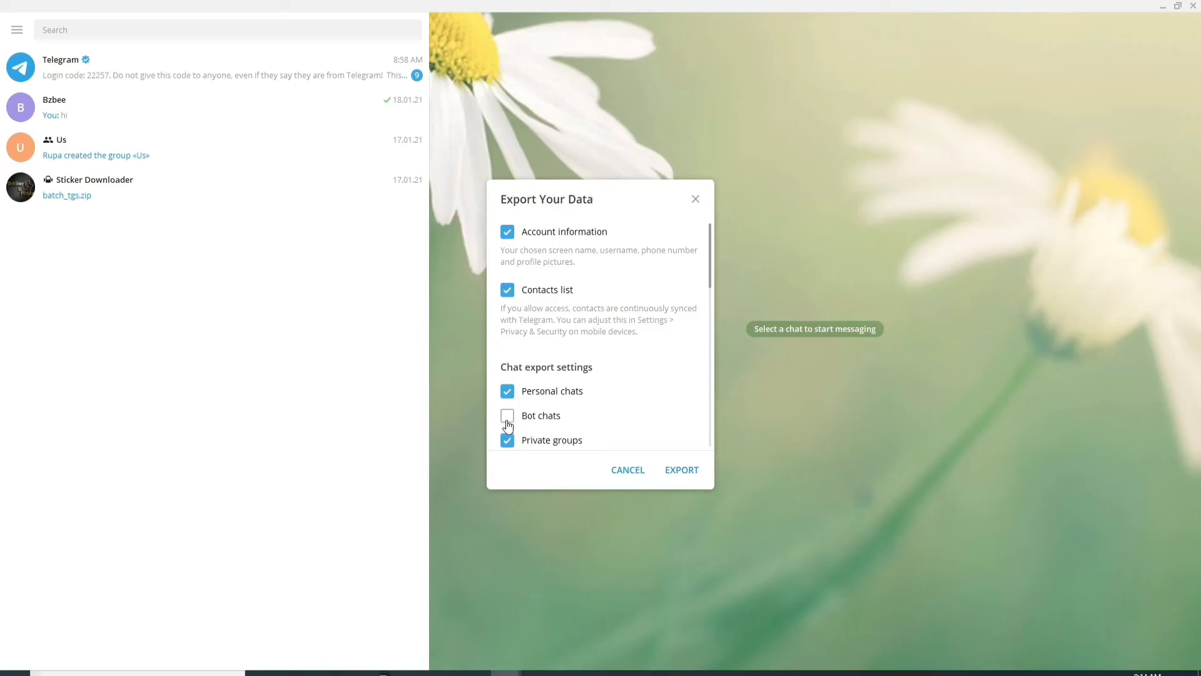
mouse_move(503, 402)
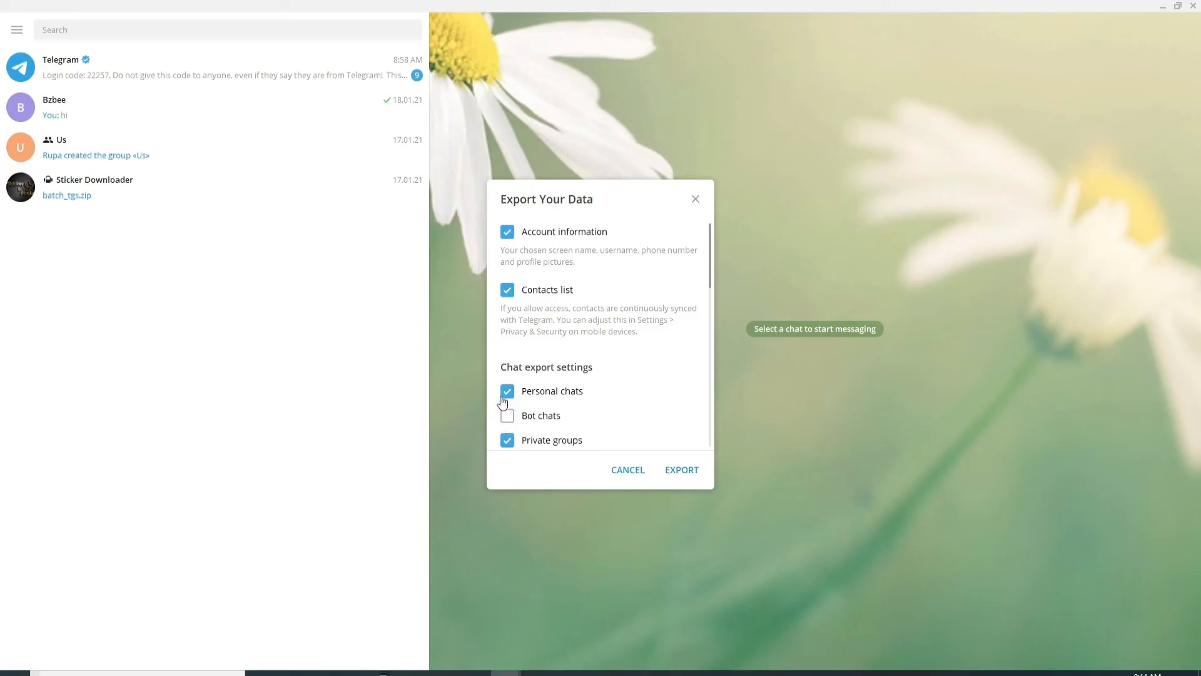
mouse_move(658, 388)
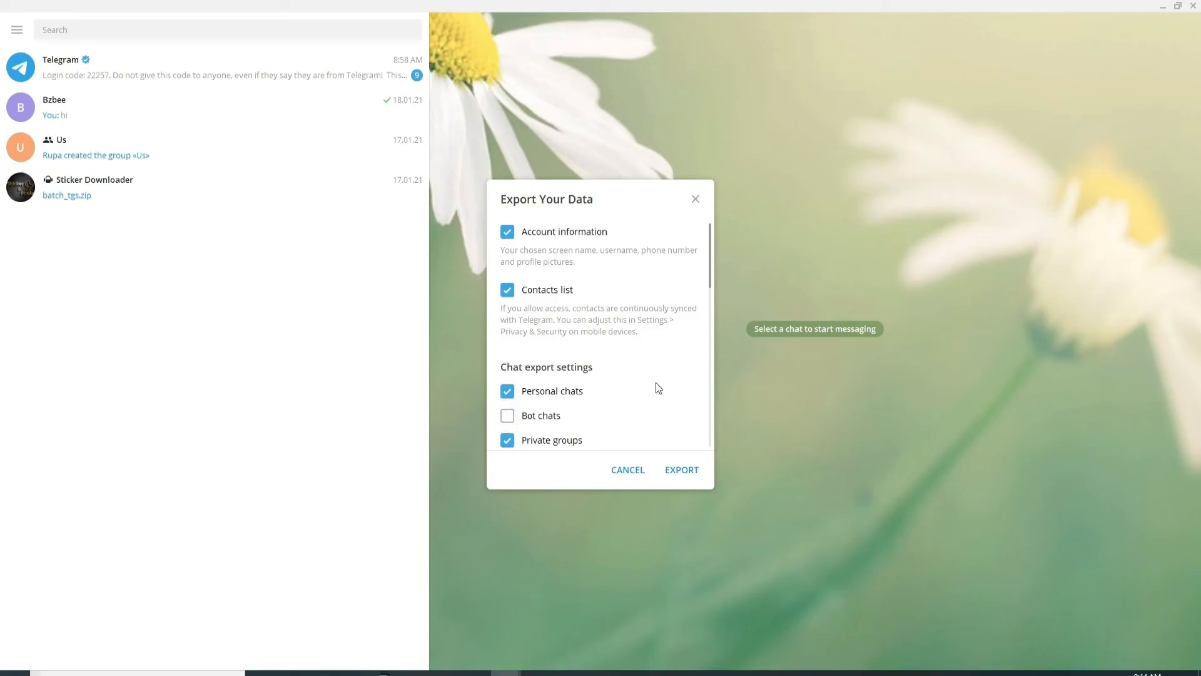
mouse_move(741, 480)
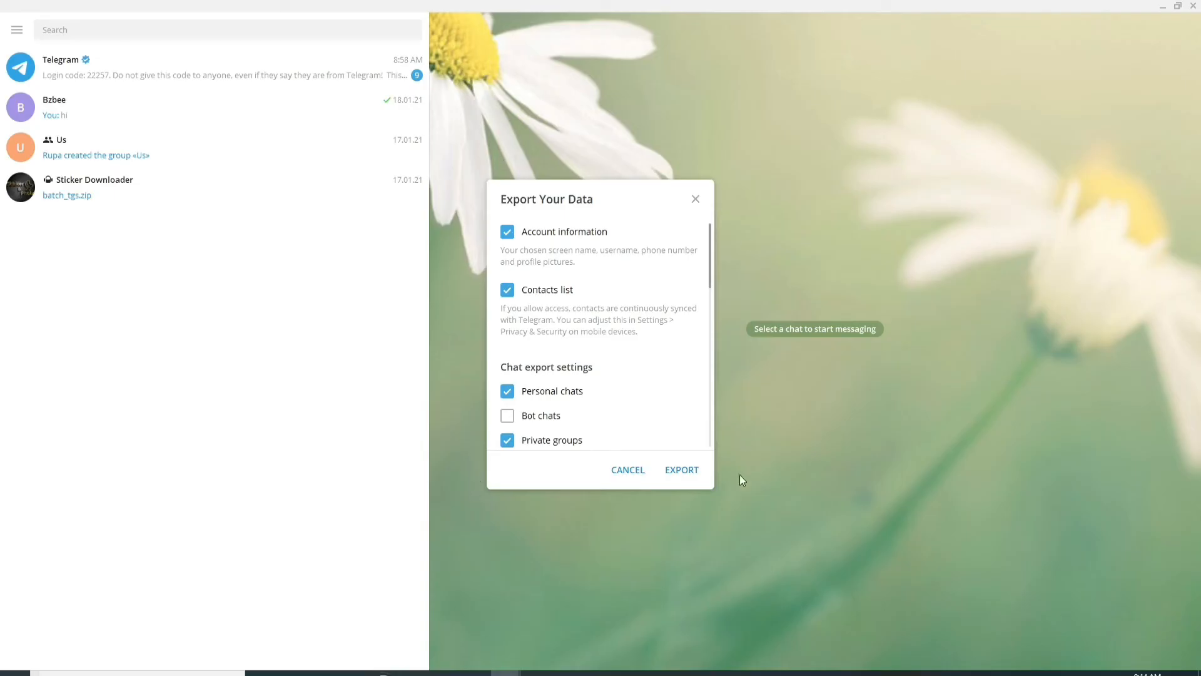
Export account info, contacts list, personal chats and private groups.
click(681, 469)
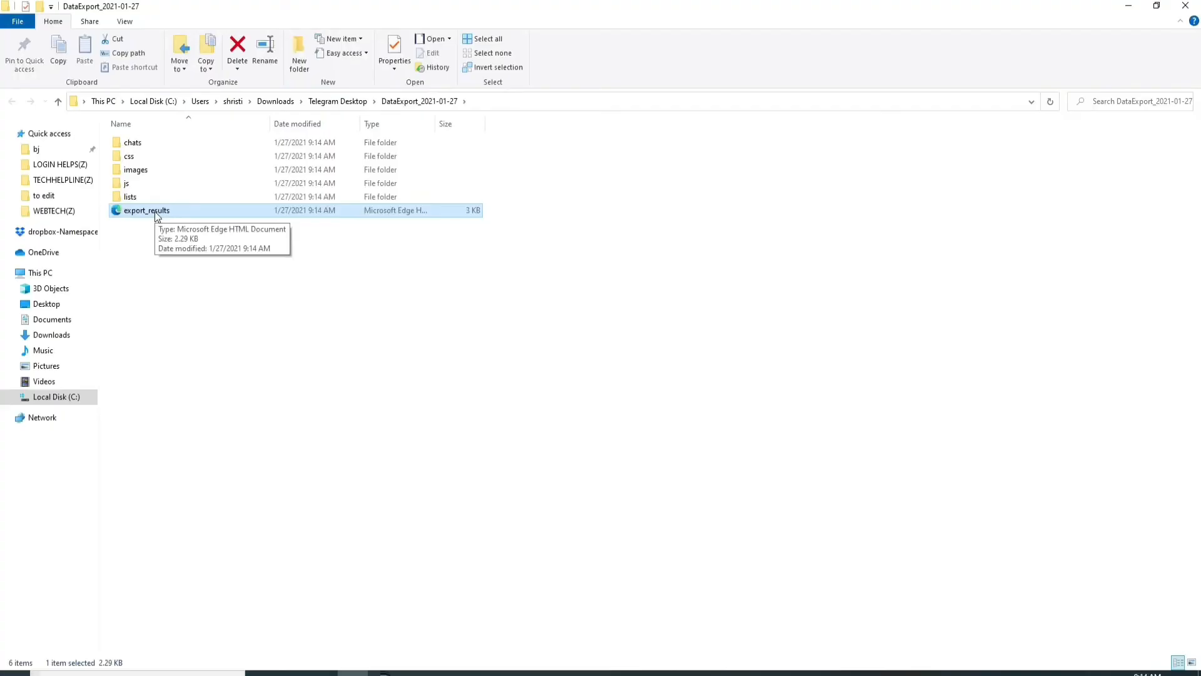
Open export_results.html in Edge, then relaunch Telegram from its desktop shortcut.
double_click(146, 211)
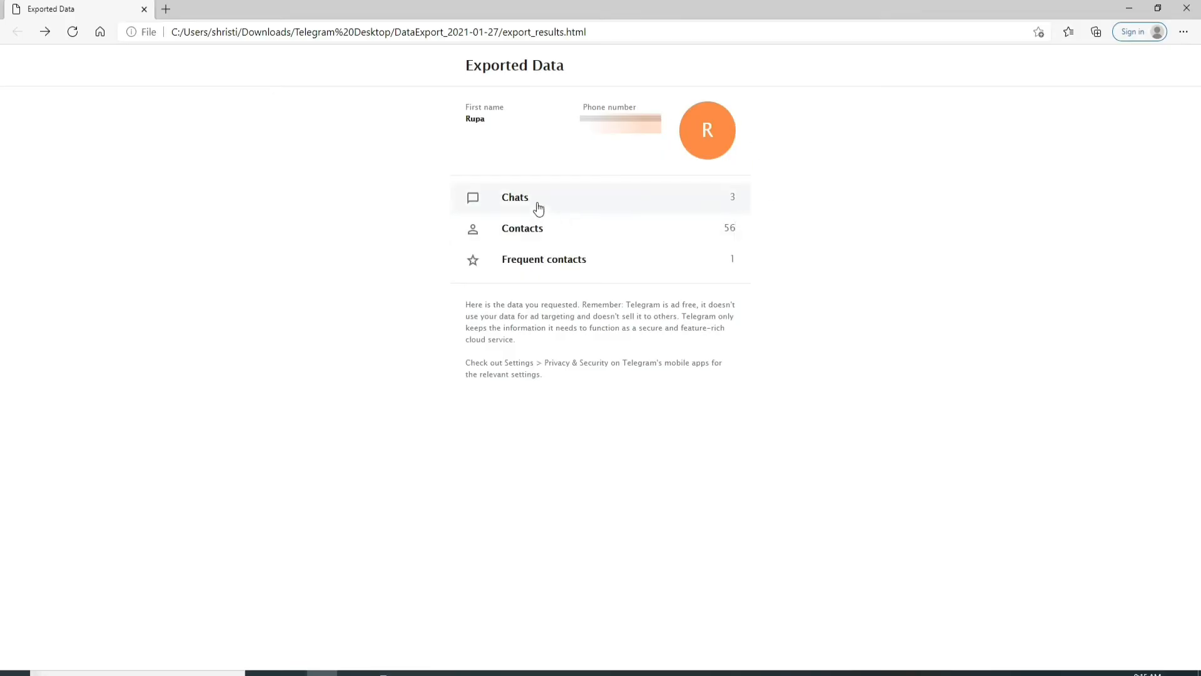
mouse_move(605, 259)
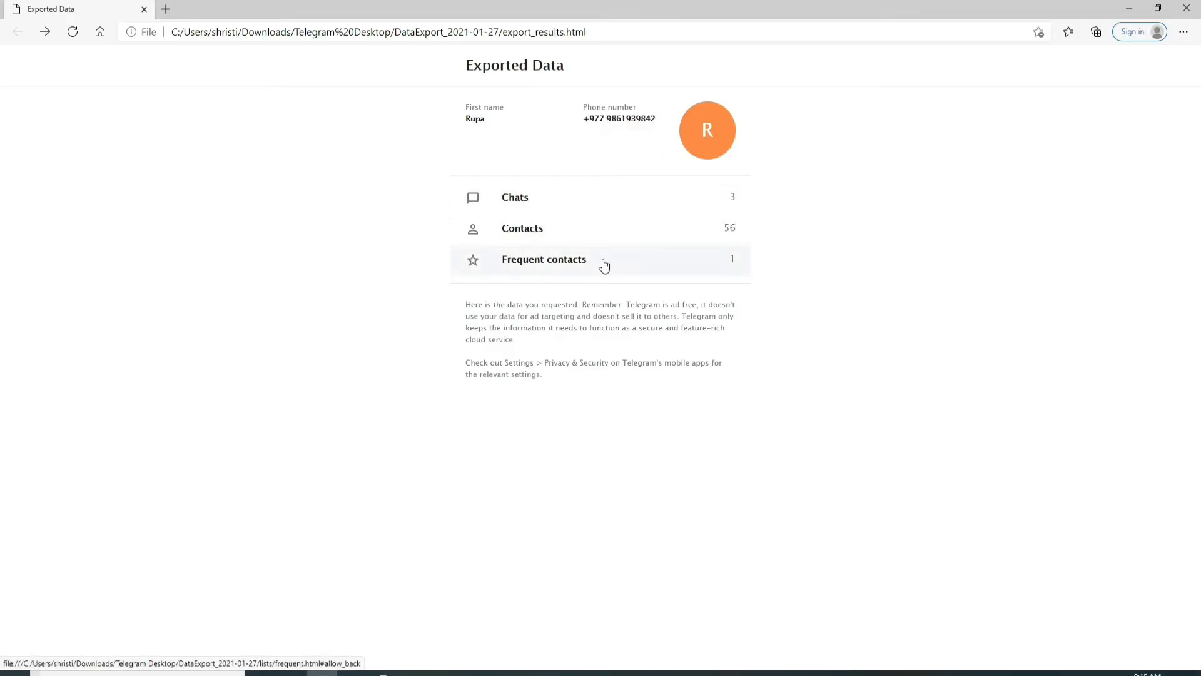
mouse_move(715, 365)
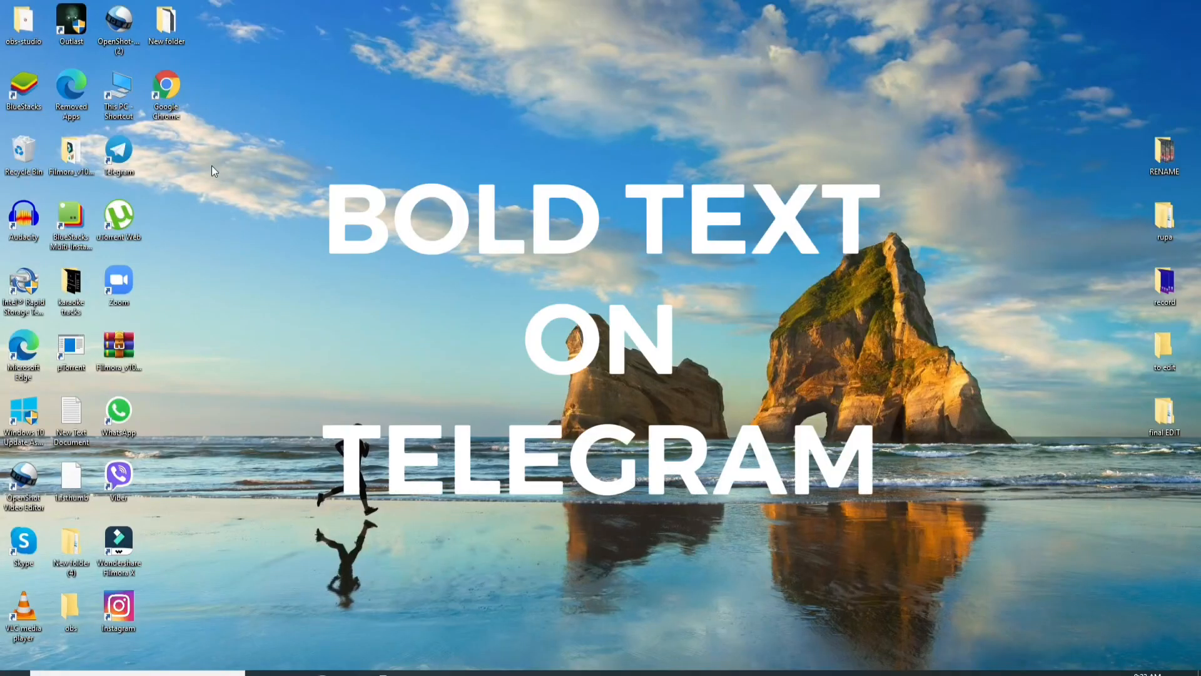
mouse_move(202, 167)
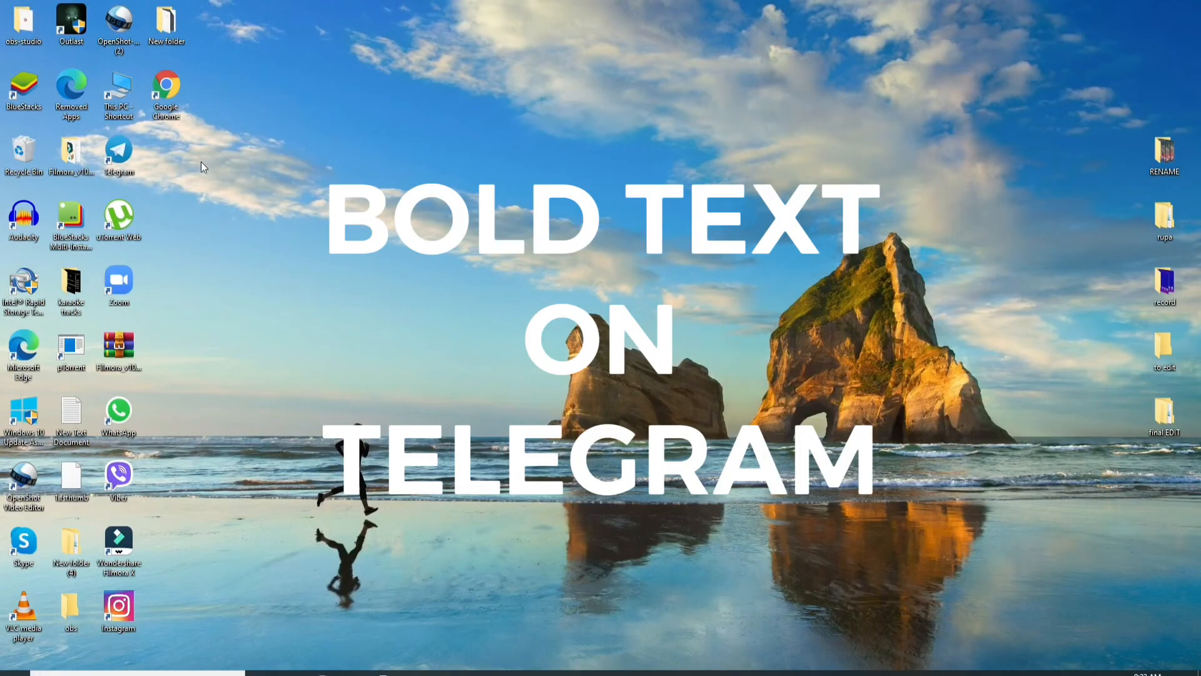
double_click(119, 153)
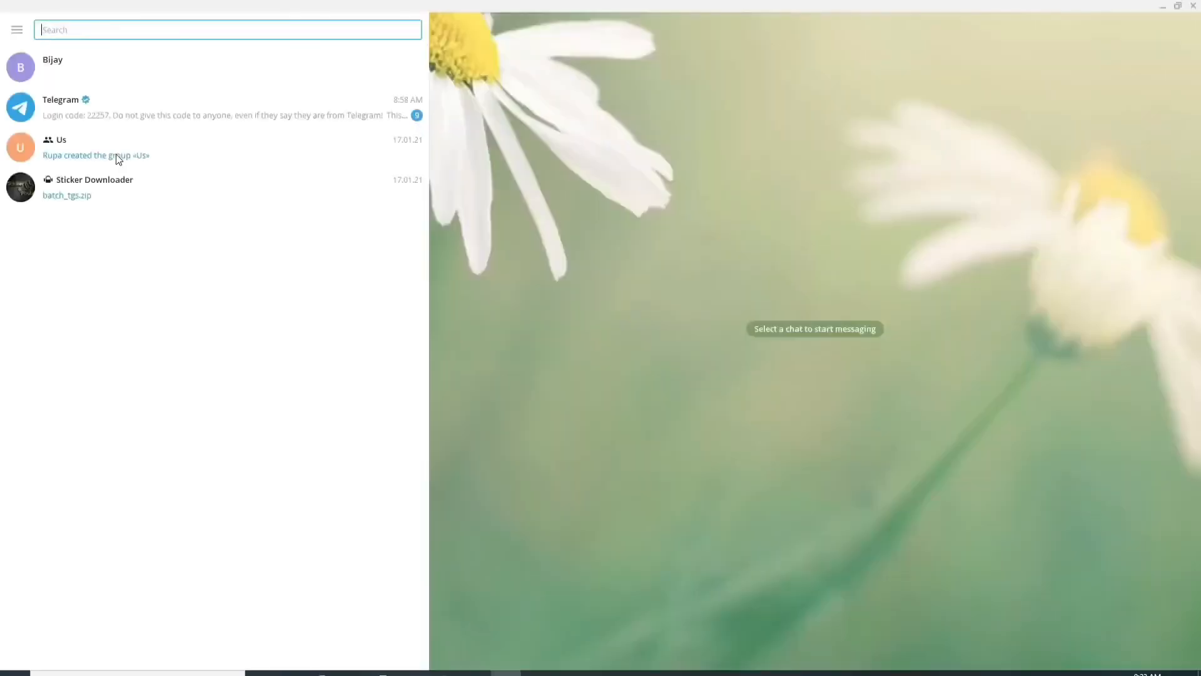
mouse_move(129, 77)
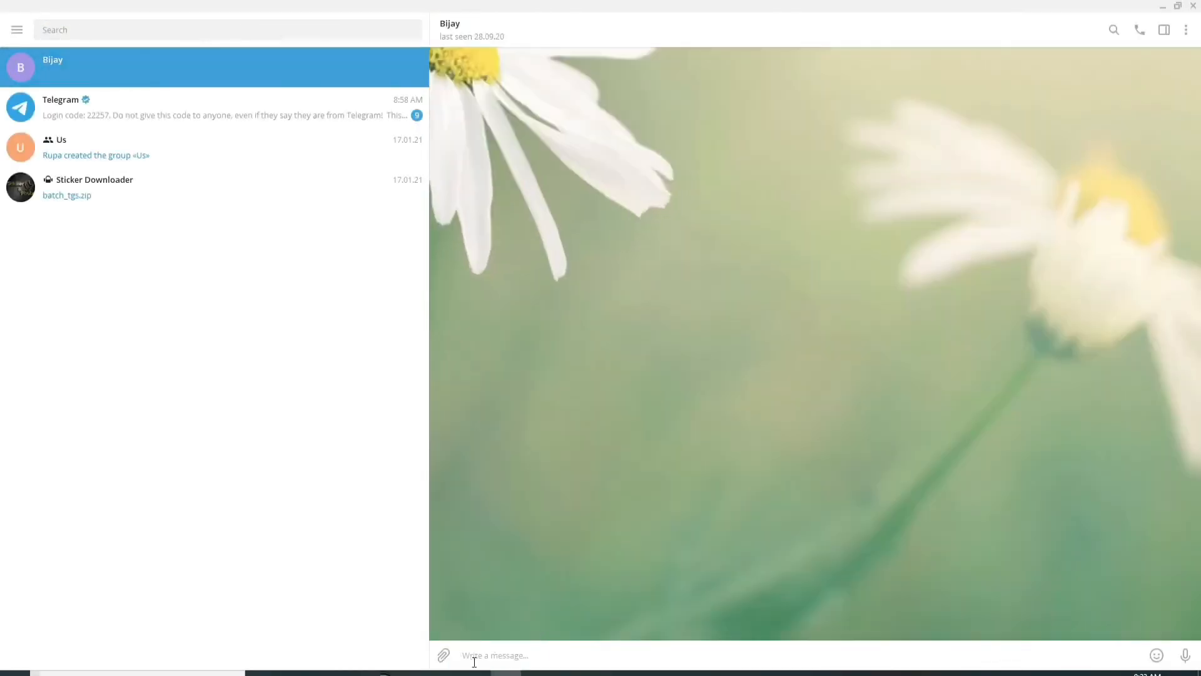
mouse_move(538, 655)
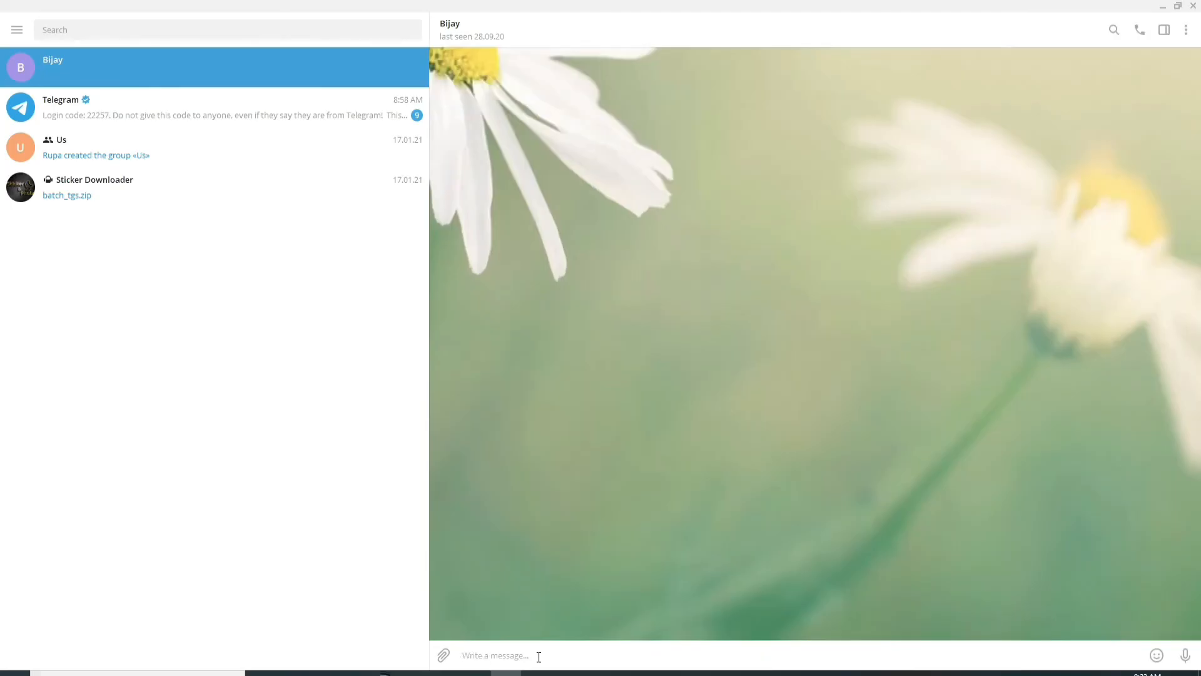
Send Bijay bold messages 'what is that?' and 'hello' using ** markers, then close Telegram.
text(**what is that)
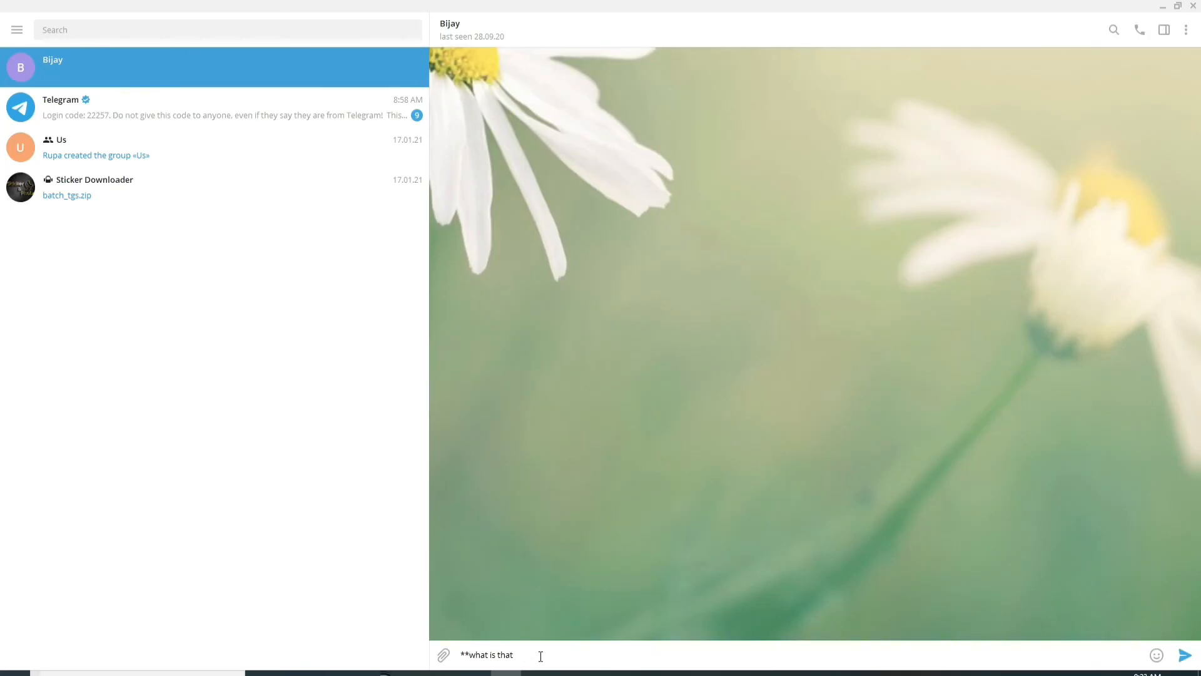
text(?)
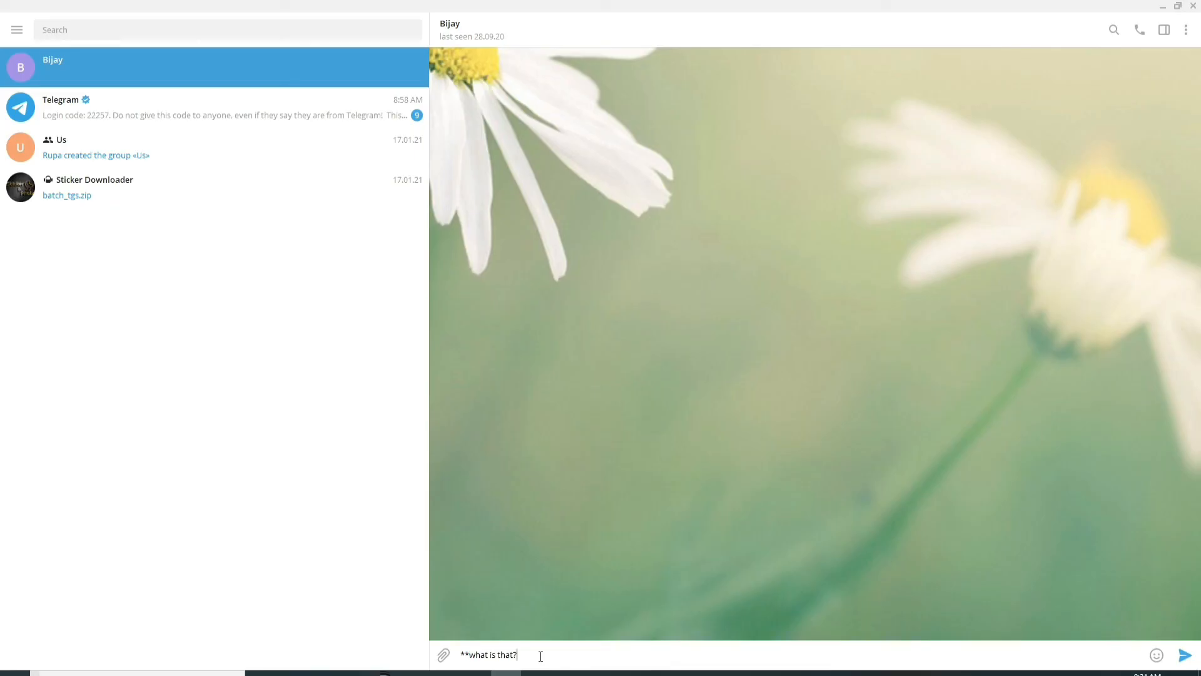
text(**)
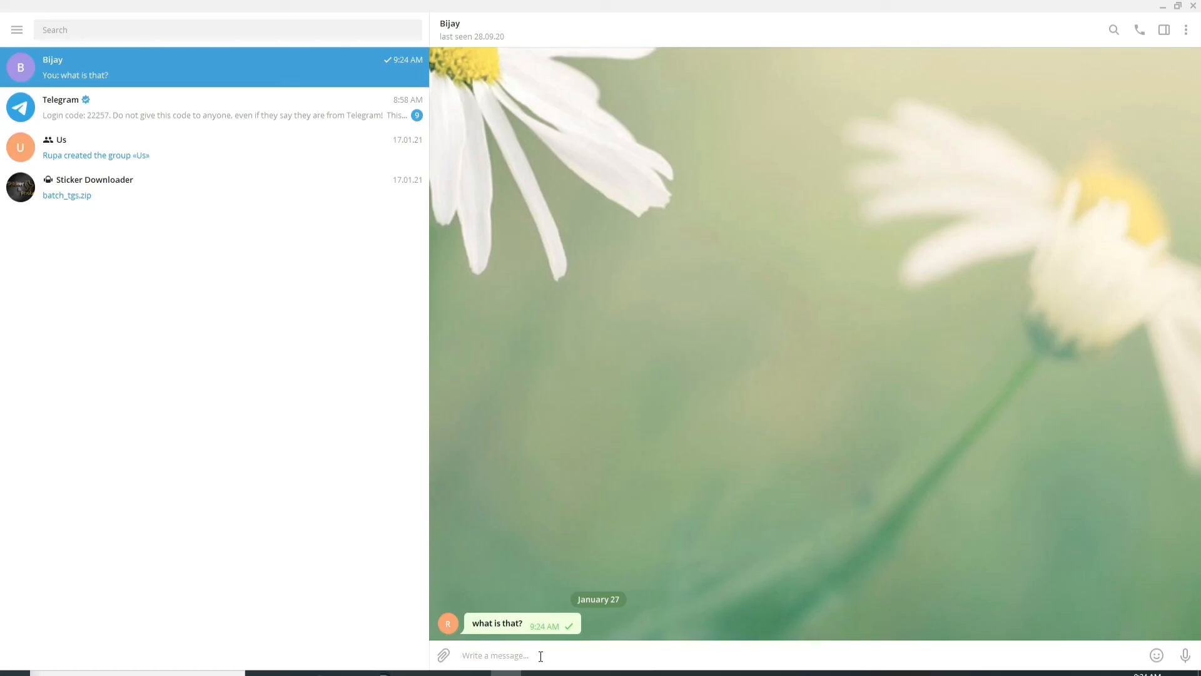
text(**)
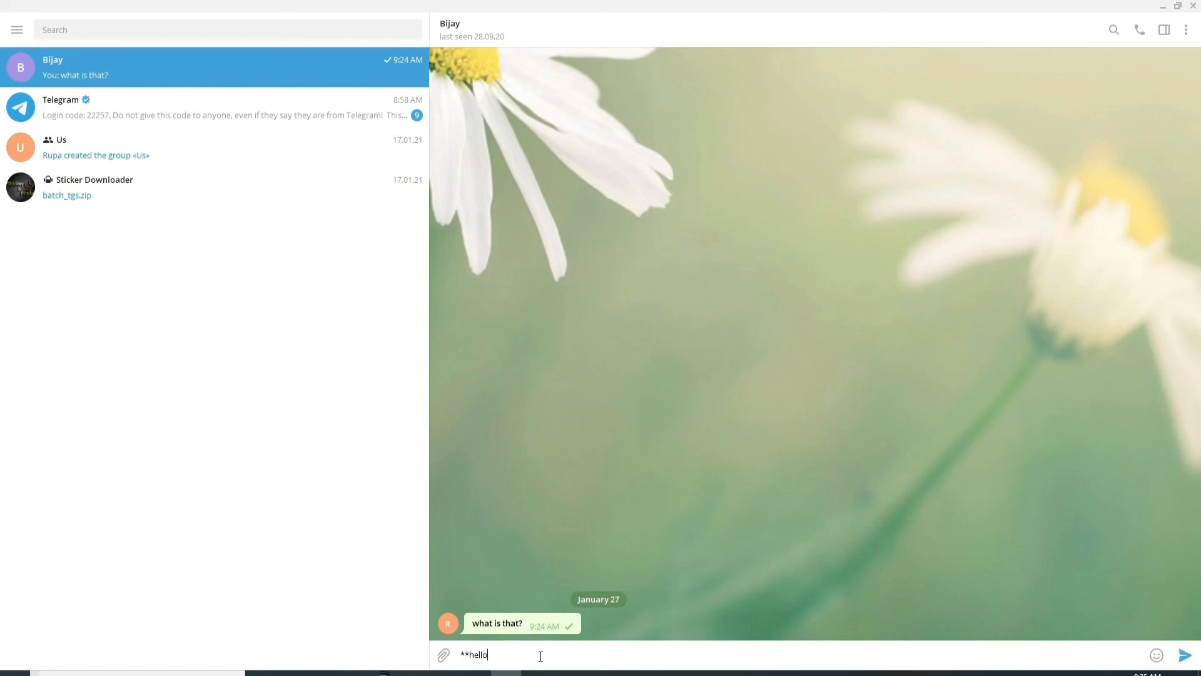
text(**)
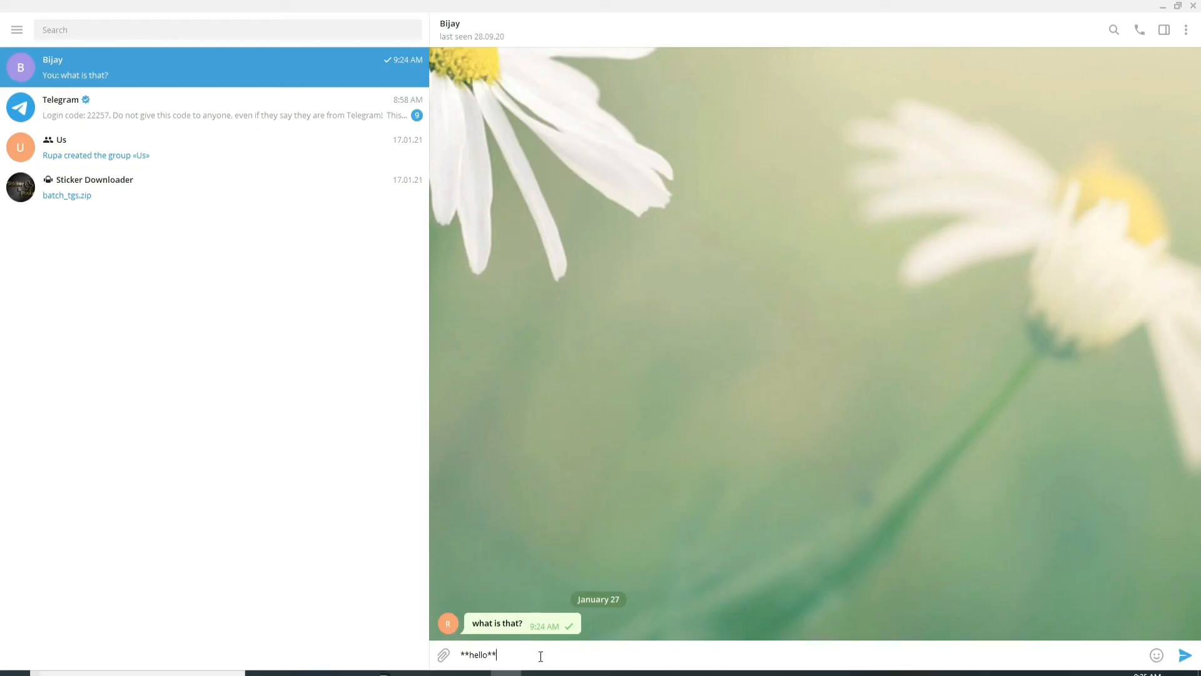
key(Return)
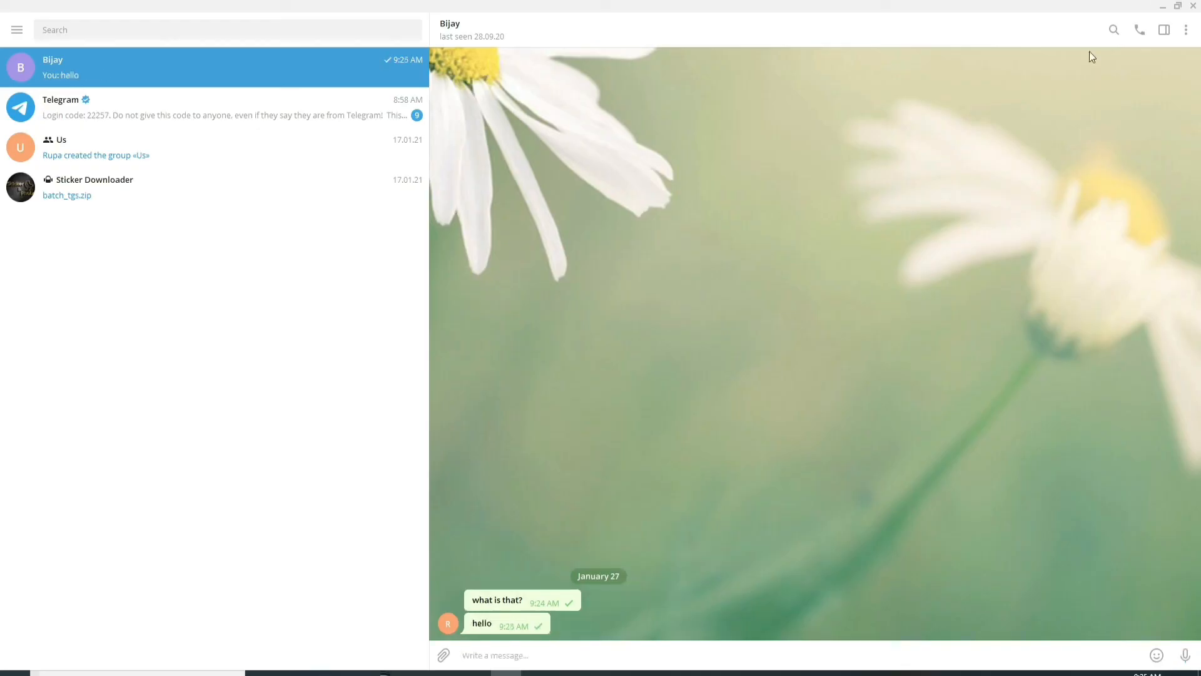
click(1163, 6)
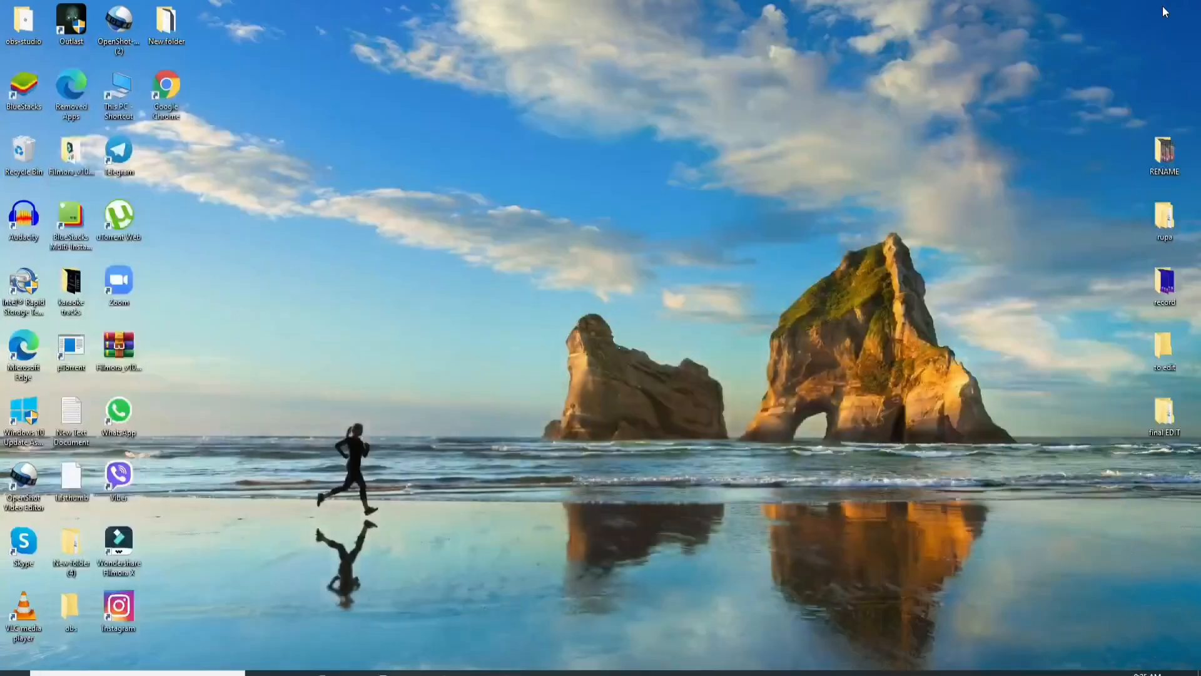
mouse_move(641, 193)
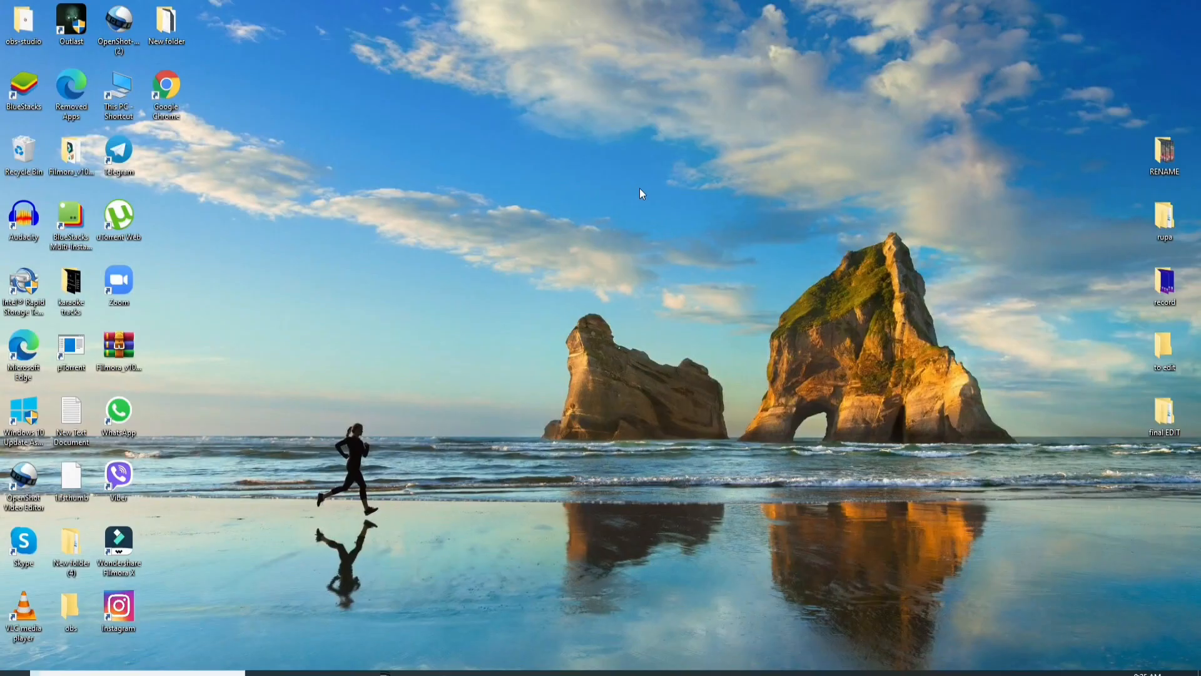